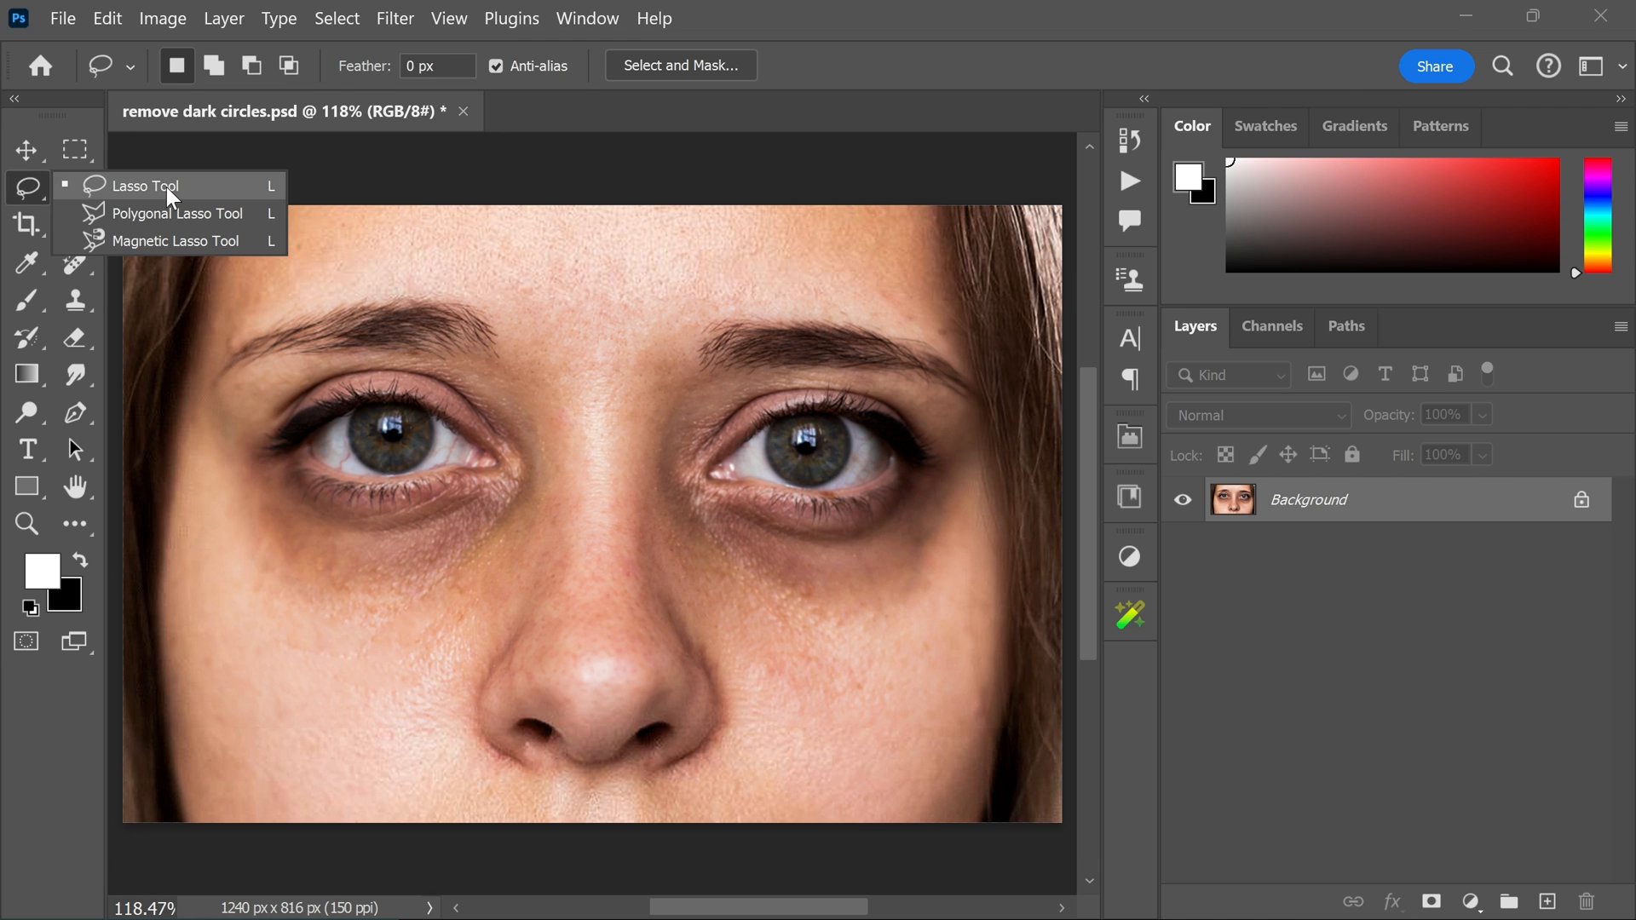
# Lasso a freehand selection around the left eye's dark circle and surrounding cheek skin
pyautogui.click(145, 186)
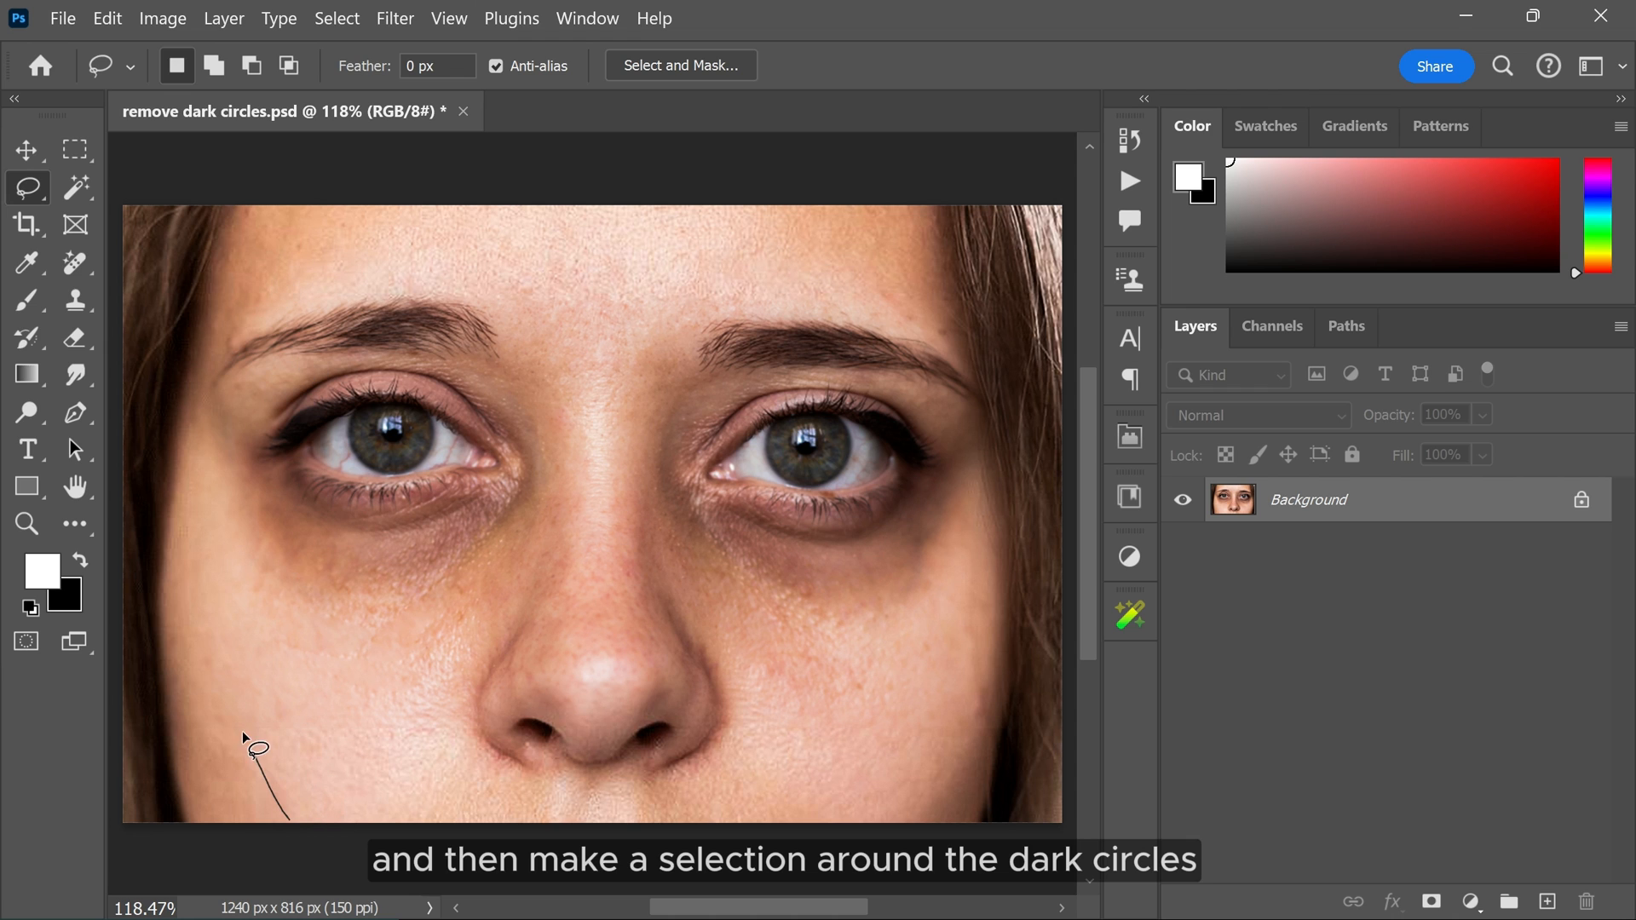
pyautogui.moveTo(257, 748); pyautogui.dragTo(284, 491)
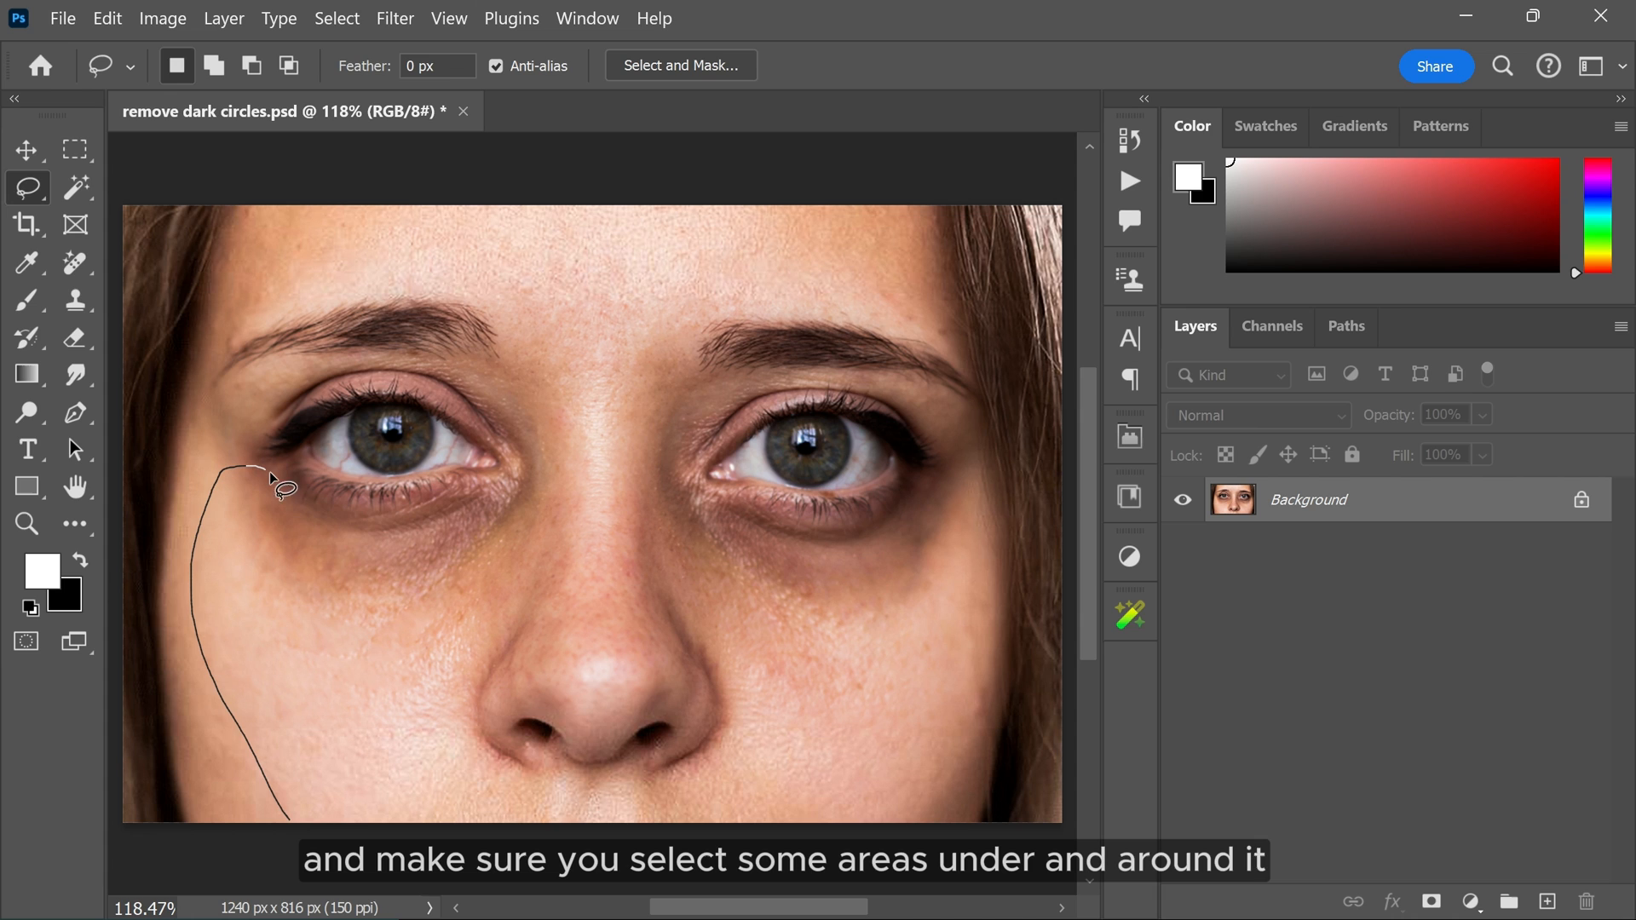
pyautogui.moveTo(287, 490); pyautogui.dragTo(459, 527)
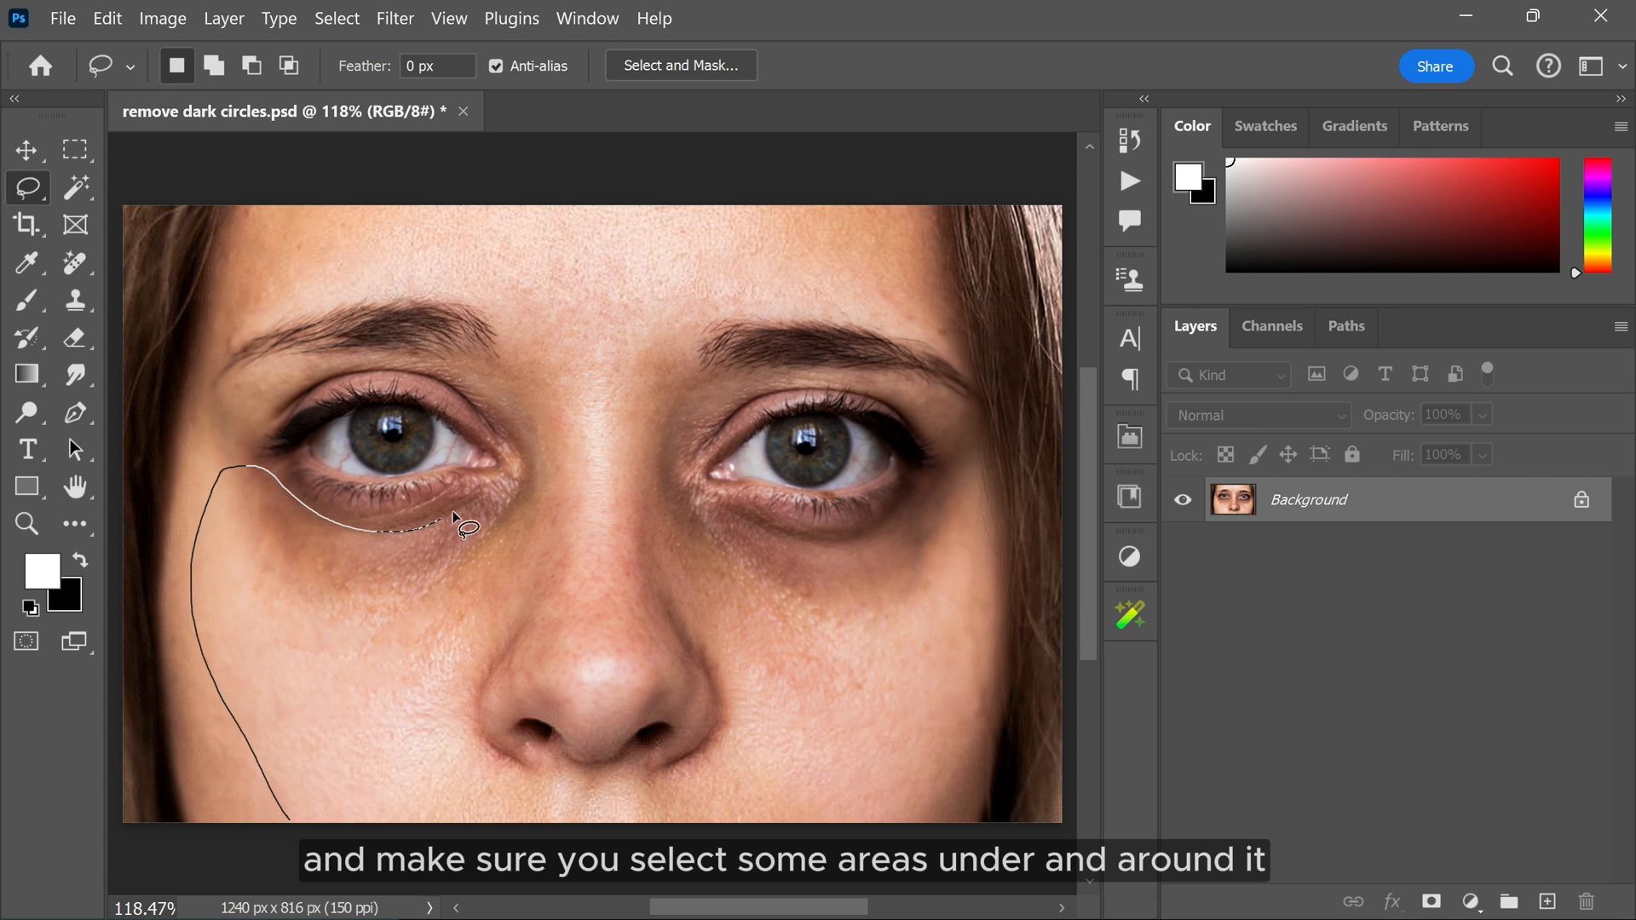
pyautogui.moveTo(459, 521); pyautogui.dragTo(527, 631)
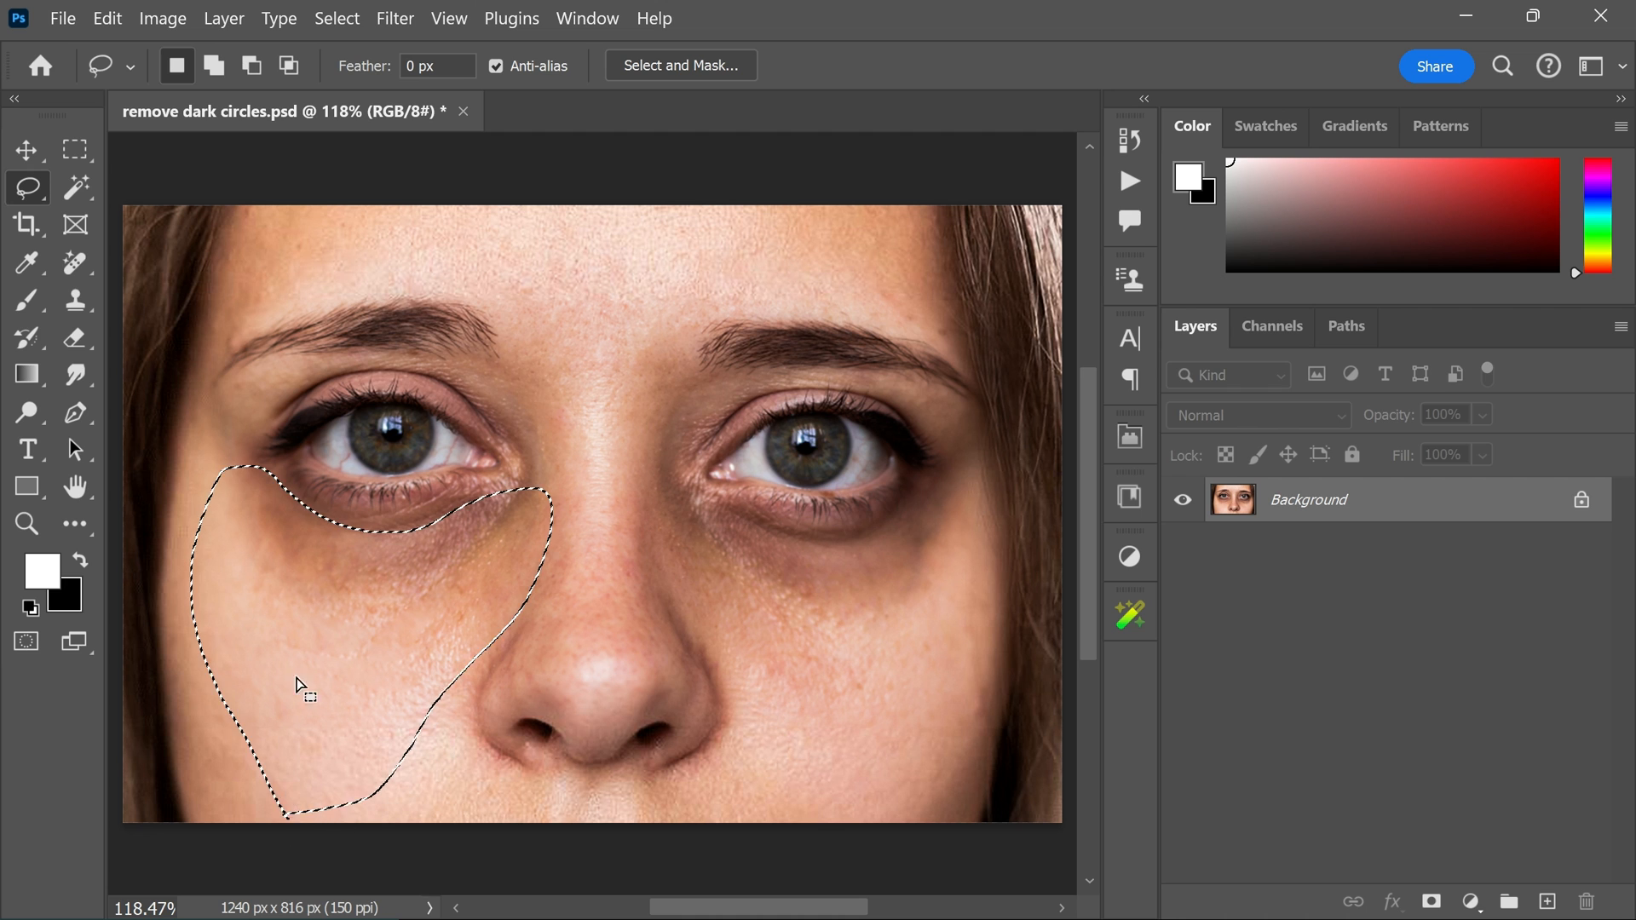
# Feather the under-eye selection by 15 pixels
pyautogui.rightClick(298, 685)
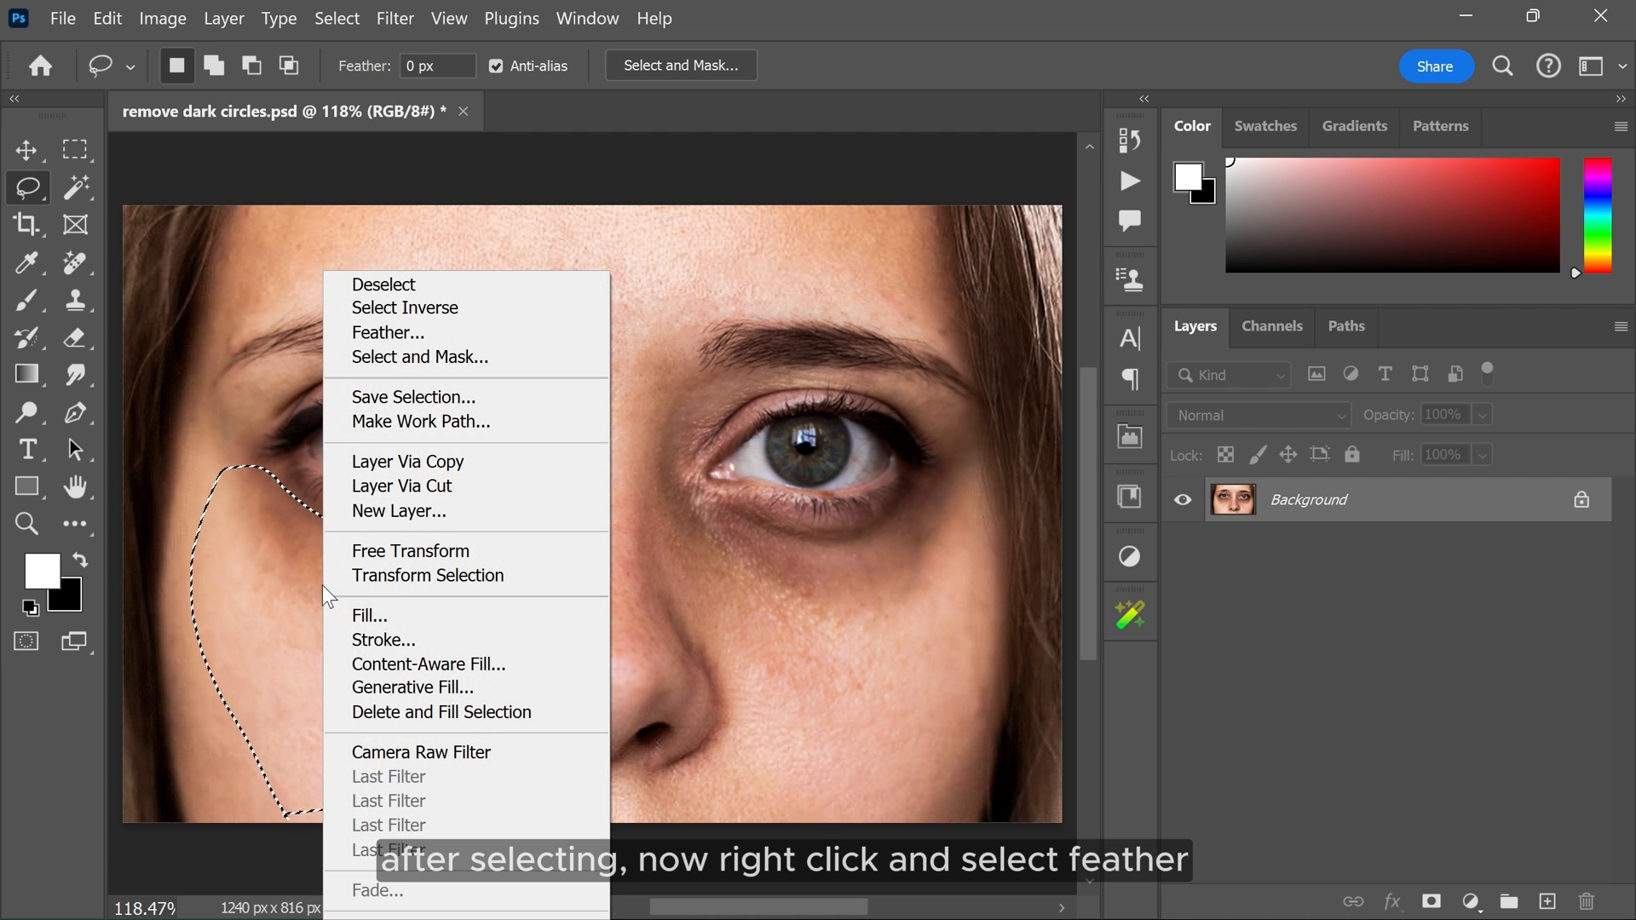
pyautogui.click(388, 333)
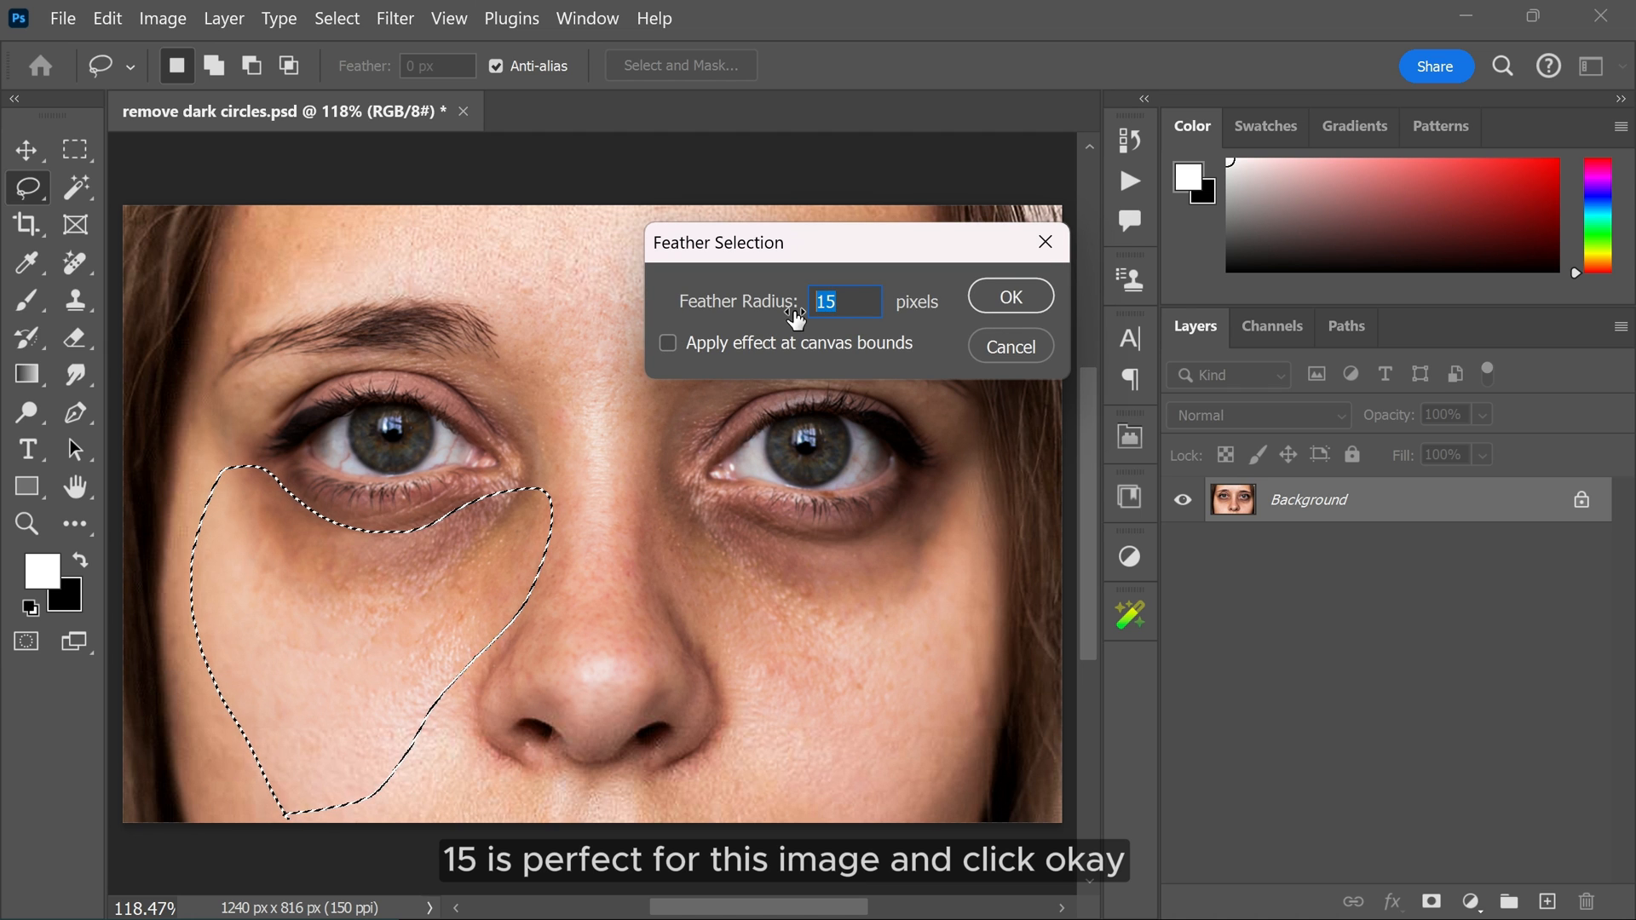
pyautogui.click(1010, 296)
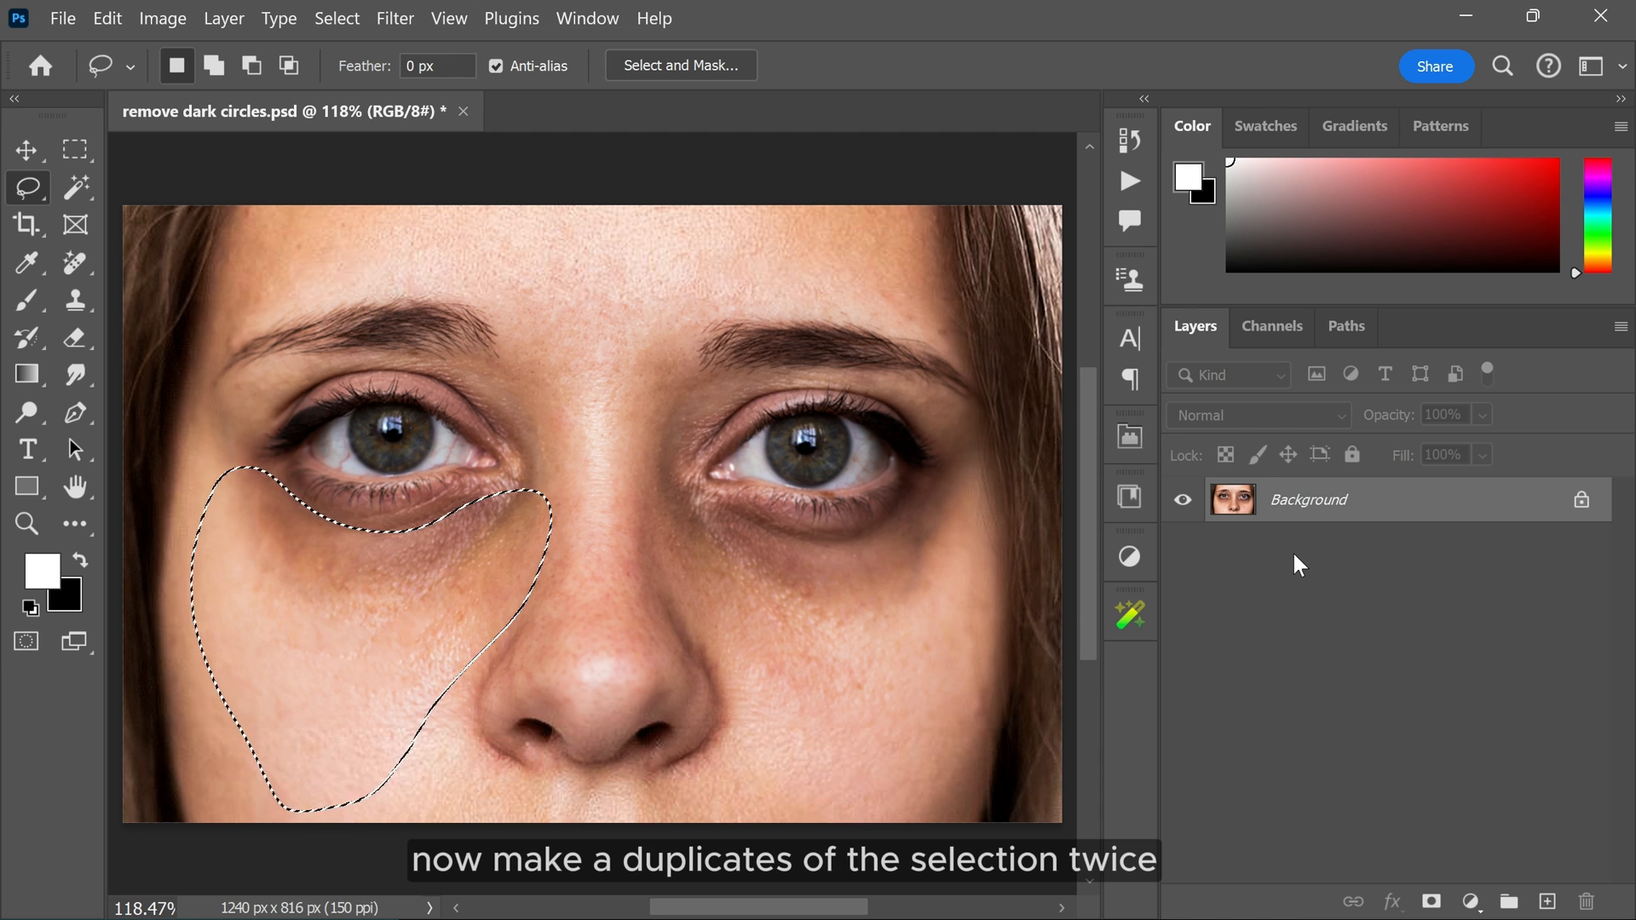
# Duplicate the feathered patch onto new layers and clip the top copy to the layer below
pyautogui.press('Ctrl+J')
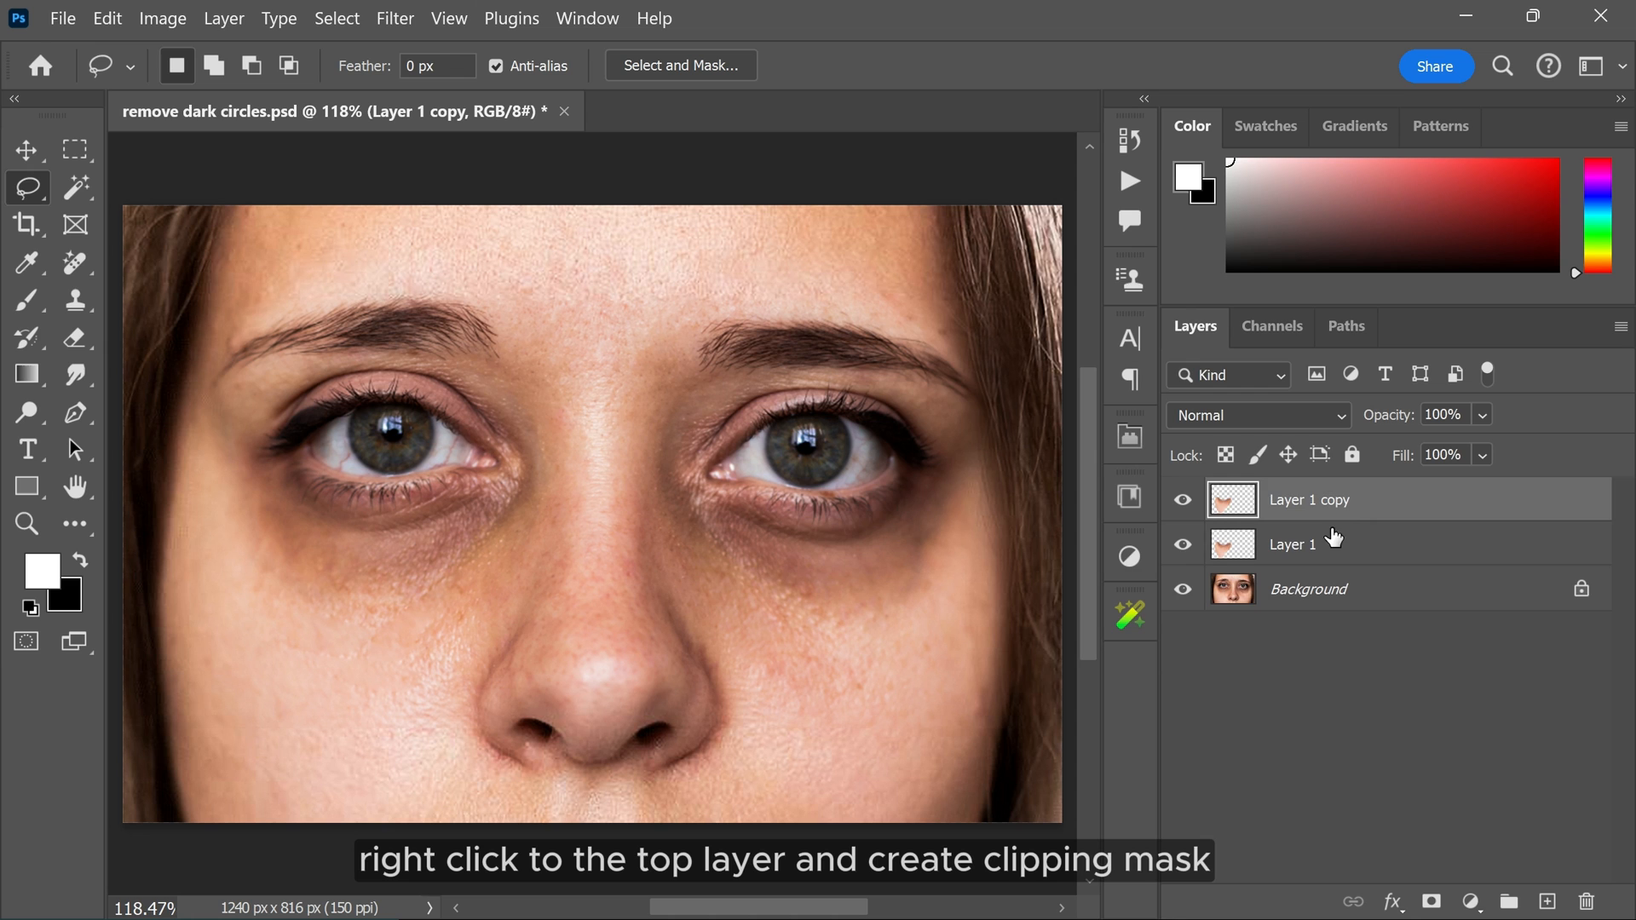
pyautogui.rightClick(1343, 501)
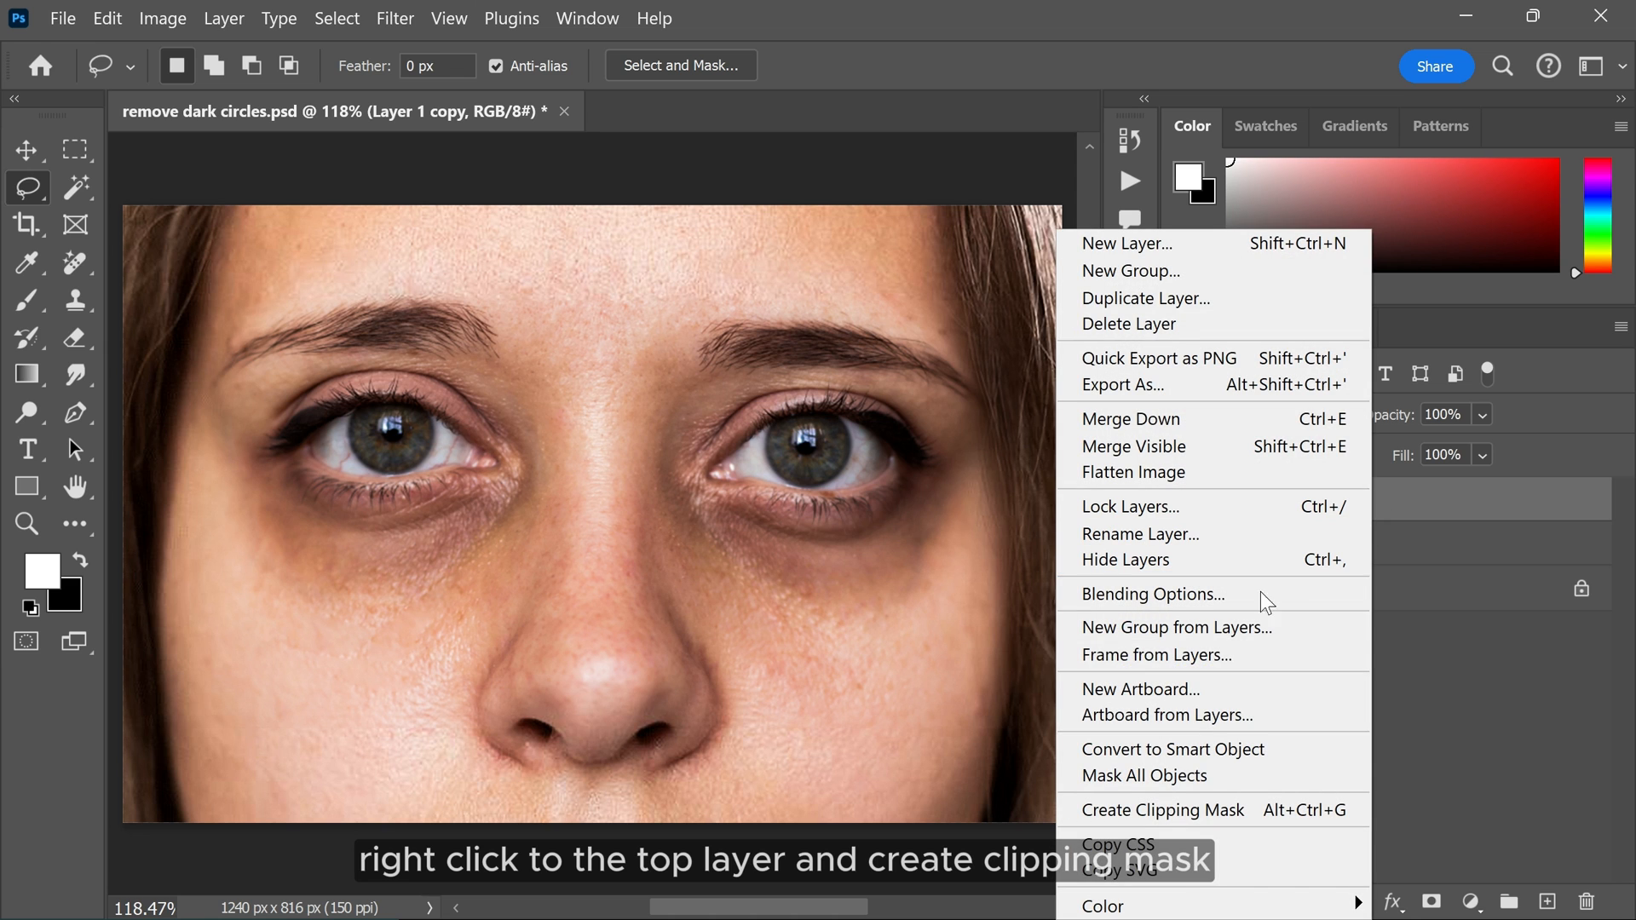
pyautogui.moveTo(1145, 810)
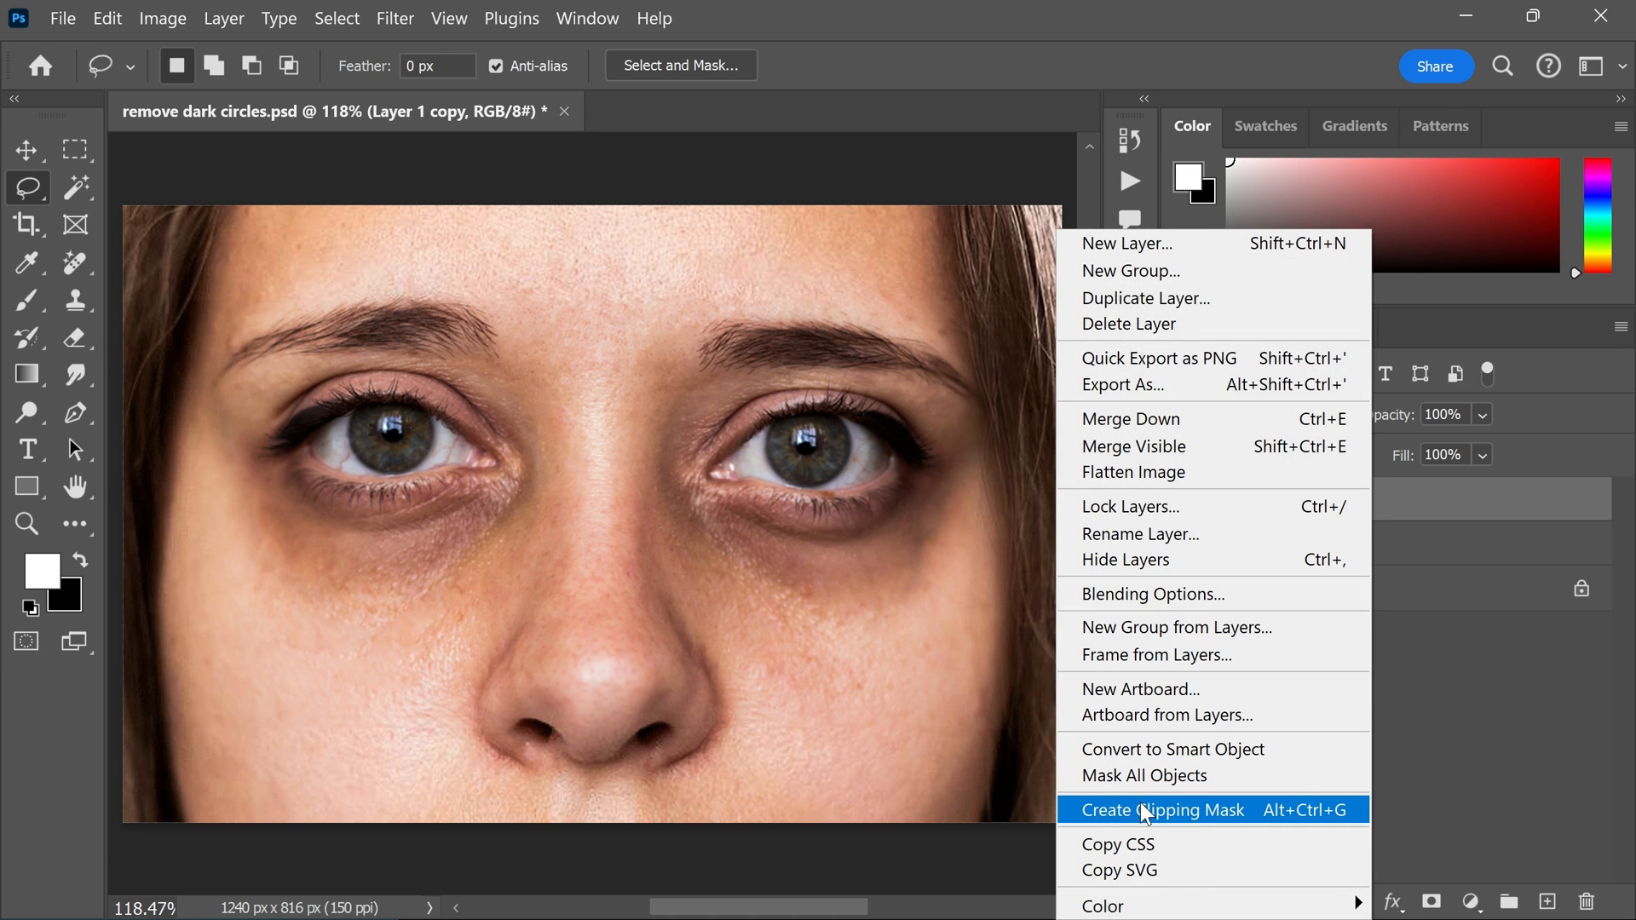
pyautogui.click(1162, 811)
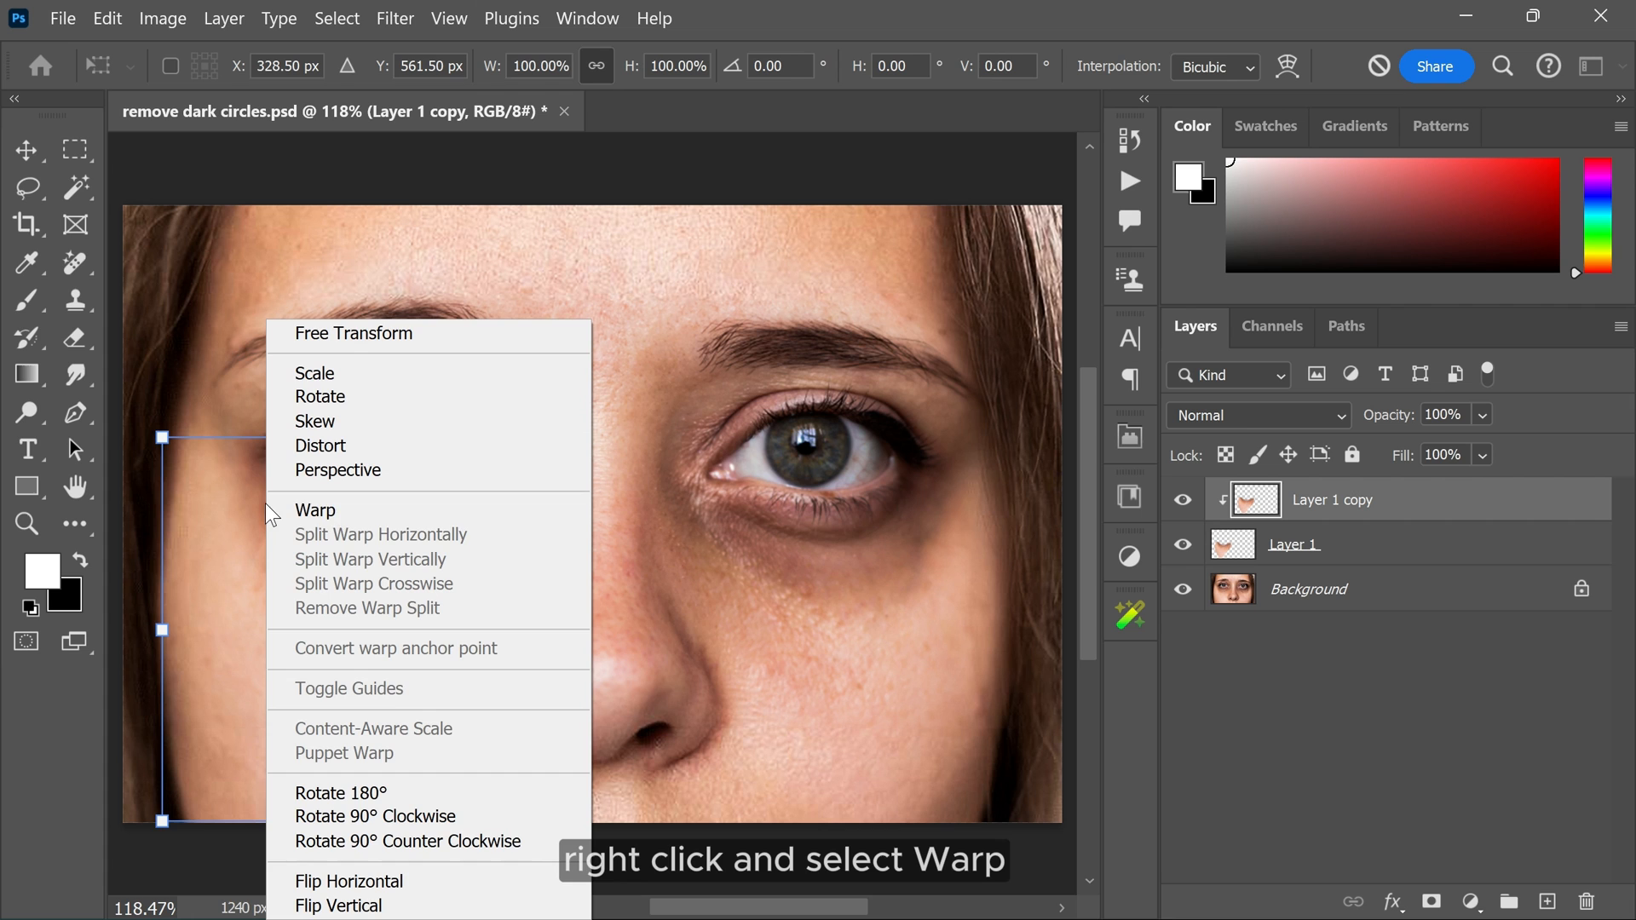
pyautogui.moveTo(351, 514)
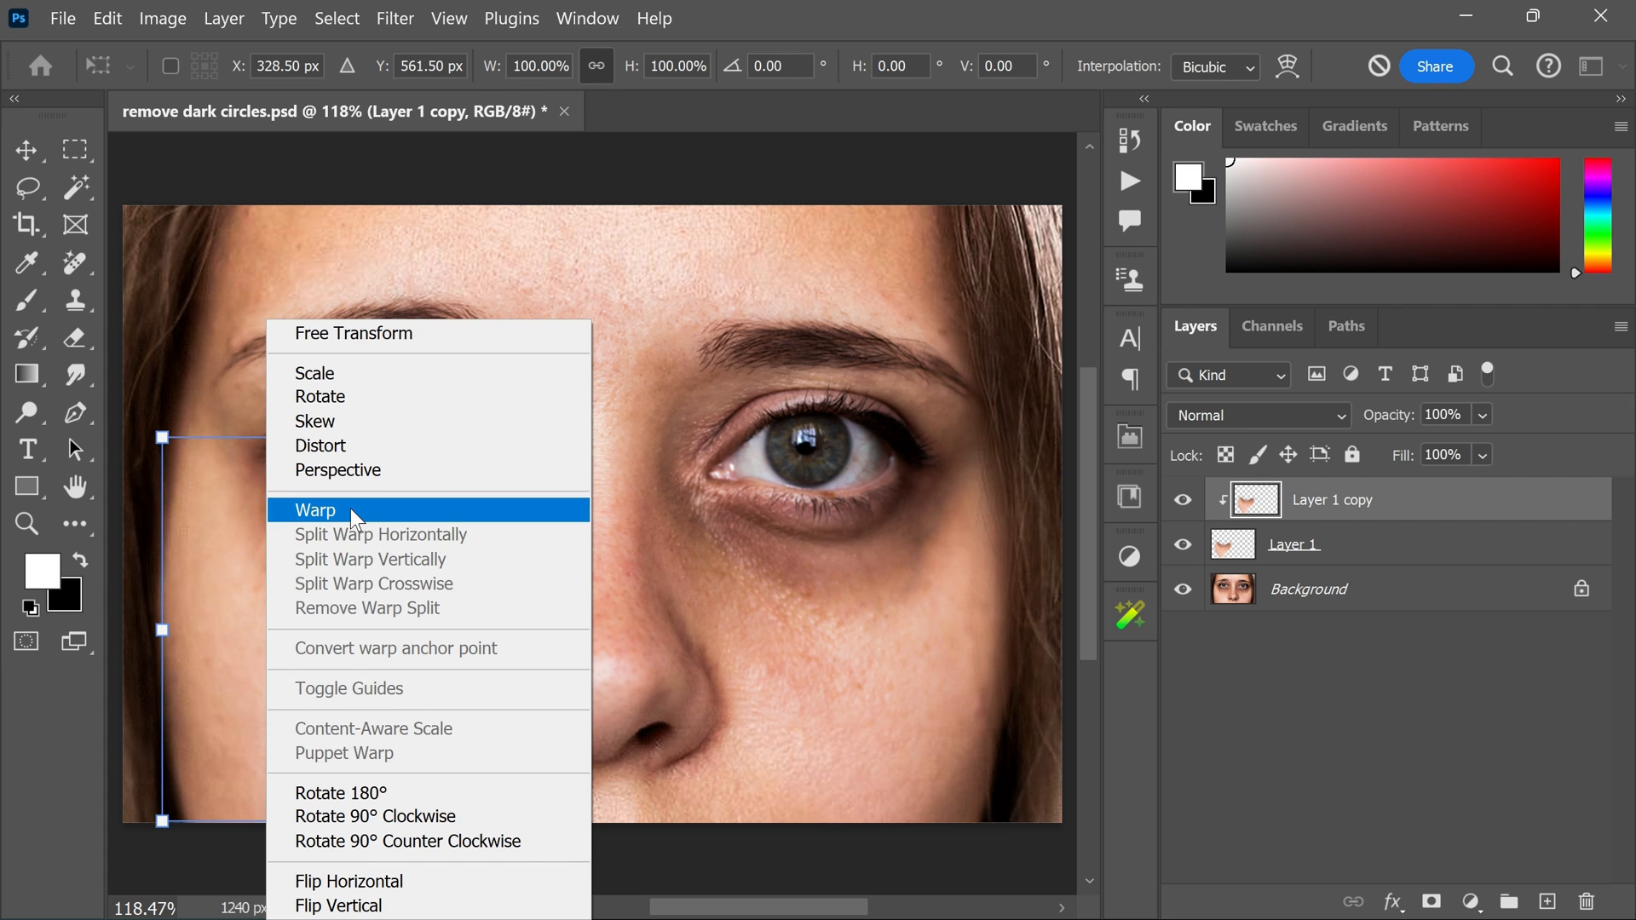
# Warp the copied skin over the left dark circle and group the layers as 'left eye'
pyautogui.click(314, 510)
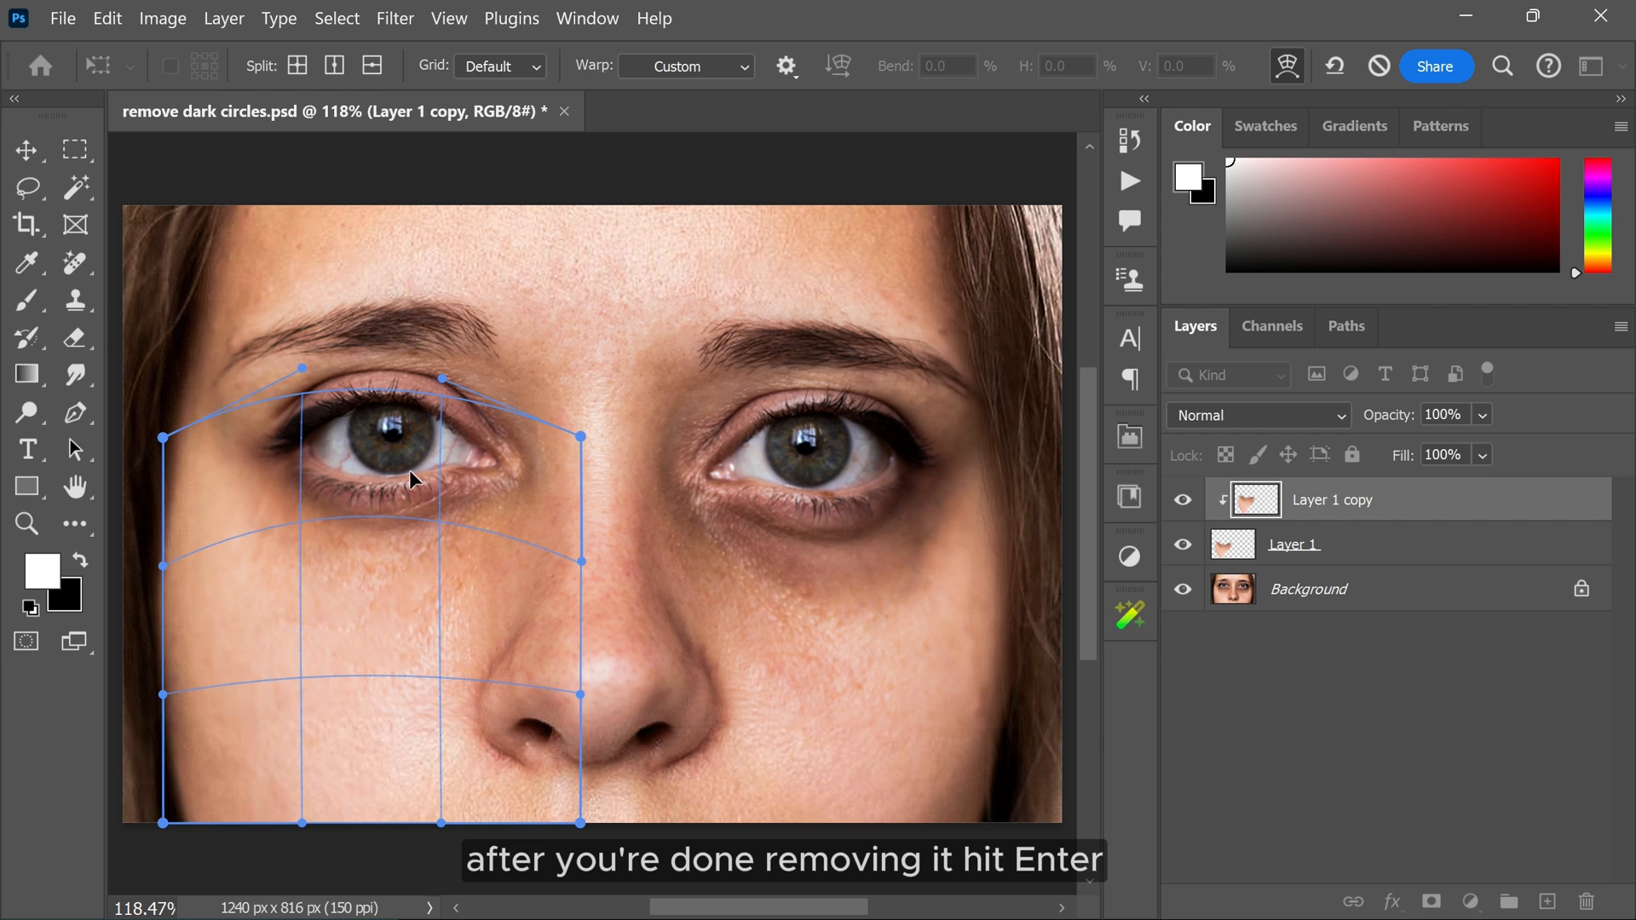
pyautogui.press('Enter')
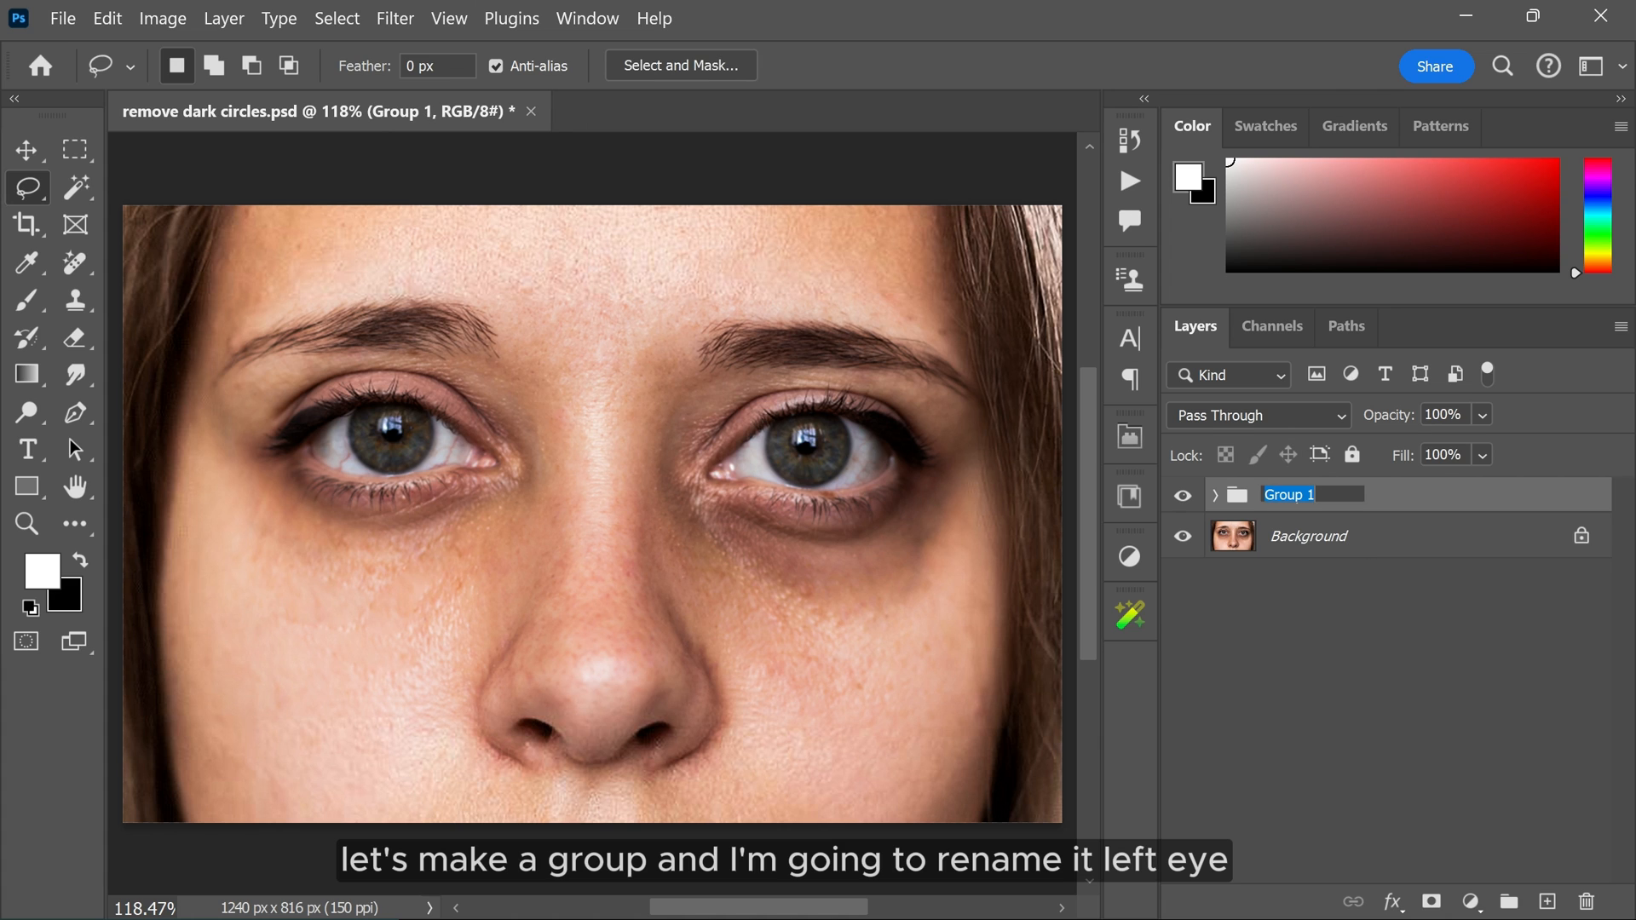
pyautogui.write('left eye')
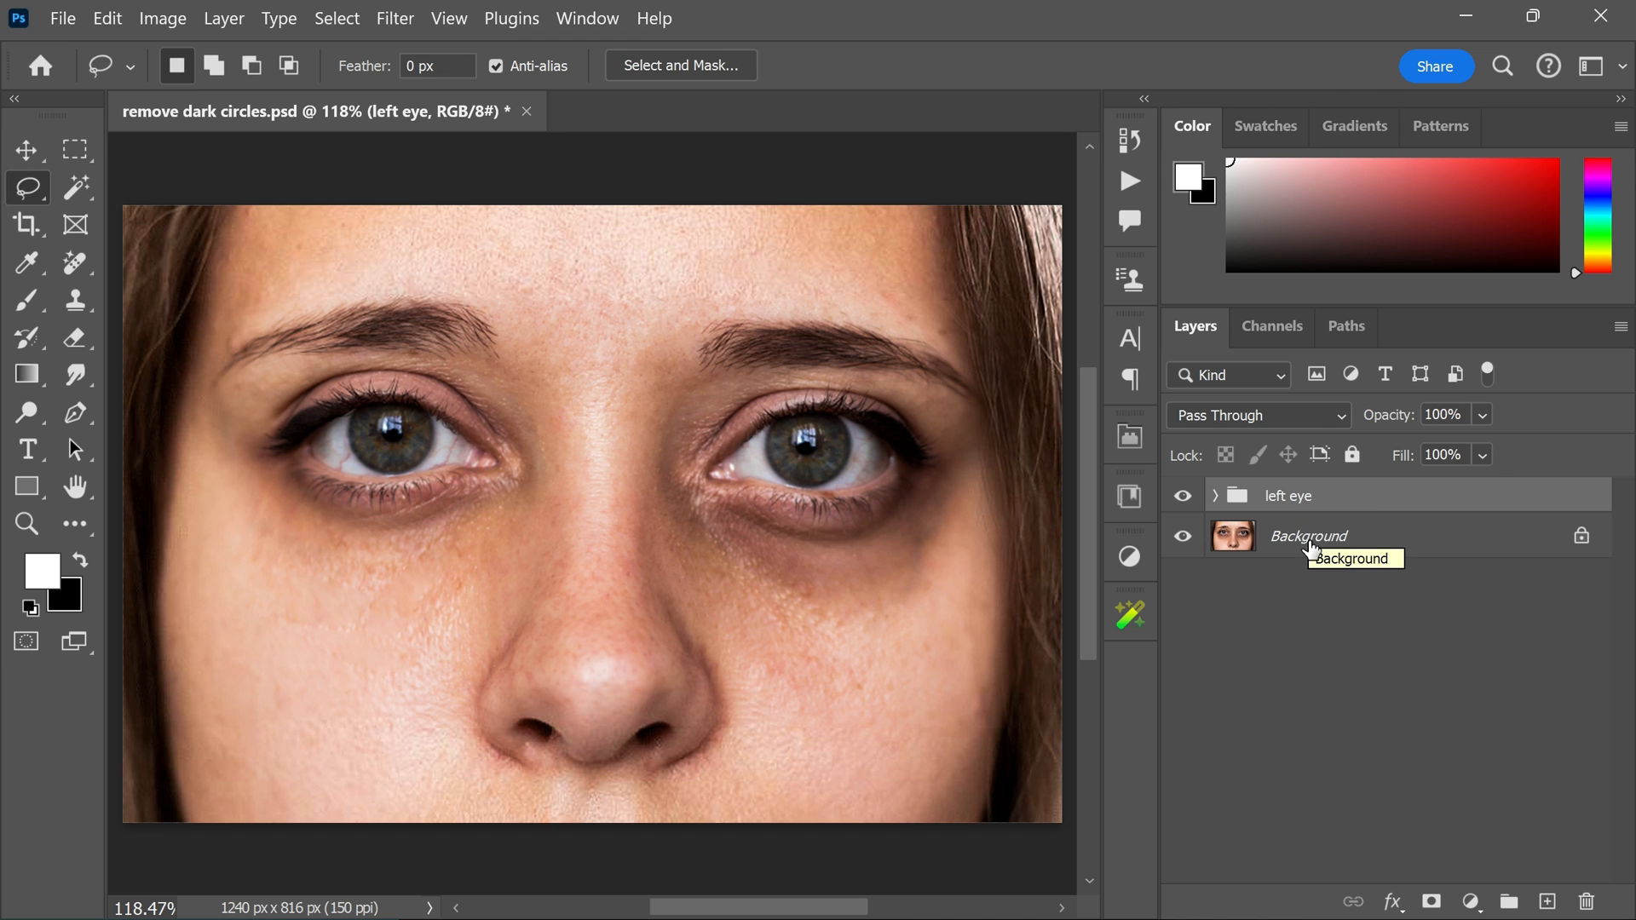
# Patch the right eye's dark circle from the Background and name its group 'right eye'
pyautogui.click(1308, 536)
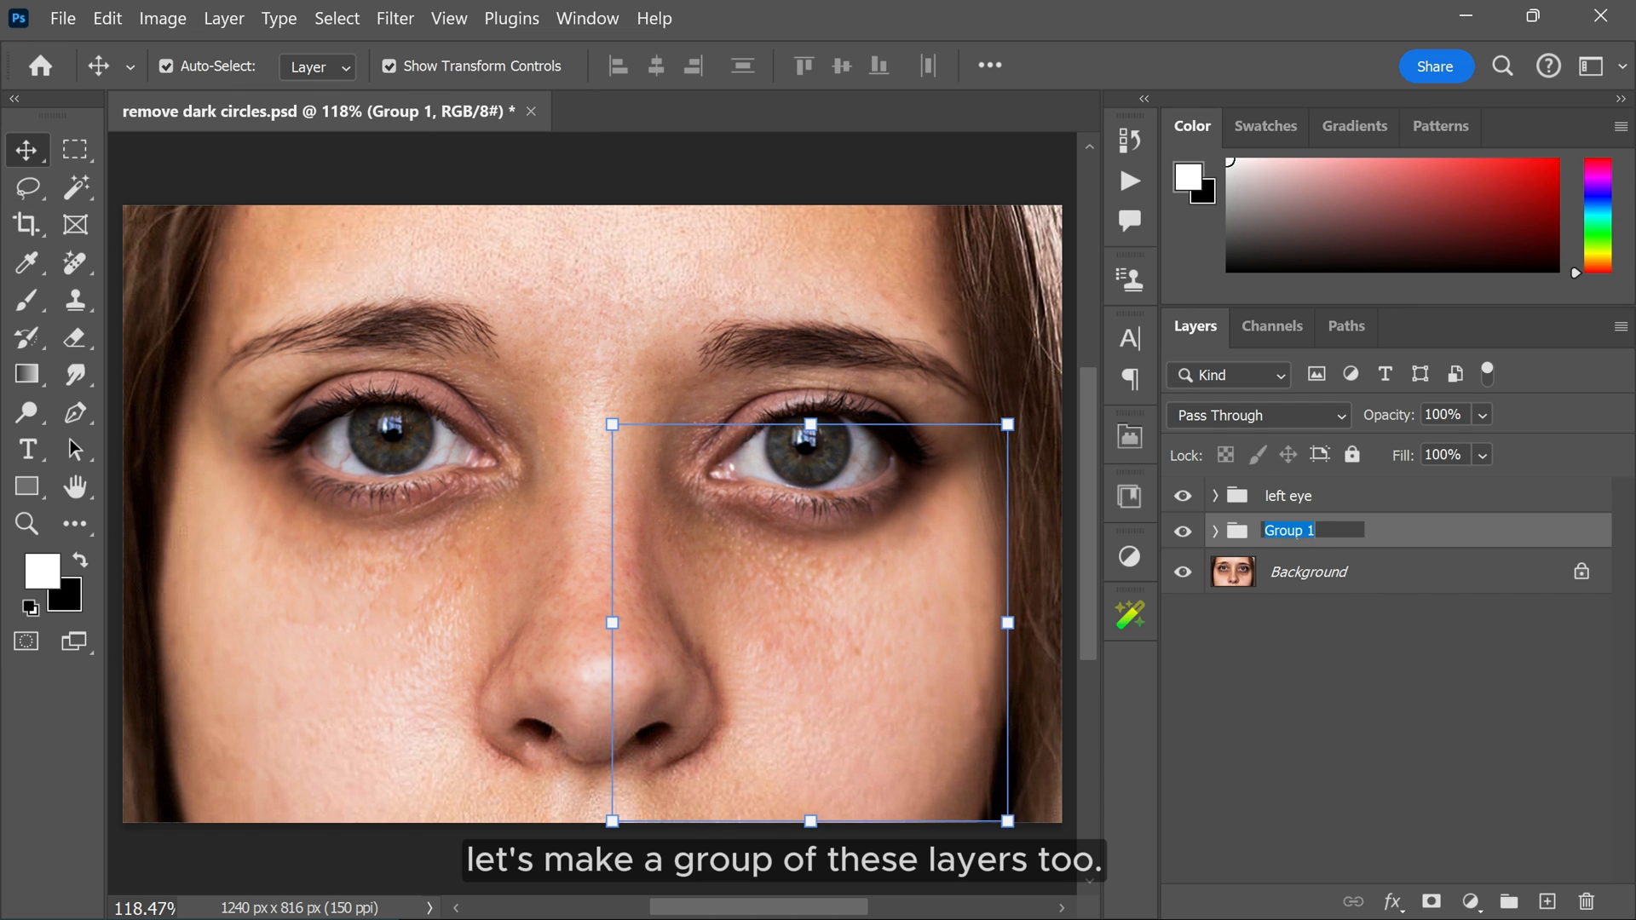
pyautogui.write('right eye')
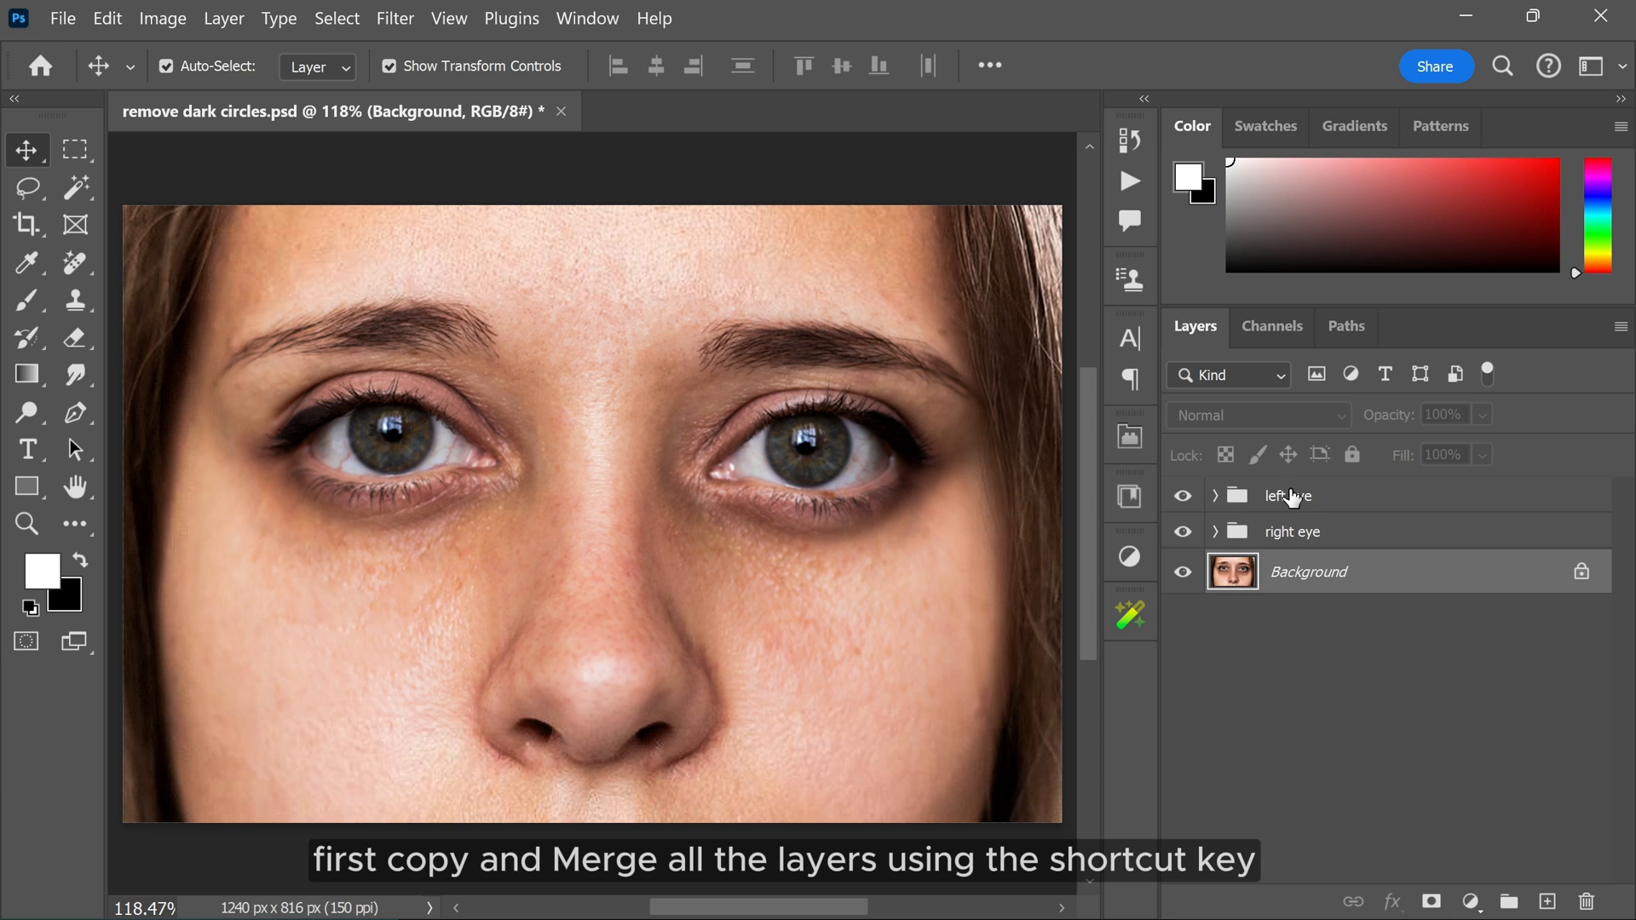
# Stamp all visible layers into Layer 3, blend it as Vivid Light, and invert it
pyautogui.click(1288, 496)
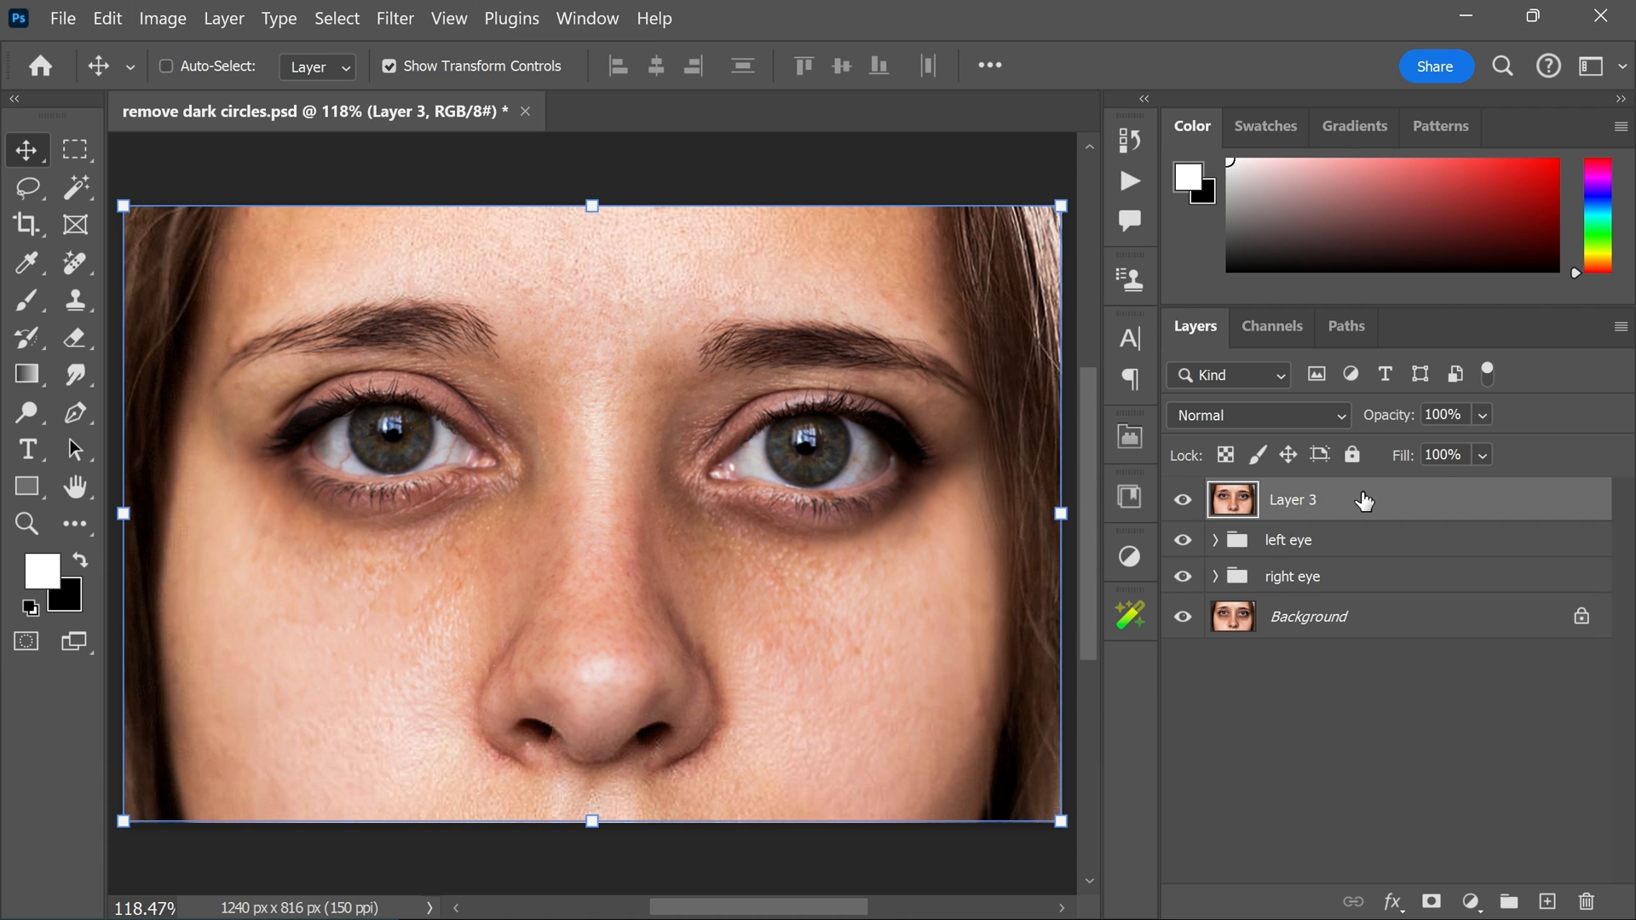
pyautogui.click(166, 66)
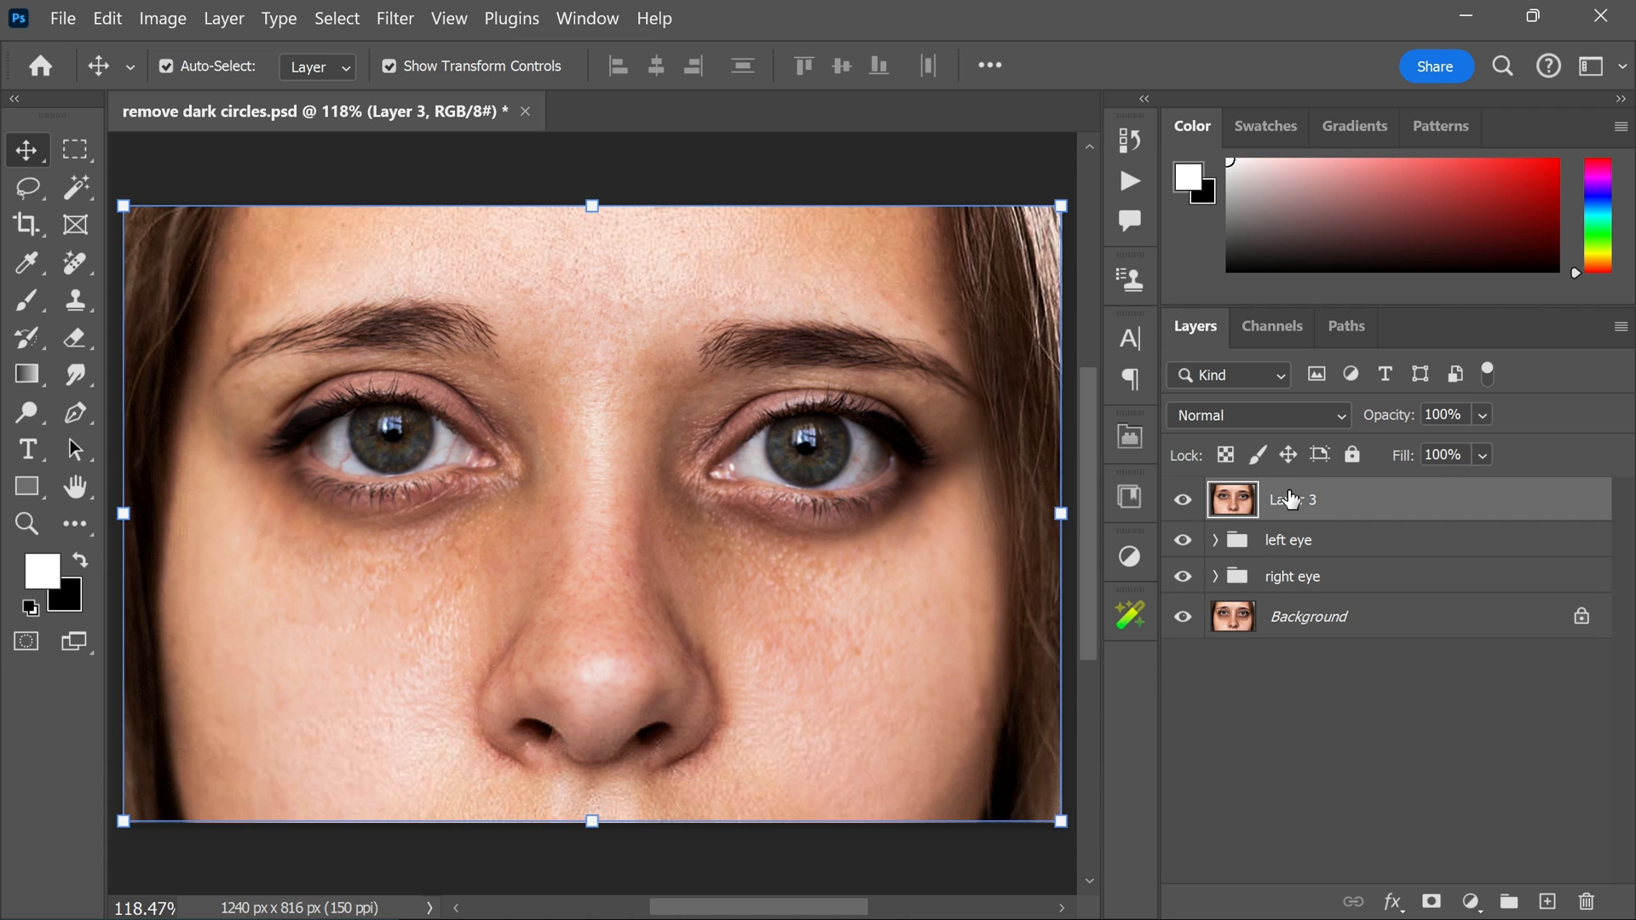
pyautogui.click(1257, 415)
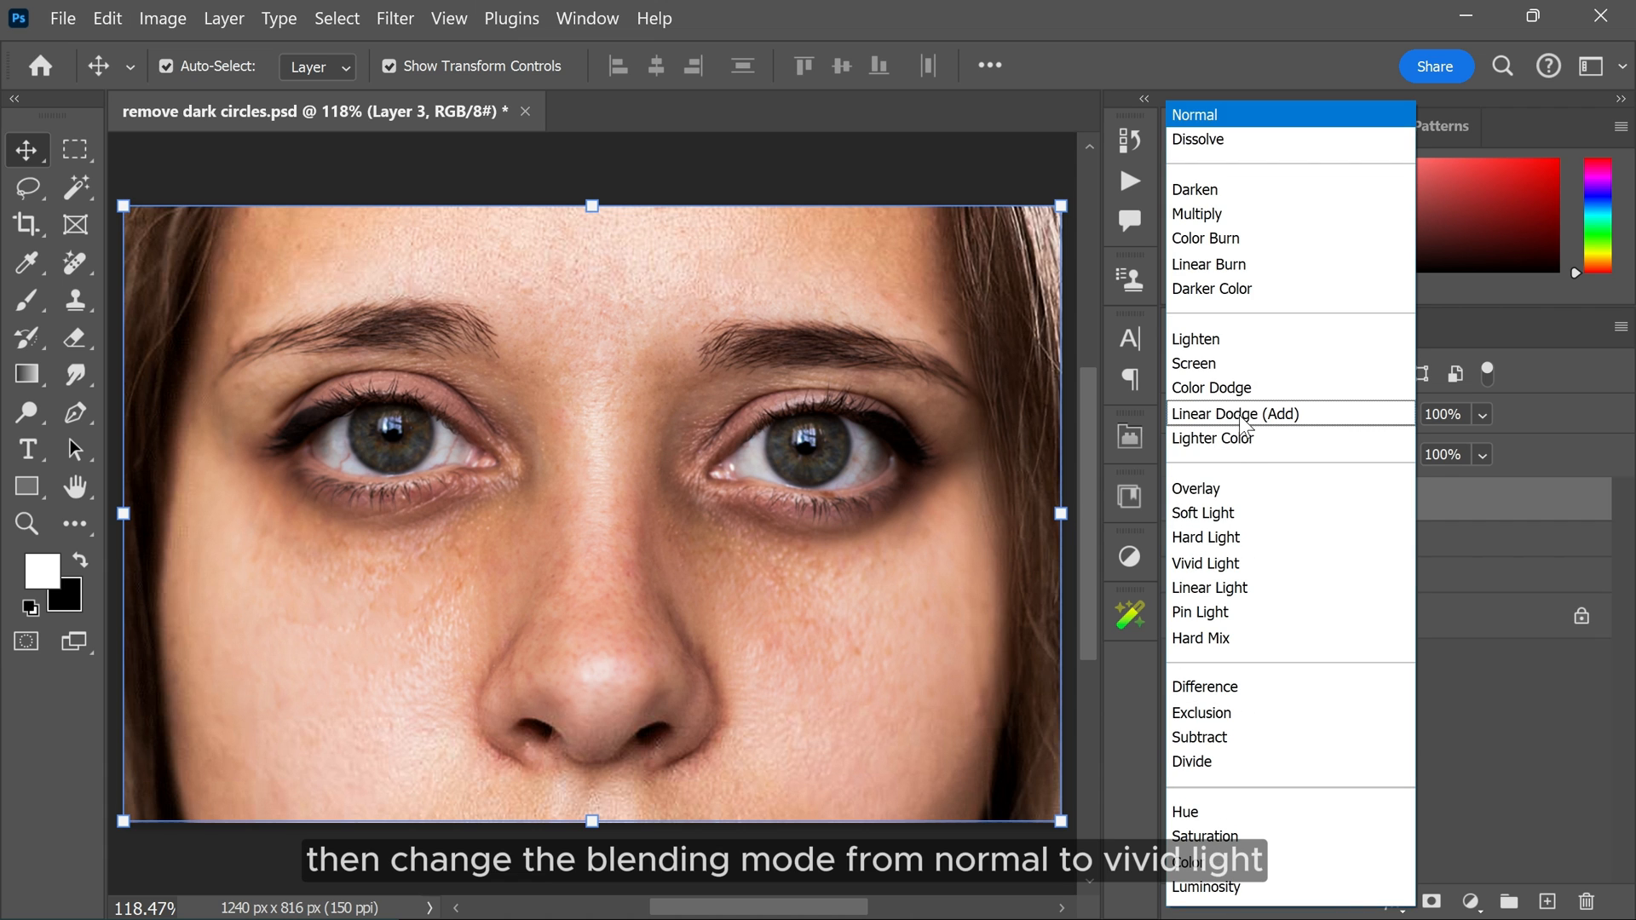
pyautogui.click(1205, 563)
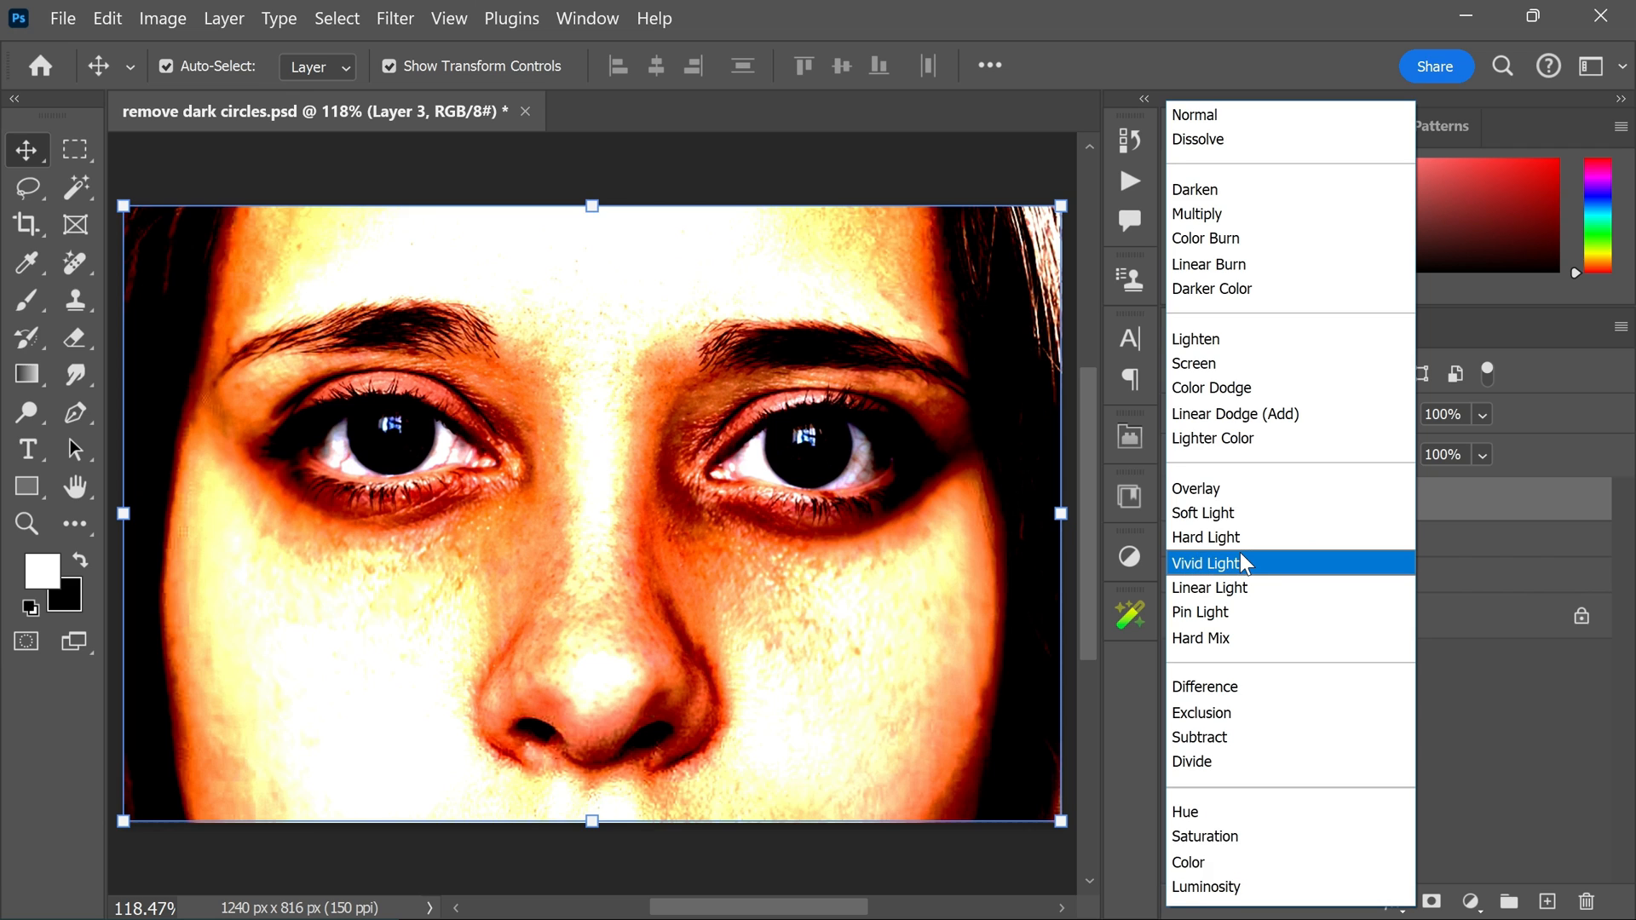
pyautogui.click(1204, 563)
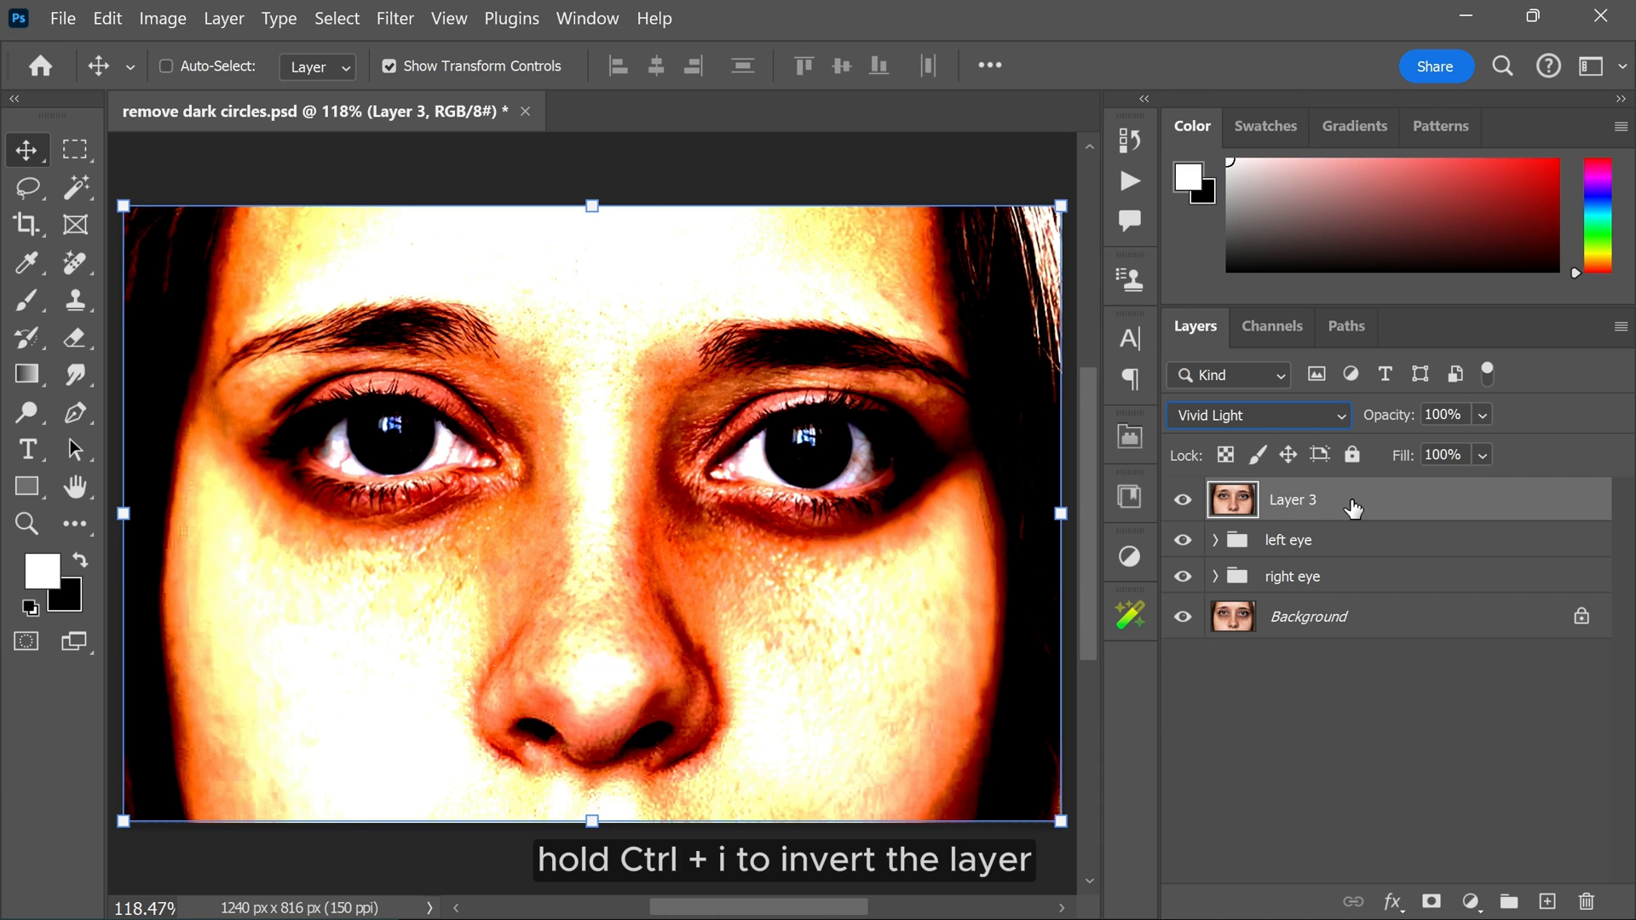
pyautogui.press('Ctrl+i')
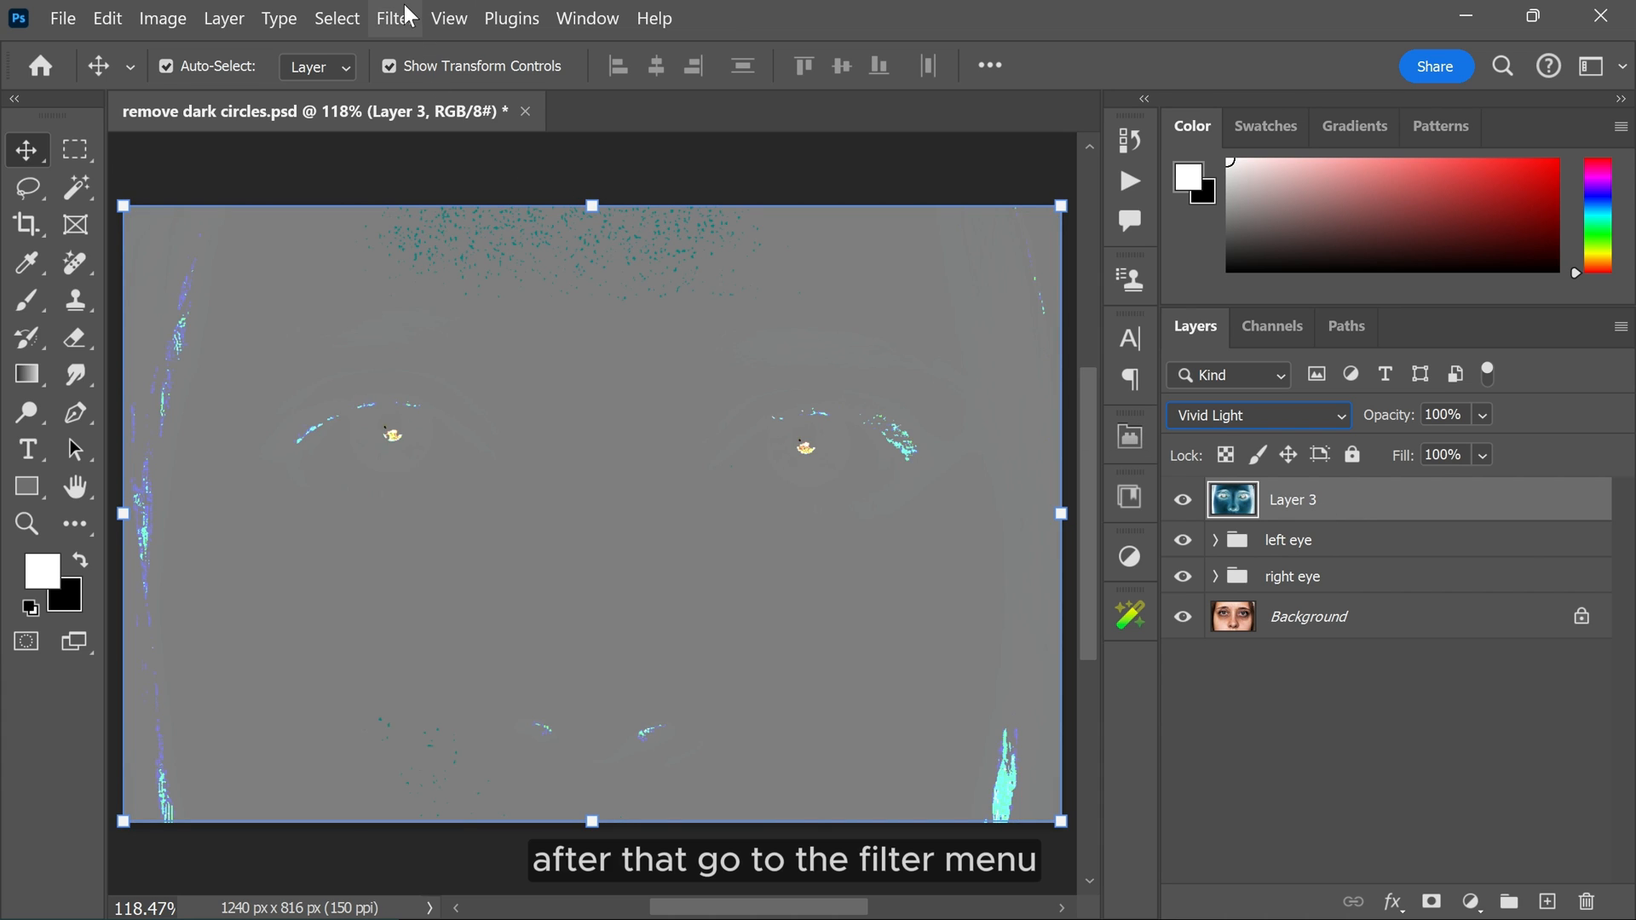
# Apply High Pass to Layer 3 with a radius of about 13.9 pixels
pyautogui.click(398, 19)
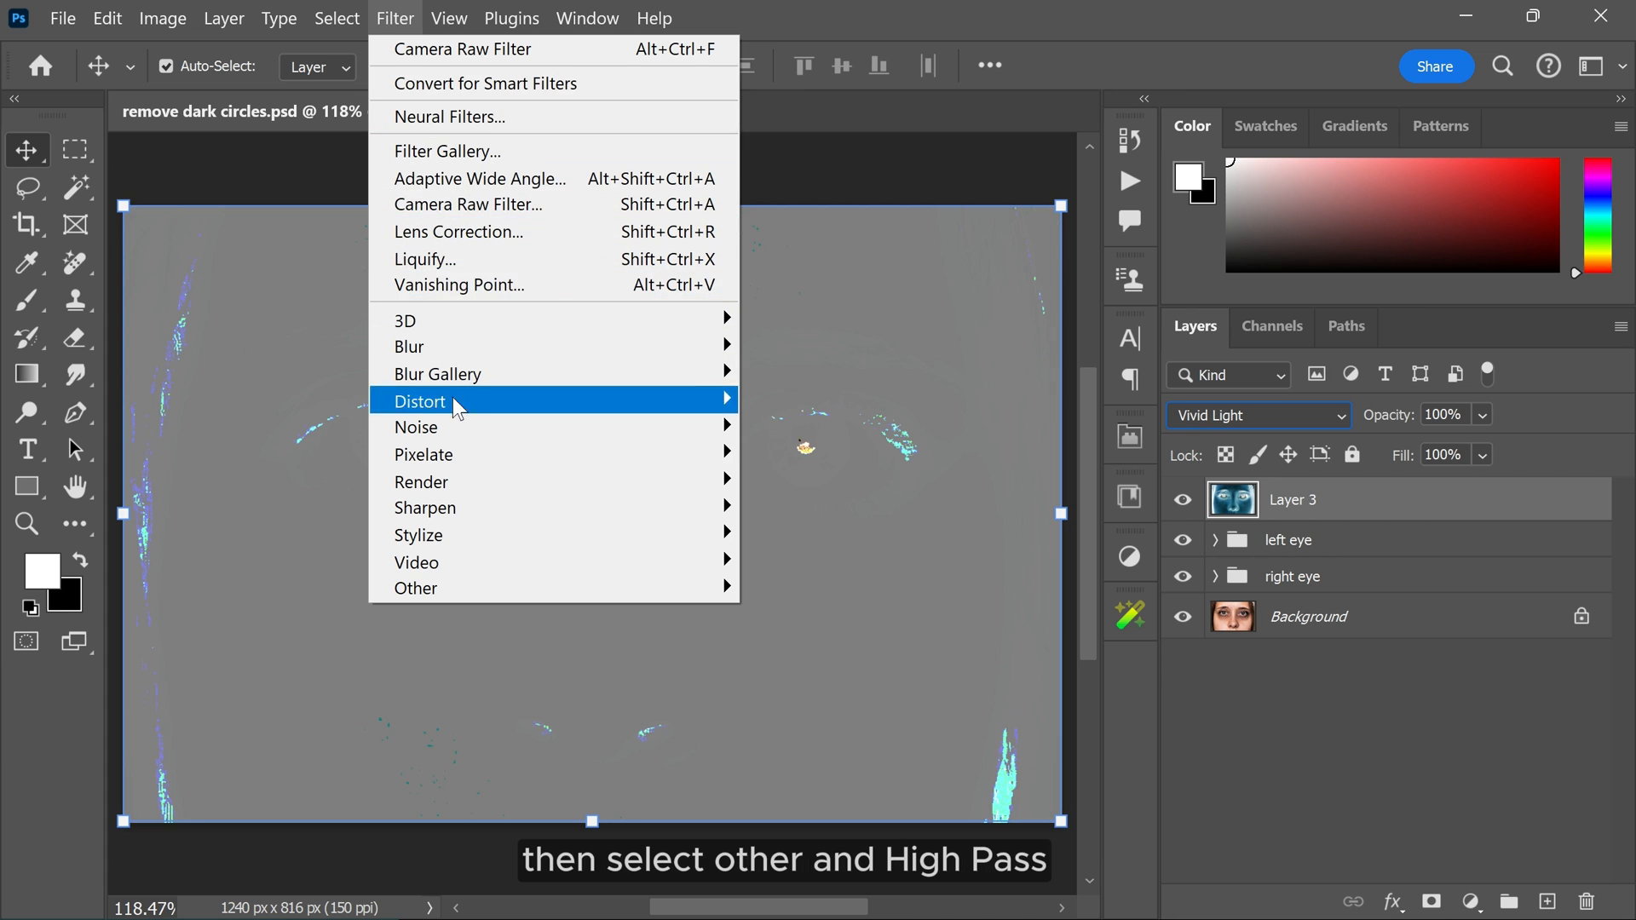
pyautogui.moveTo(416, 588)
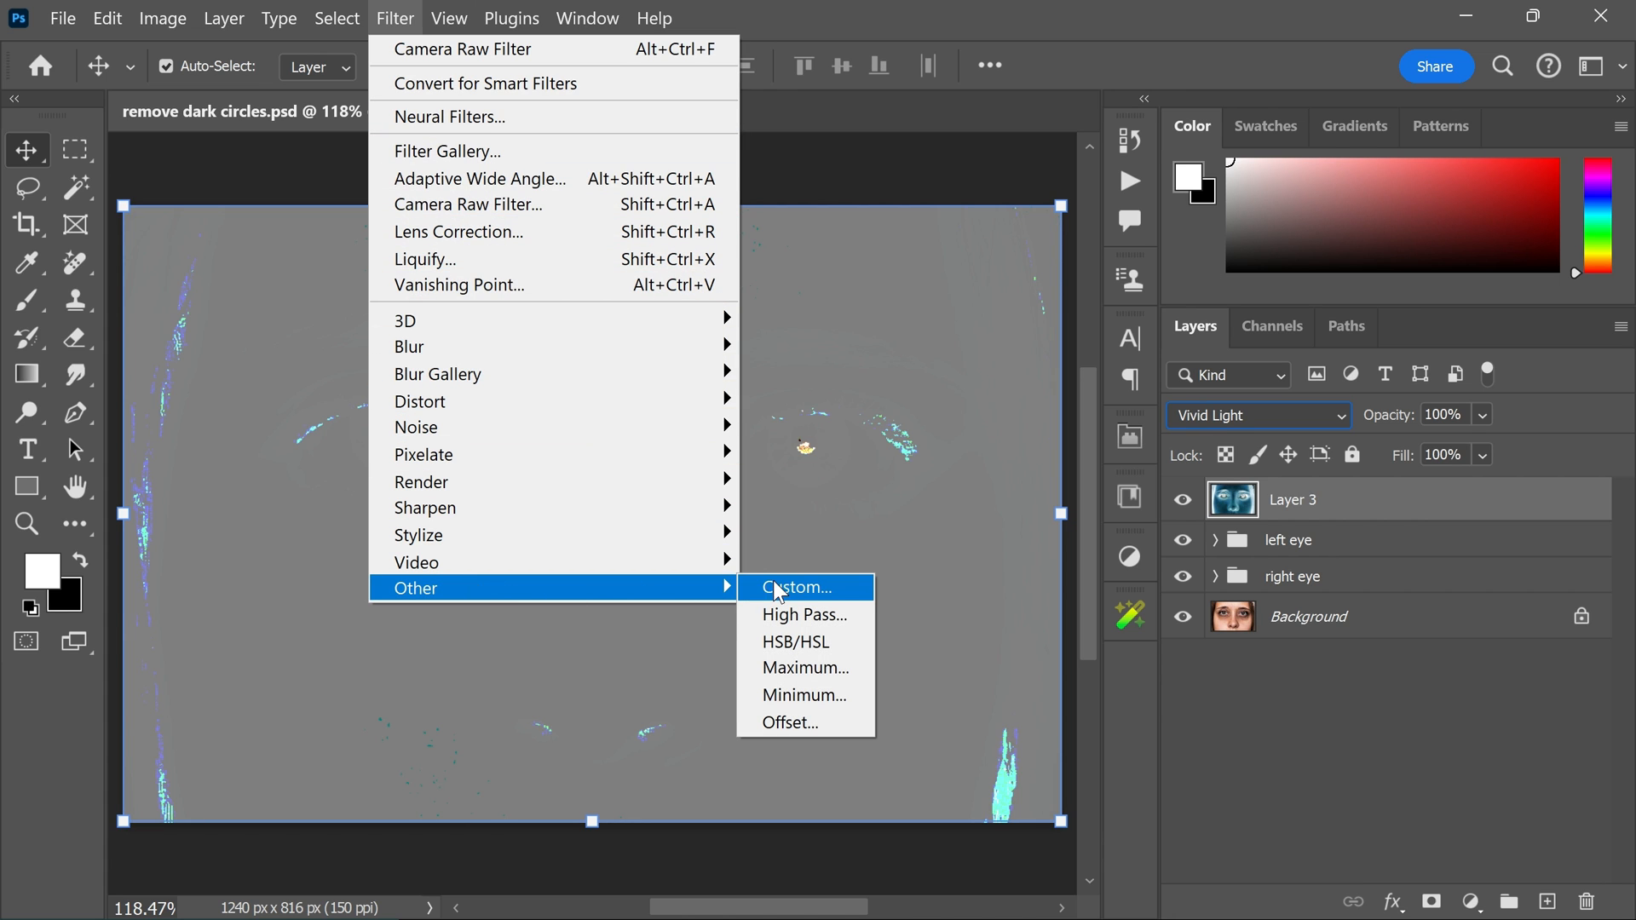
pyautogui.moveTo(794, 621)
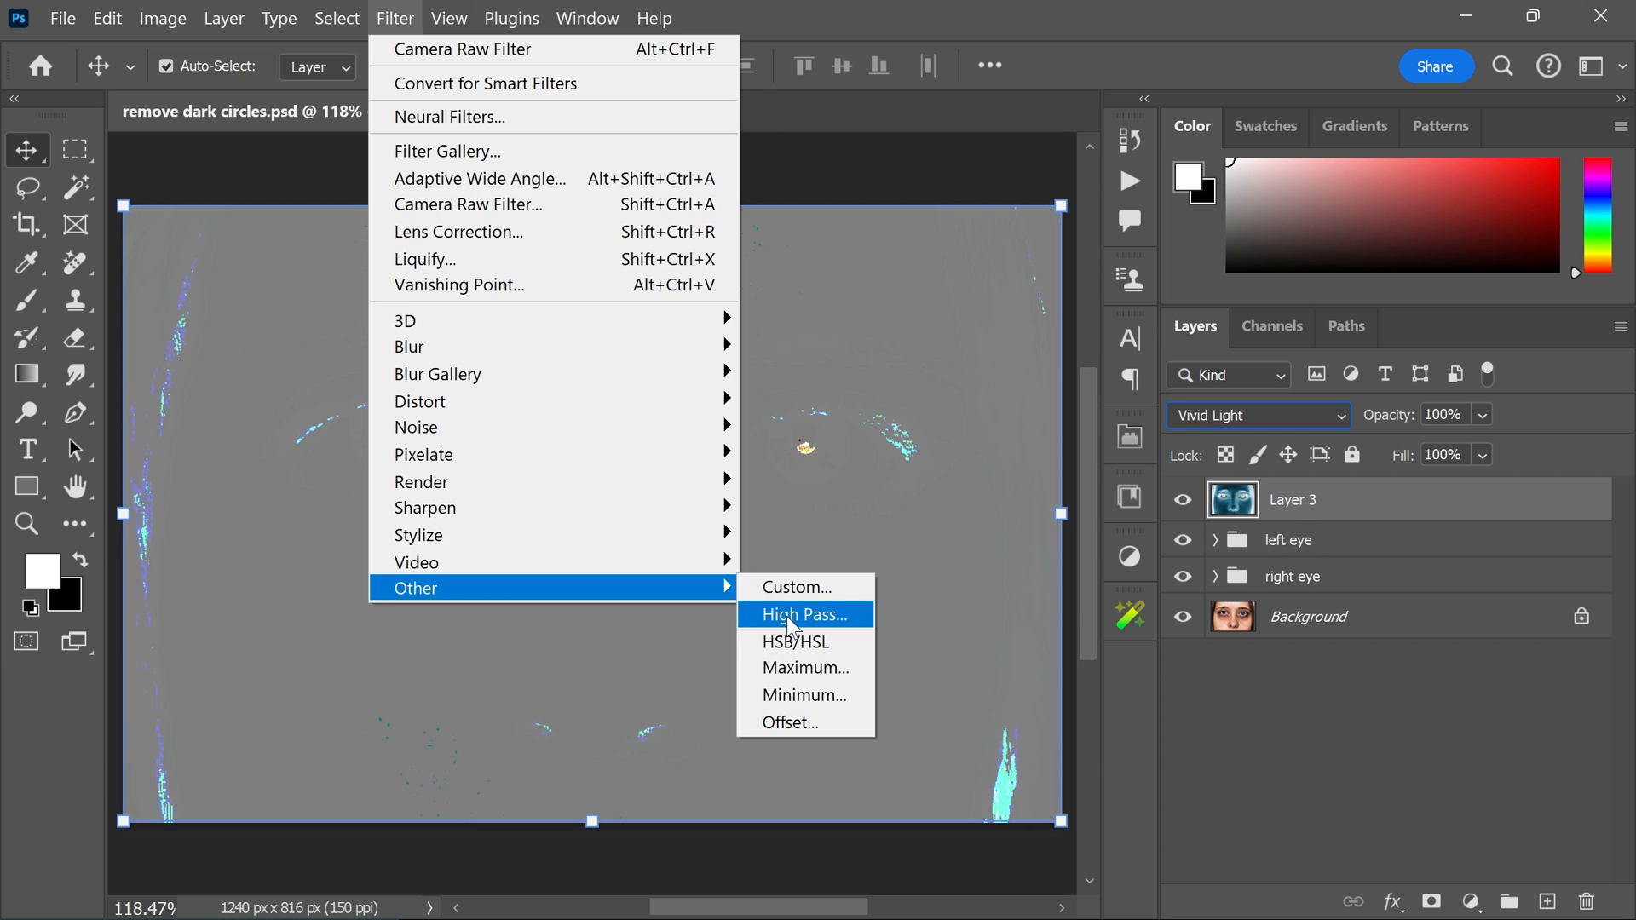
pyautogui.click(802, 614)
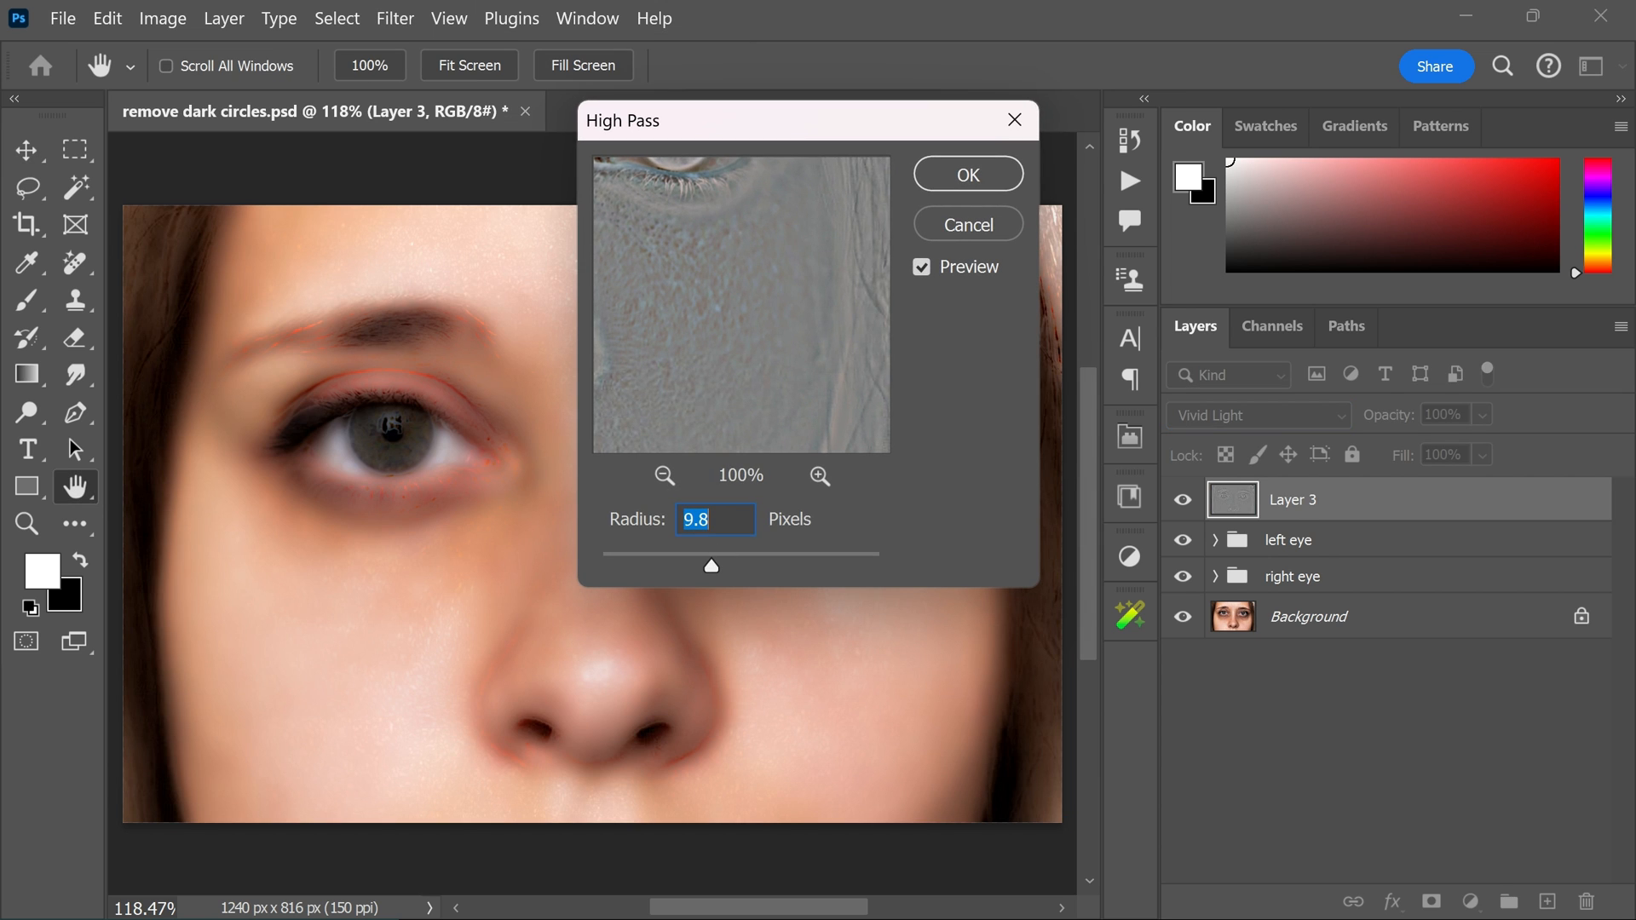
pyautogui.moveTo(712, 566); pyautogui.dragTo(675, 571)
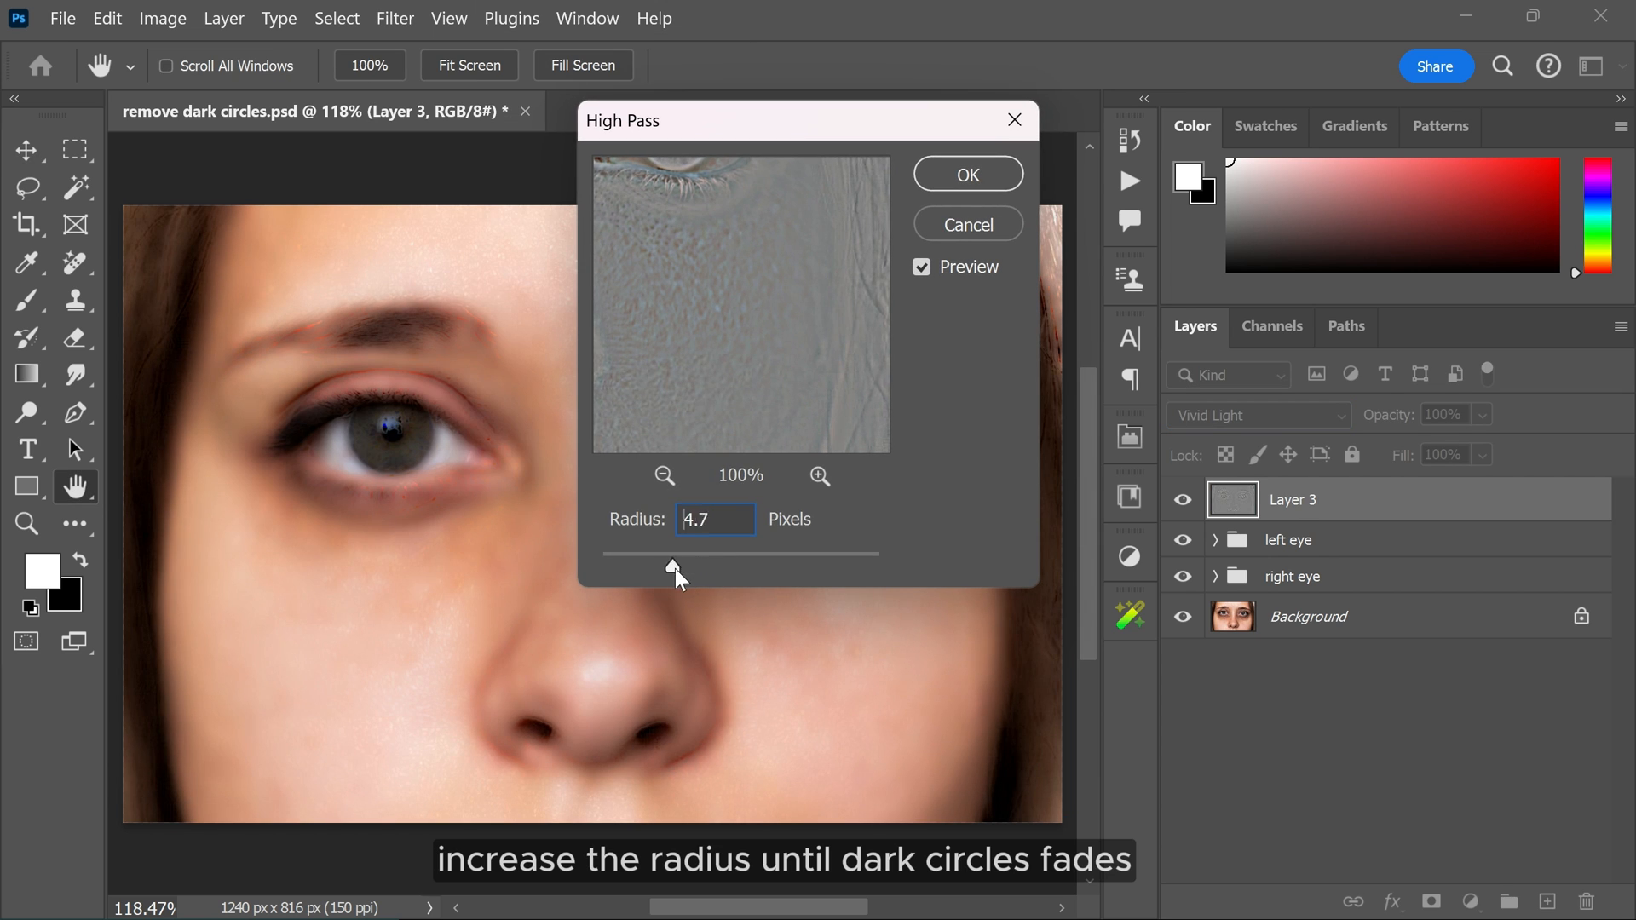
pyautogui.moveTo(673, 573); pyautogui.dragTo(720, 574)
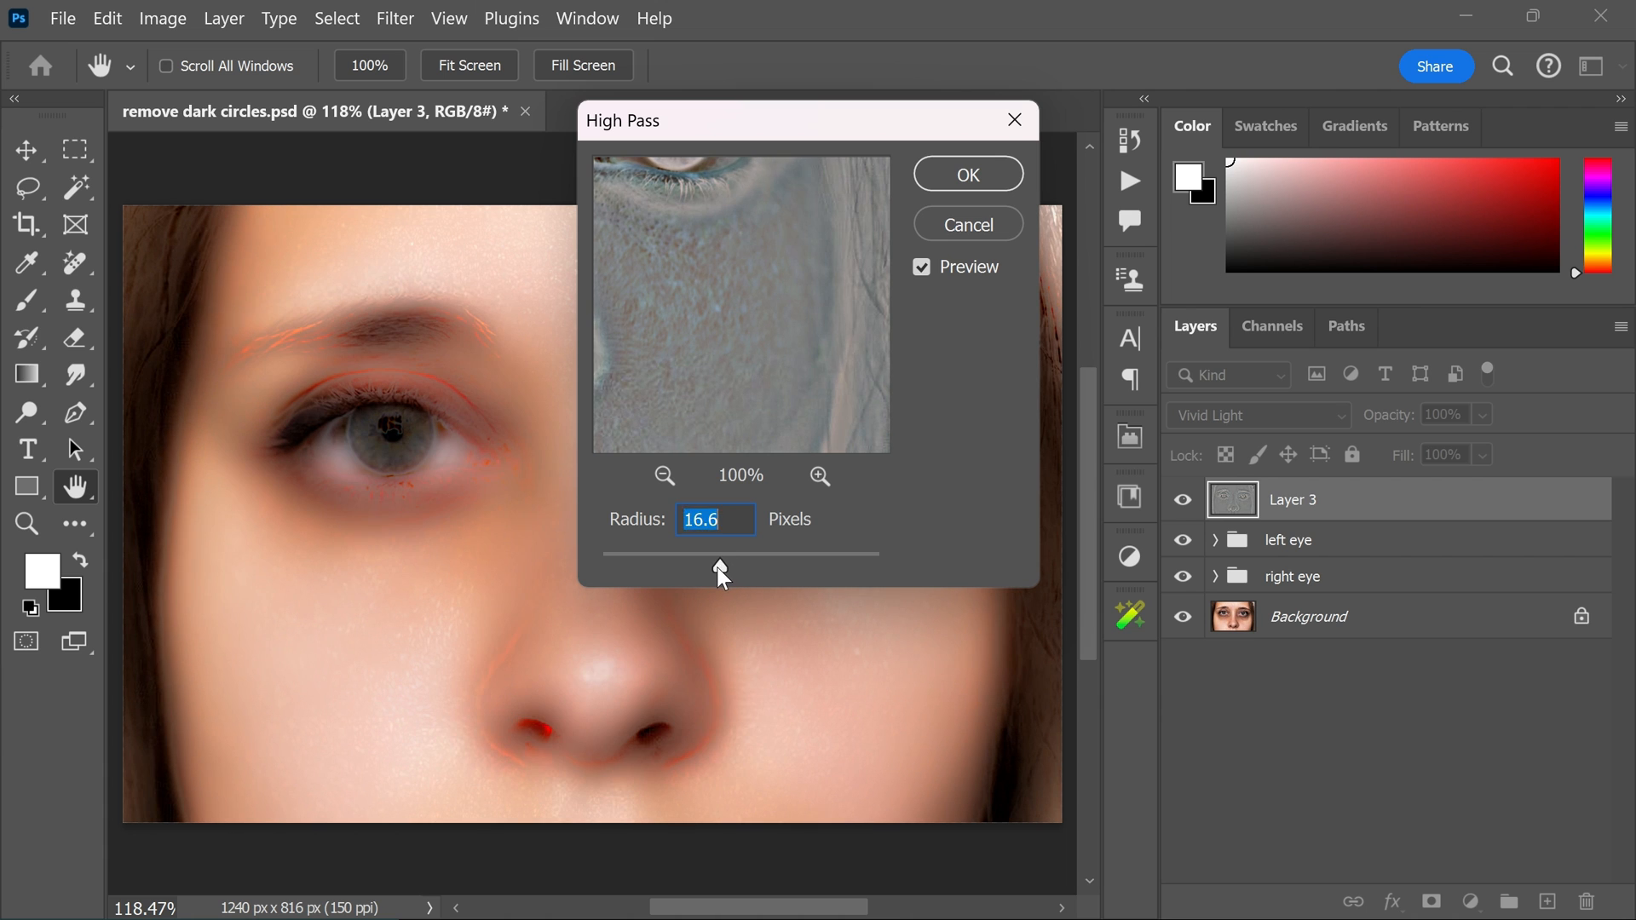
pyautogui.moveTo(730, 553); pyautogui.dragTo(717, 553)
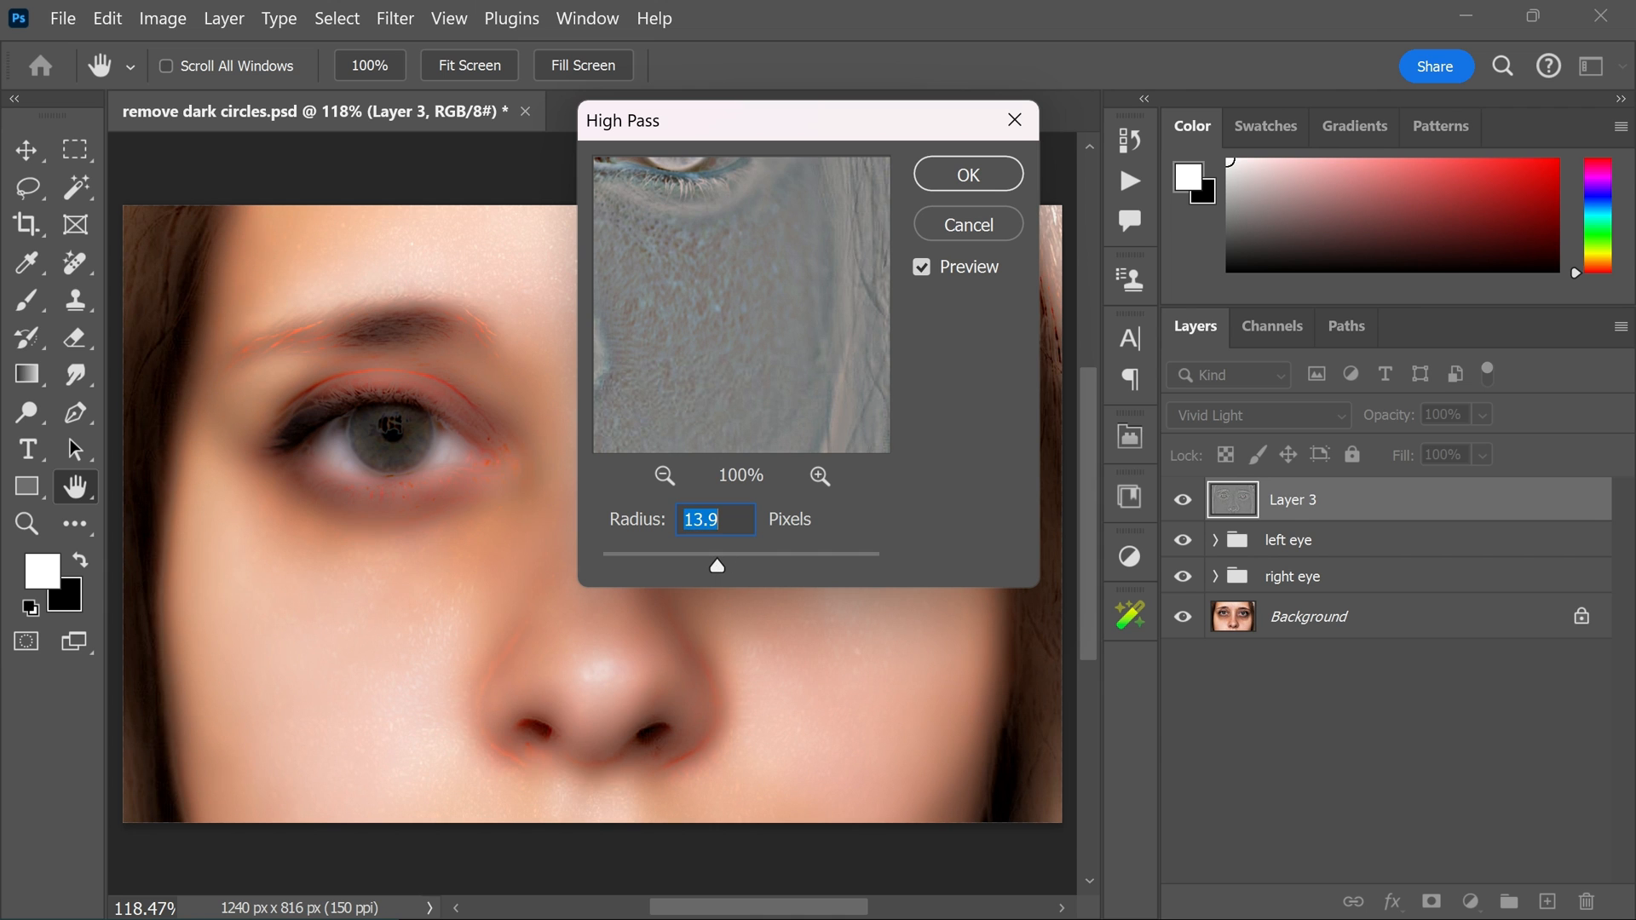
pyautogui.click(967, 174)
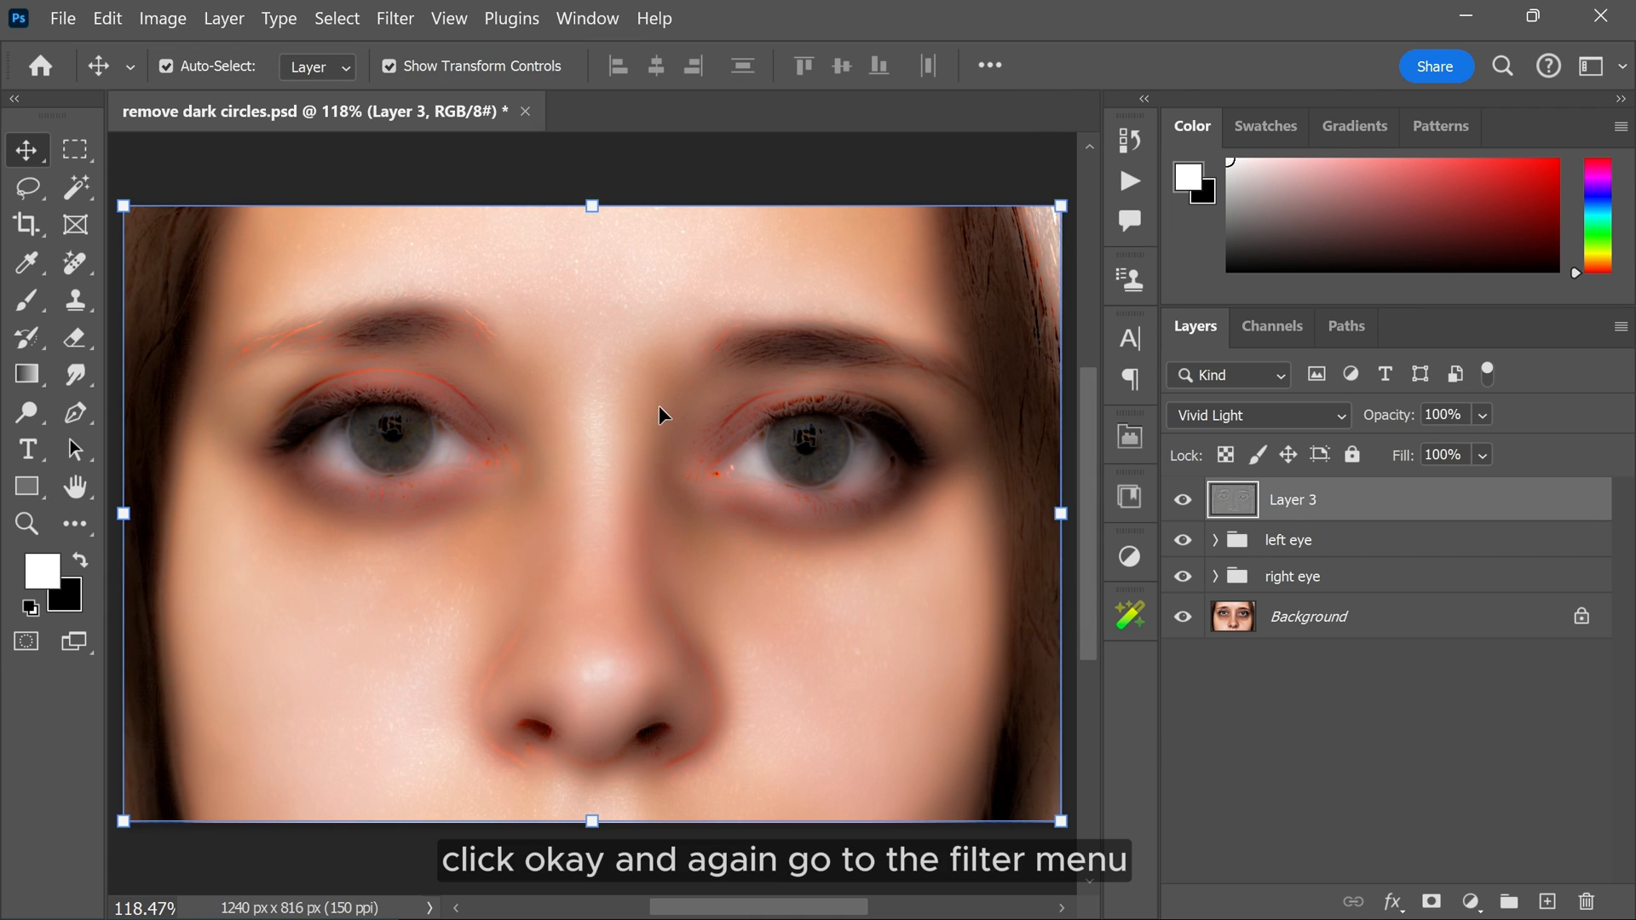
# Apply a Gaussian Blur of about 4.9 pixels to Layer 3
pyautogui.click(394, 18)
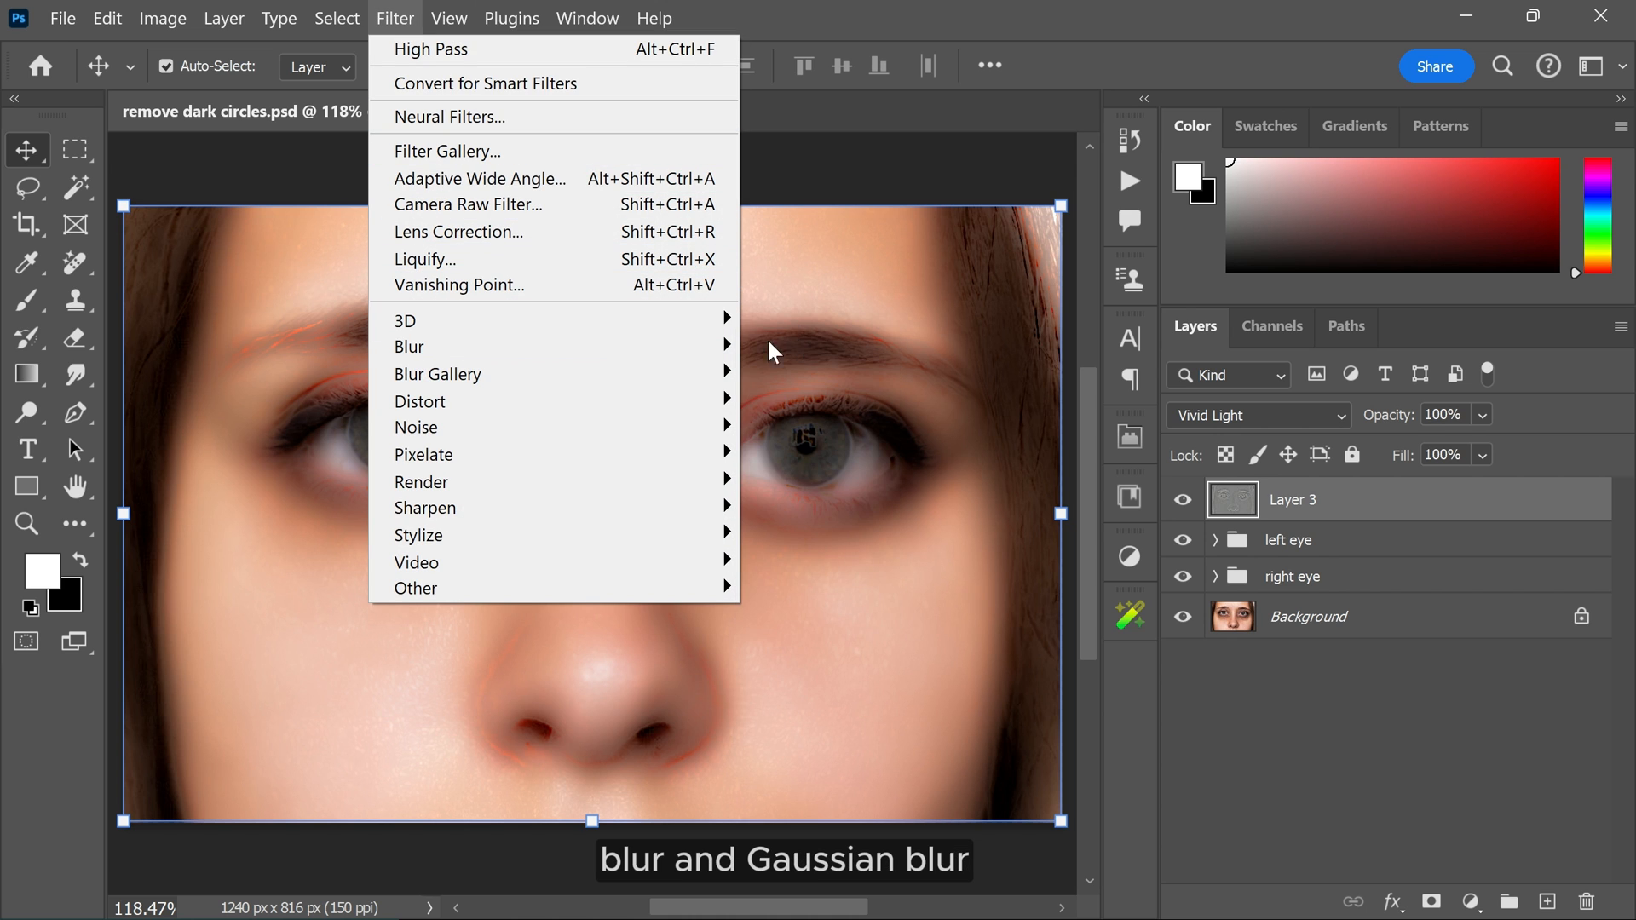
pyautogui.moveTo(409, 346)
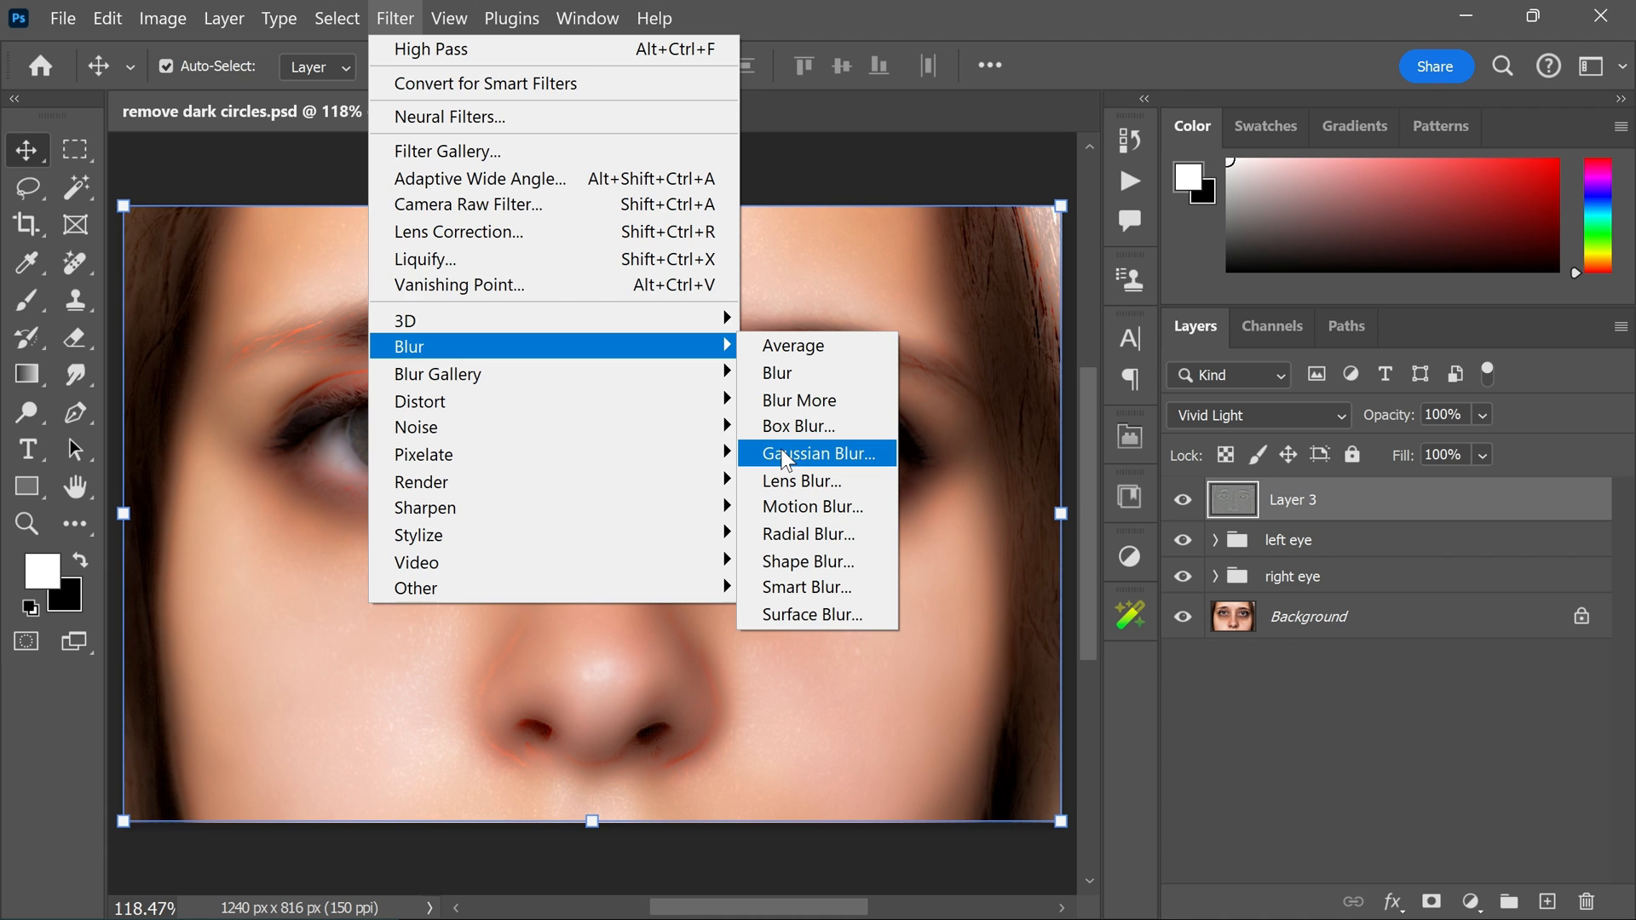
pyautogui.click(817, 454)
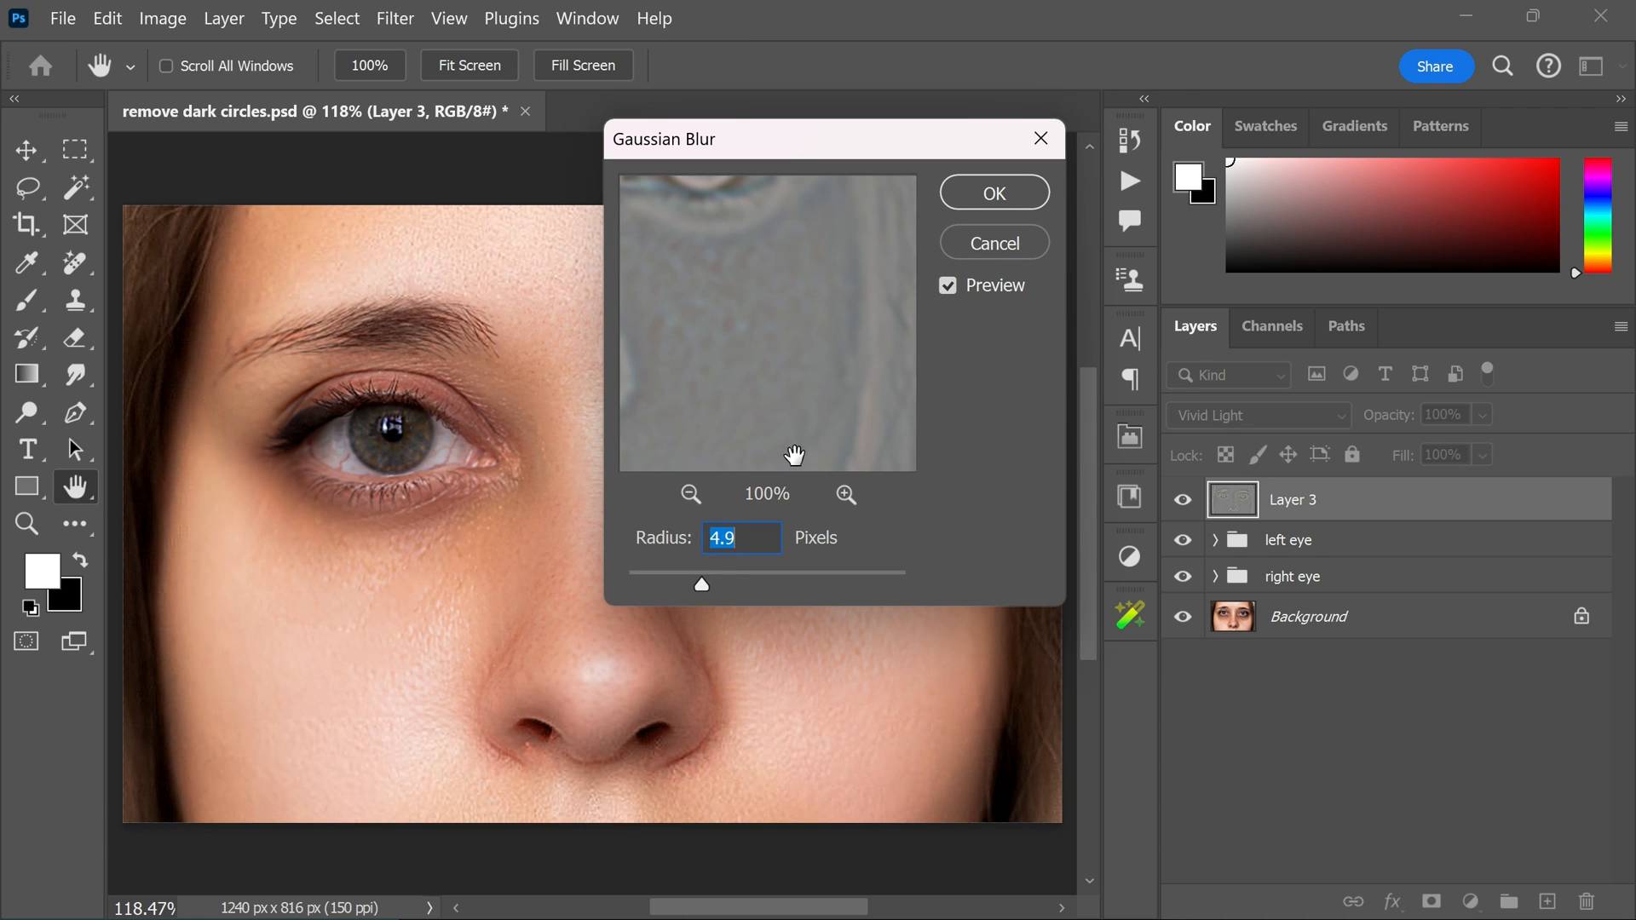
pyautogui.moveTo(701, 582); pyautogui.dragTo(674, 582)
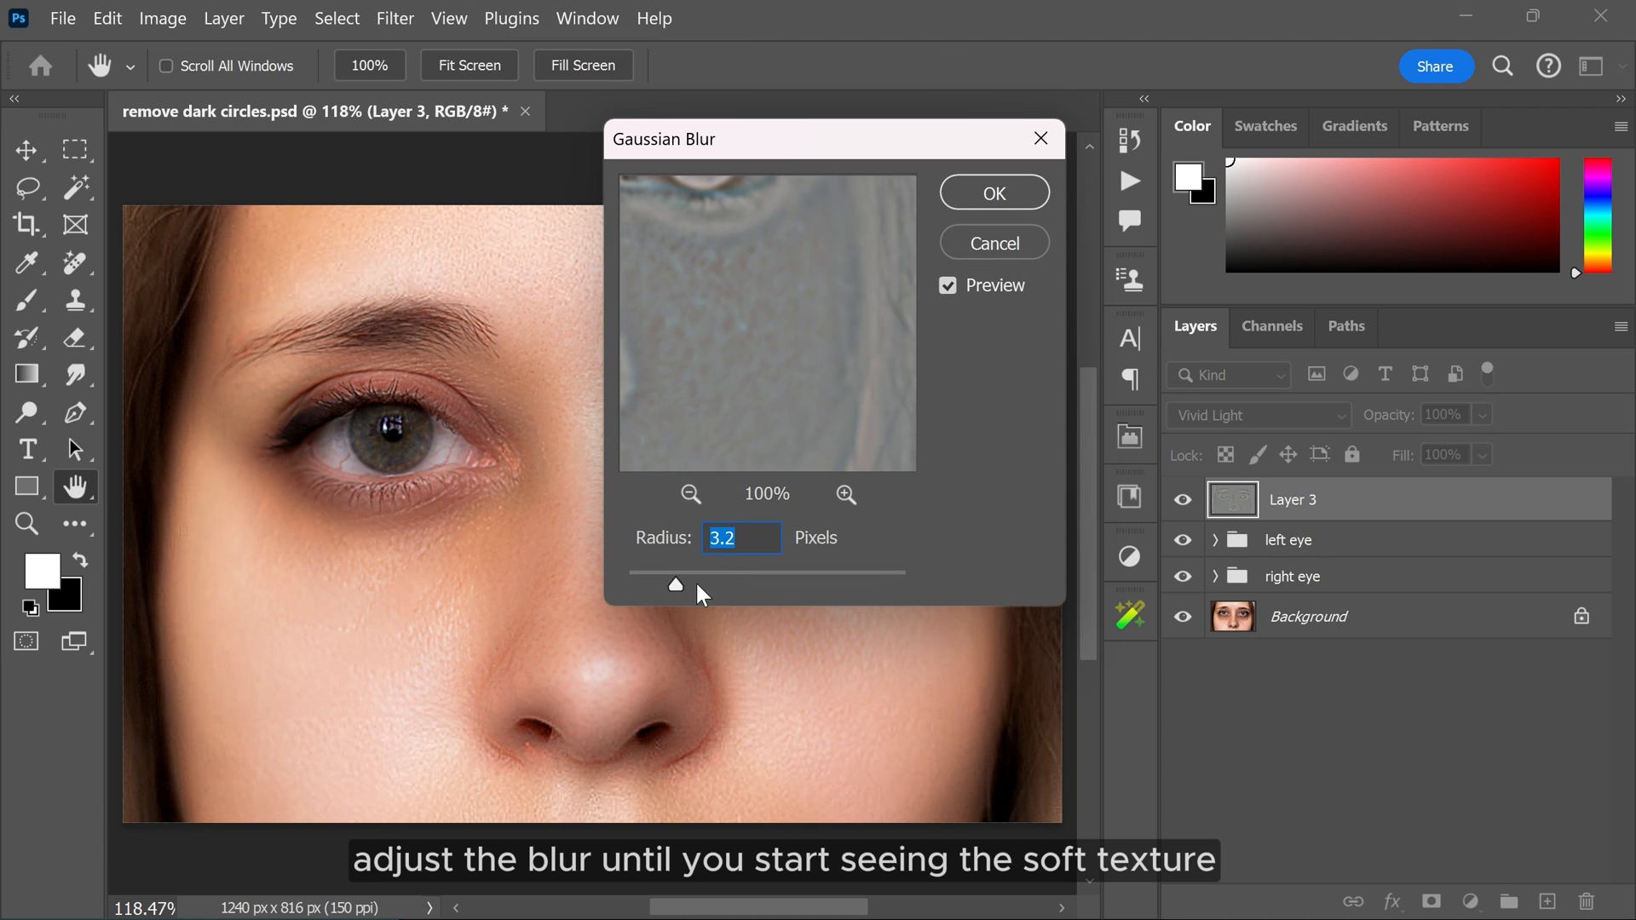
pyautogui.moveTo(674, 583); pyautogui.dragTo(702, 583)
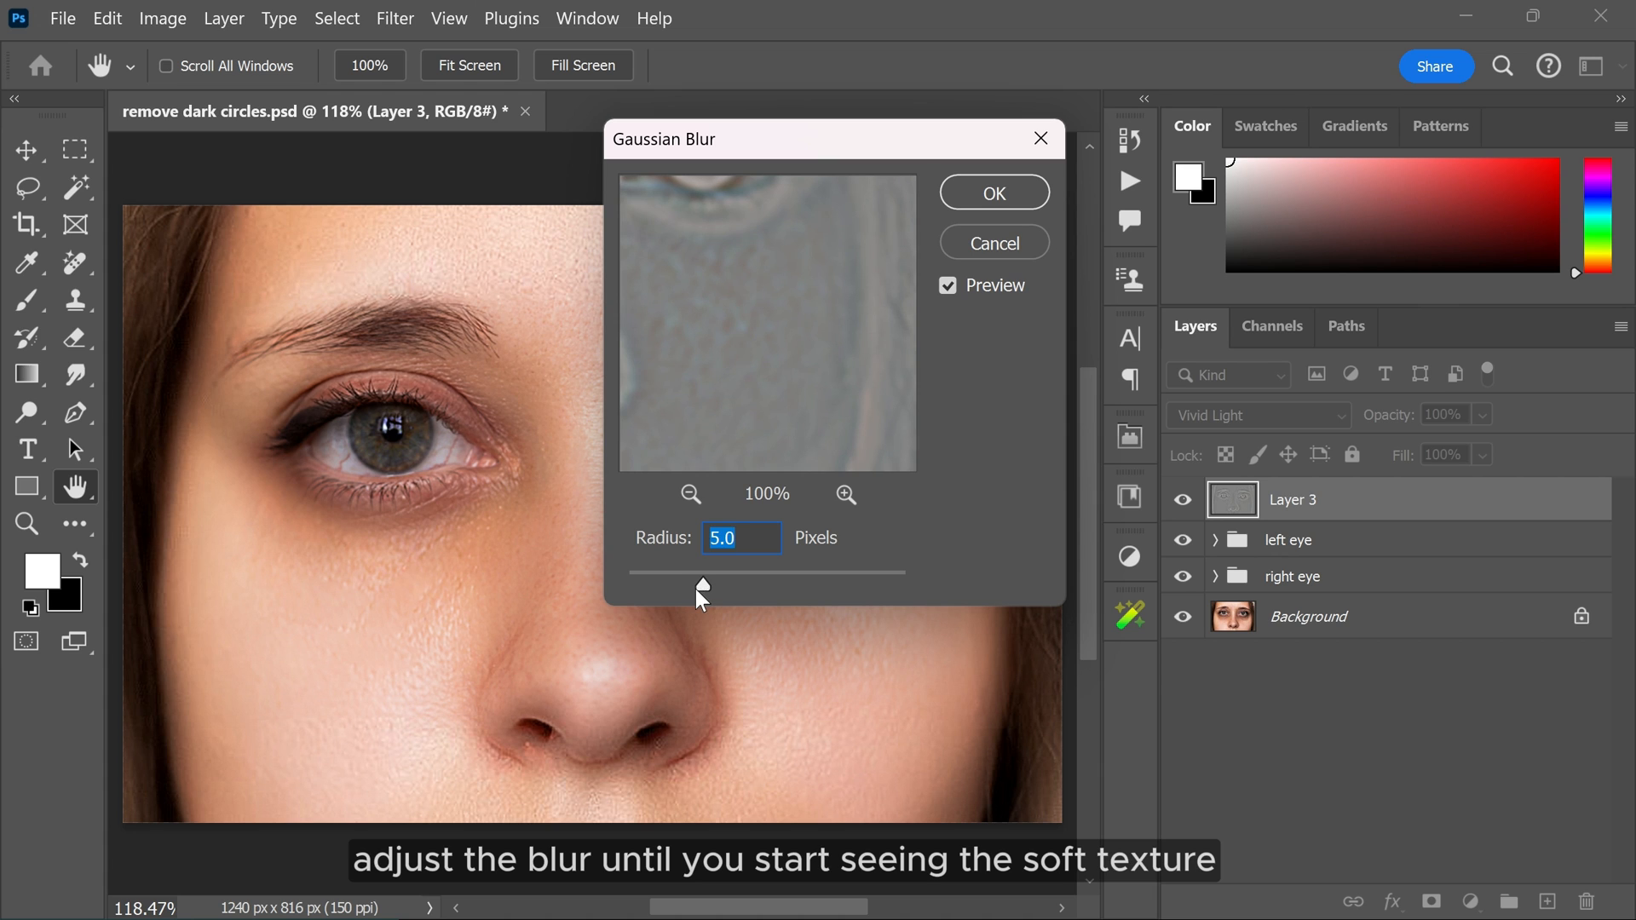
pyautogui.moveTo(702, 586); pyautogui.dragTo(700, 585)
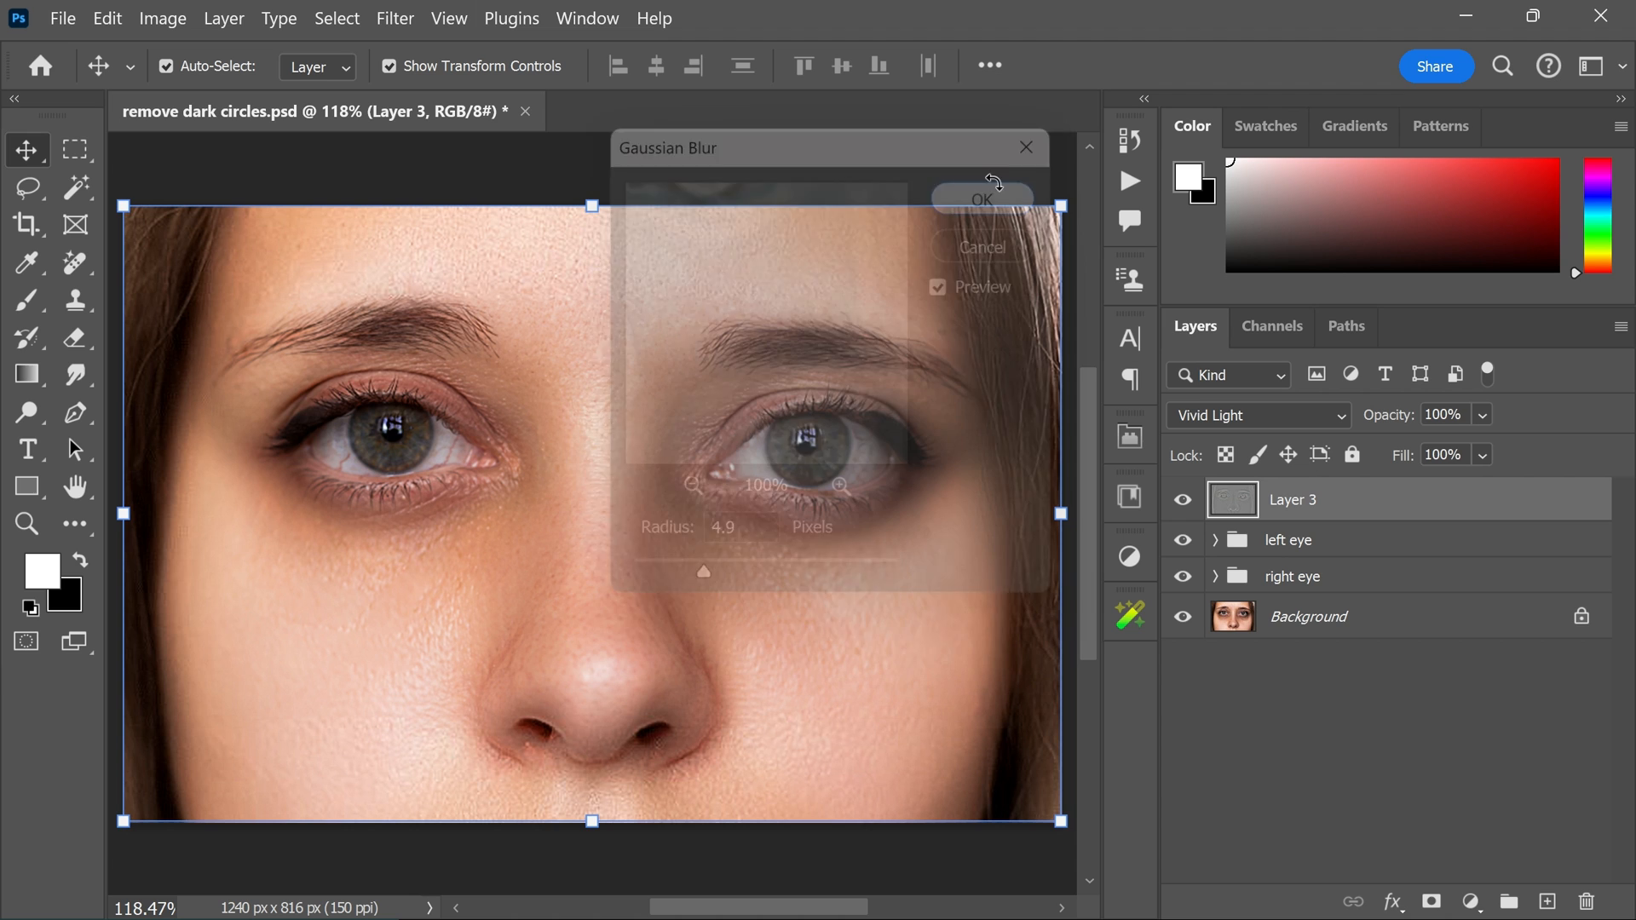
pyautogui.click(982, 198)
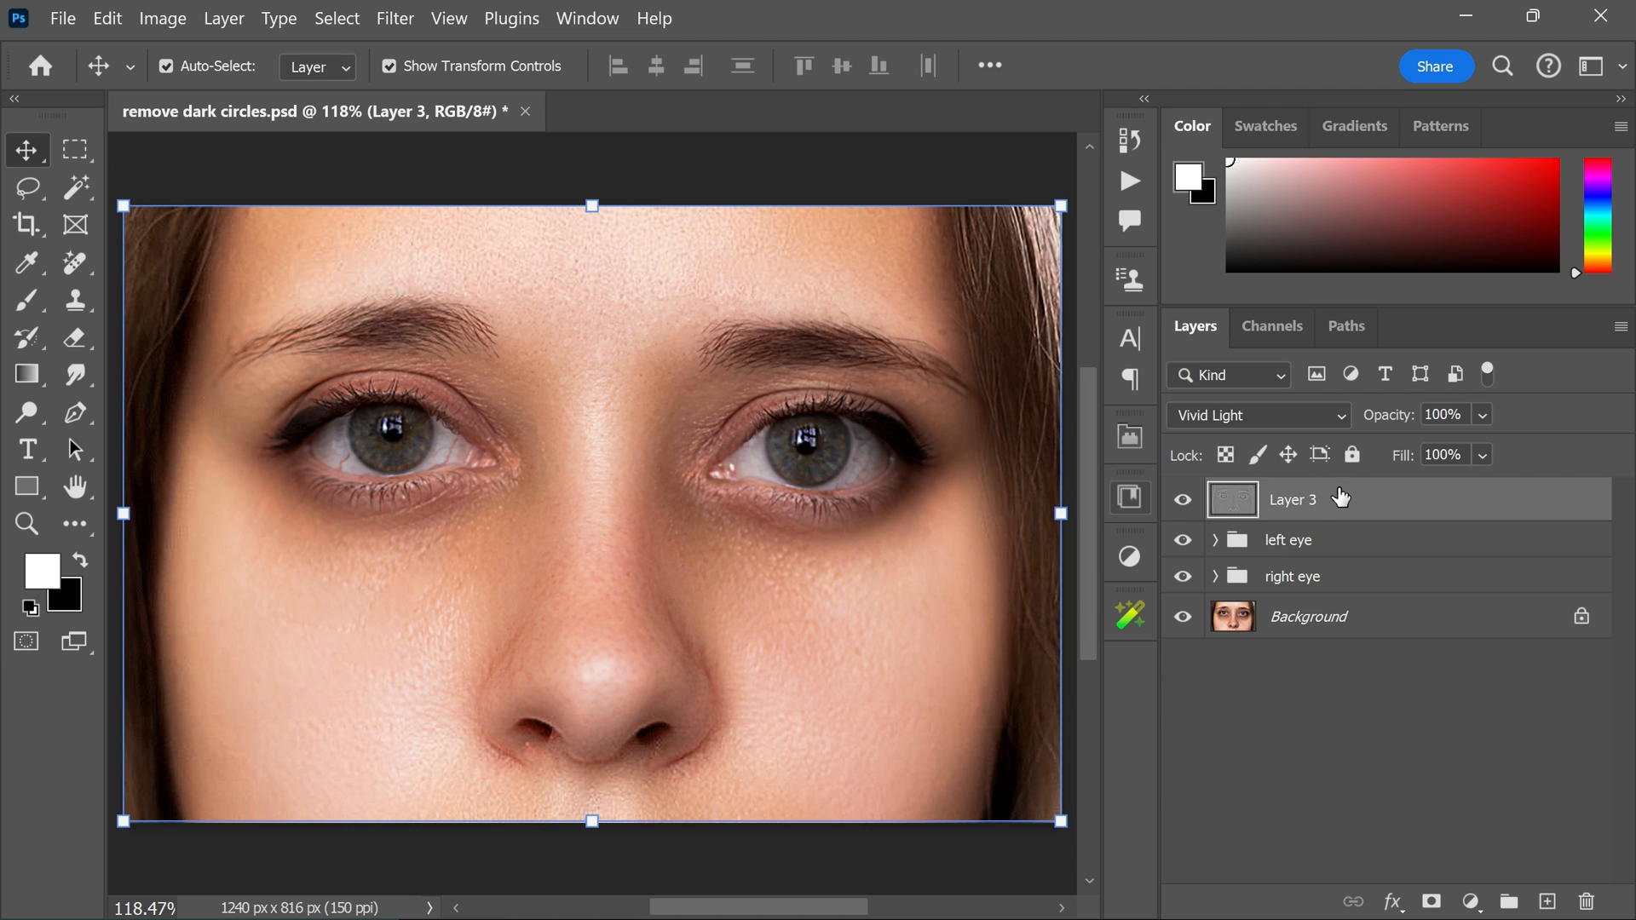
# Add a mask to Layer 3 and paint white under the eyes at about 35% brush flow
pyautogui.click(1434, 898)
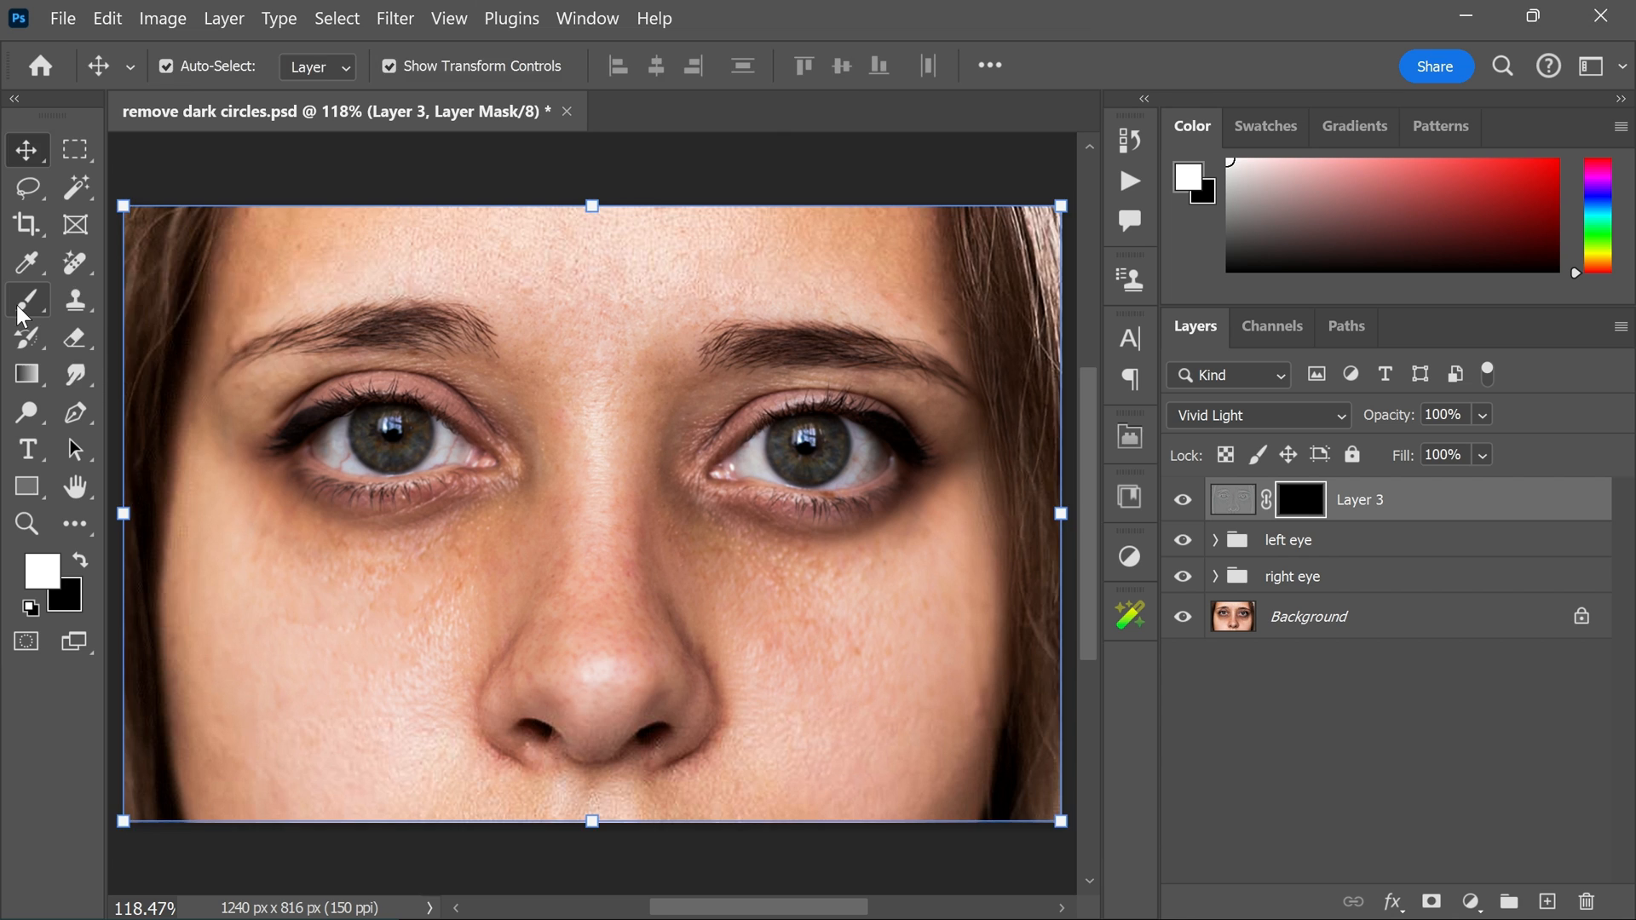
pyautogui.click(27, 299)
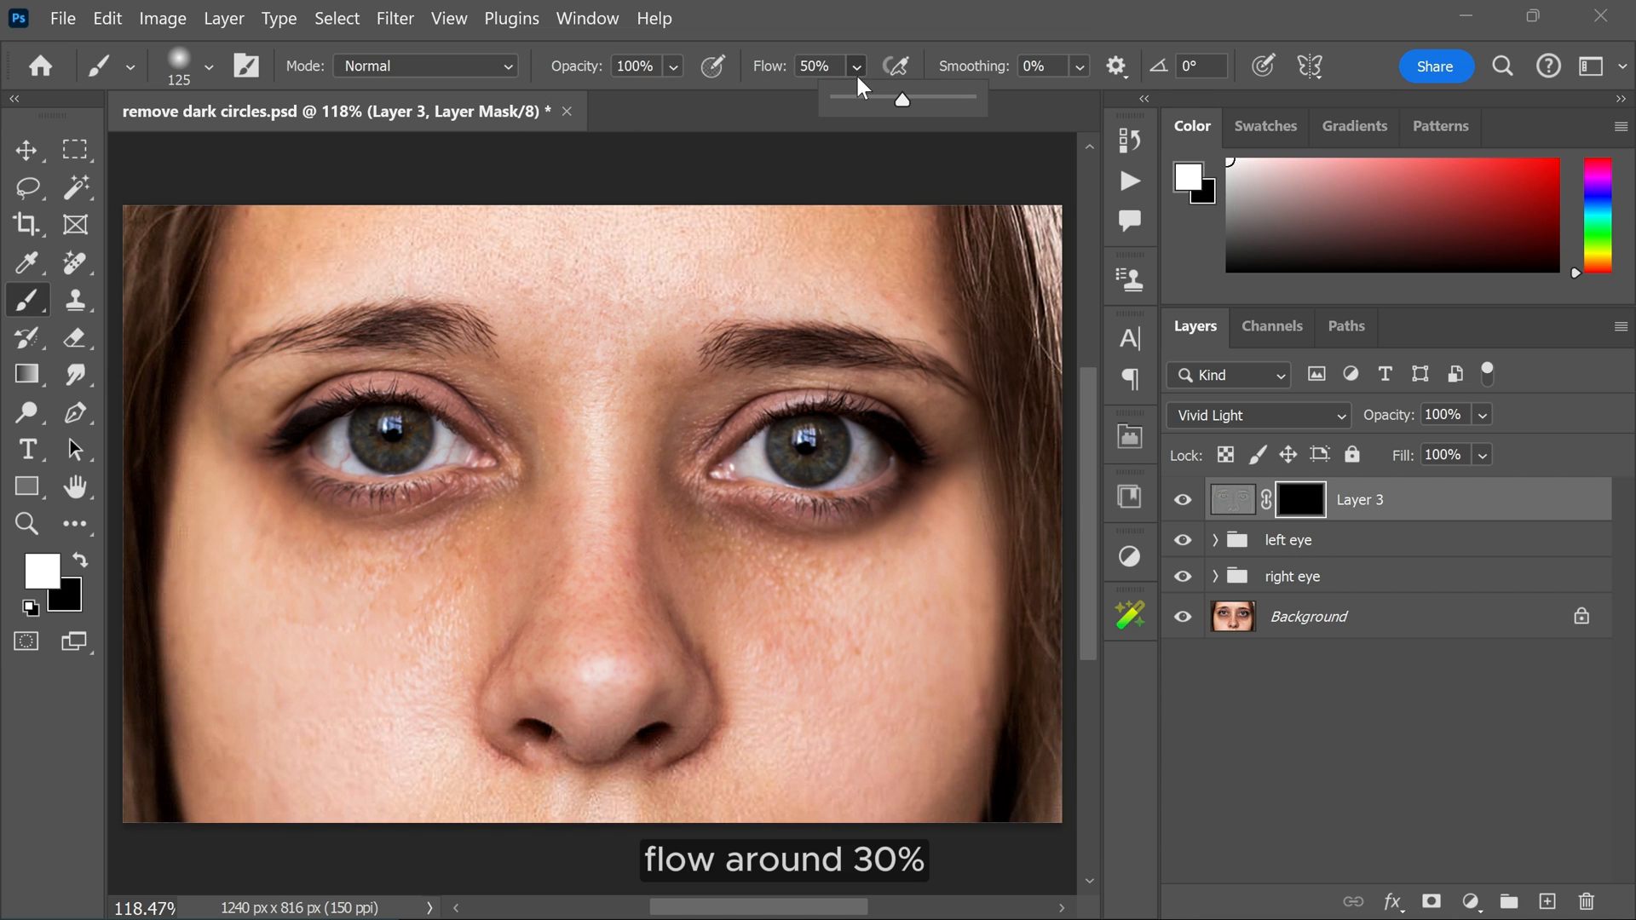
pyautogui.moveTo(902, 98); pyautogui.dragTo(885, 104)
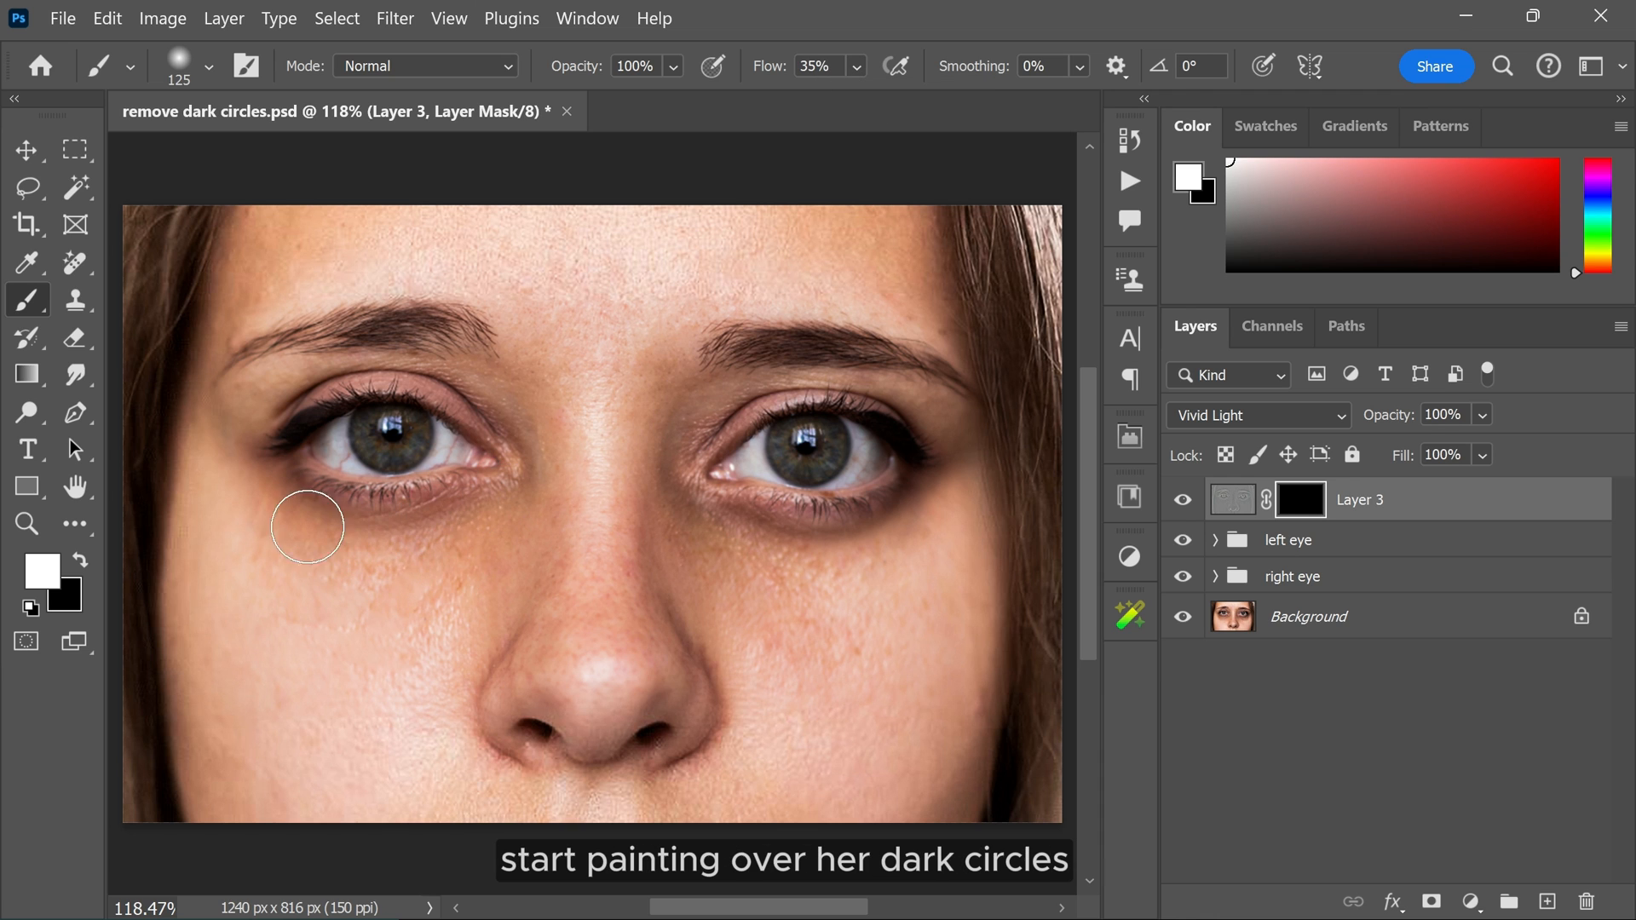
pyautogui.moveTo(308, 527); pyautogui.dragTo(937, 476)
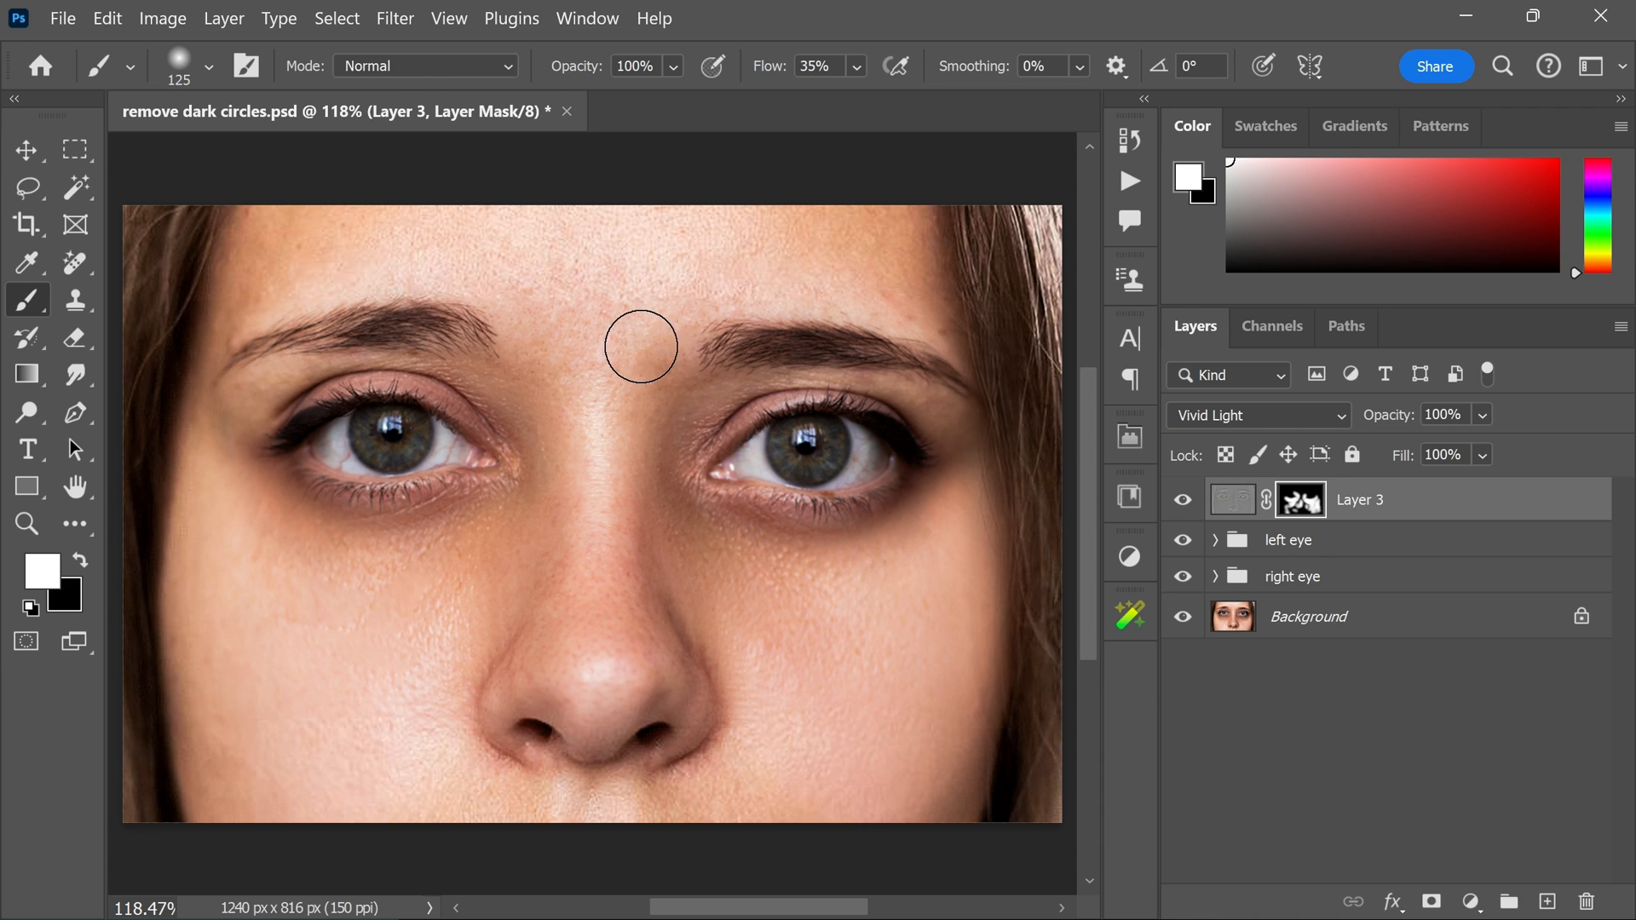
pyautogui.click(27, 149)
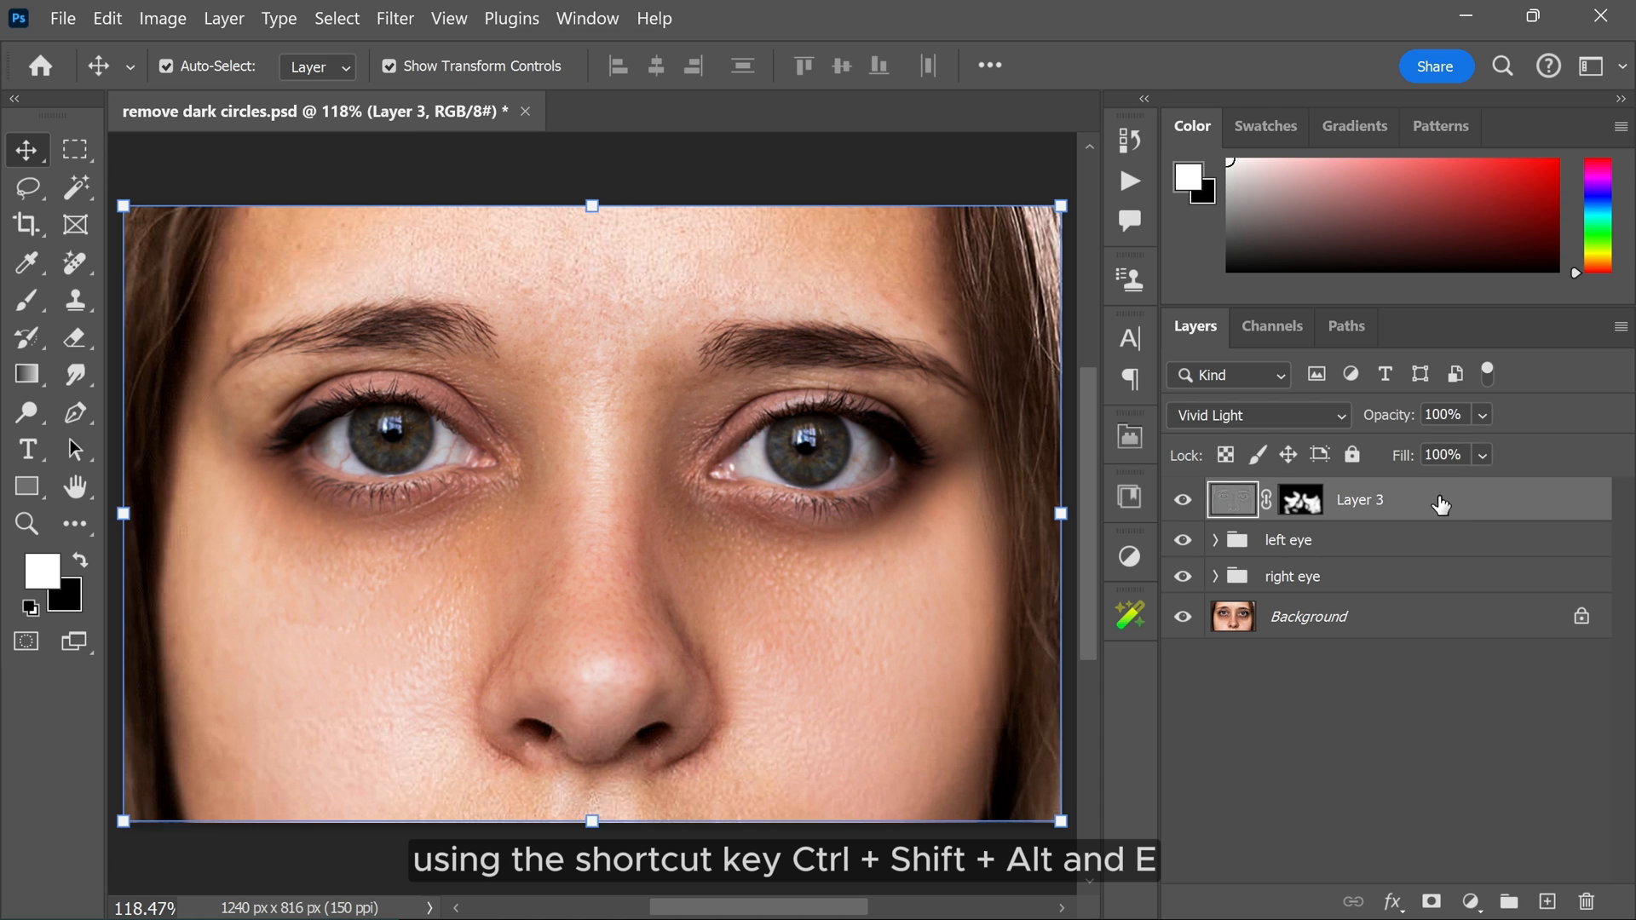
# Stamp all visible layers into Layer 4 and convert it to a smart object
pyautogui.press('Ctrl+Shift+Alt+E')
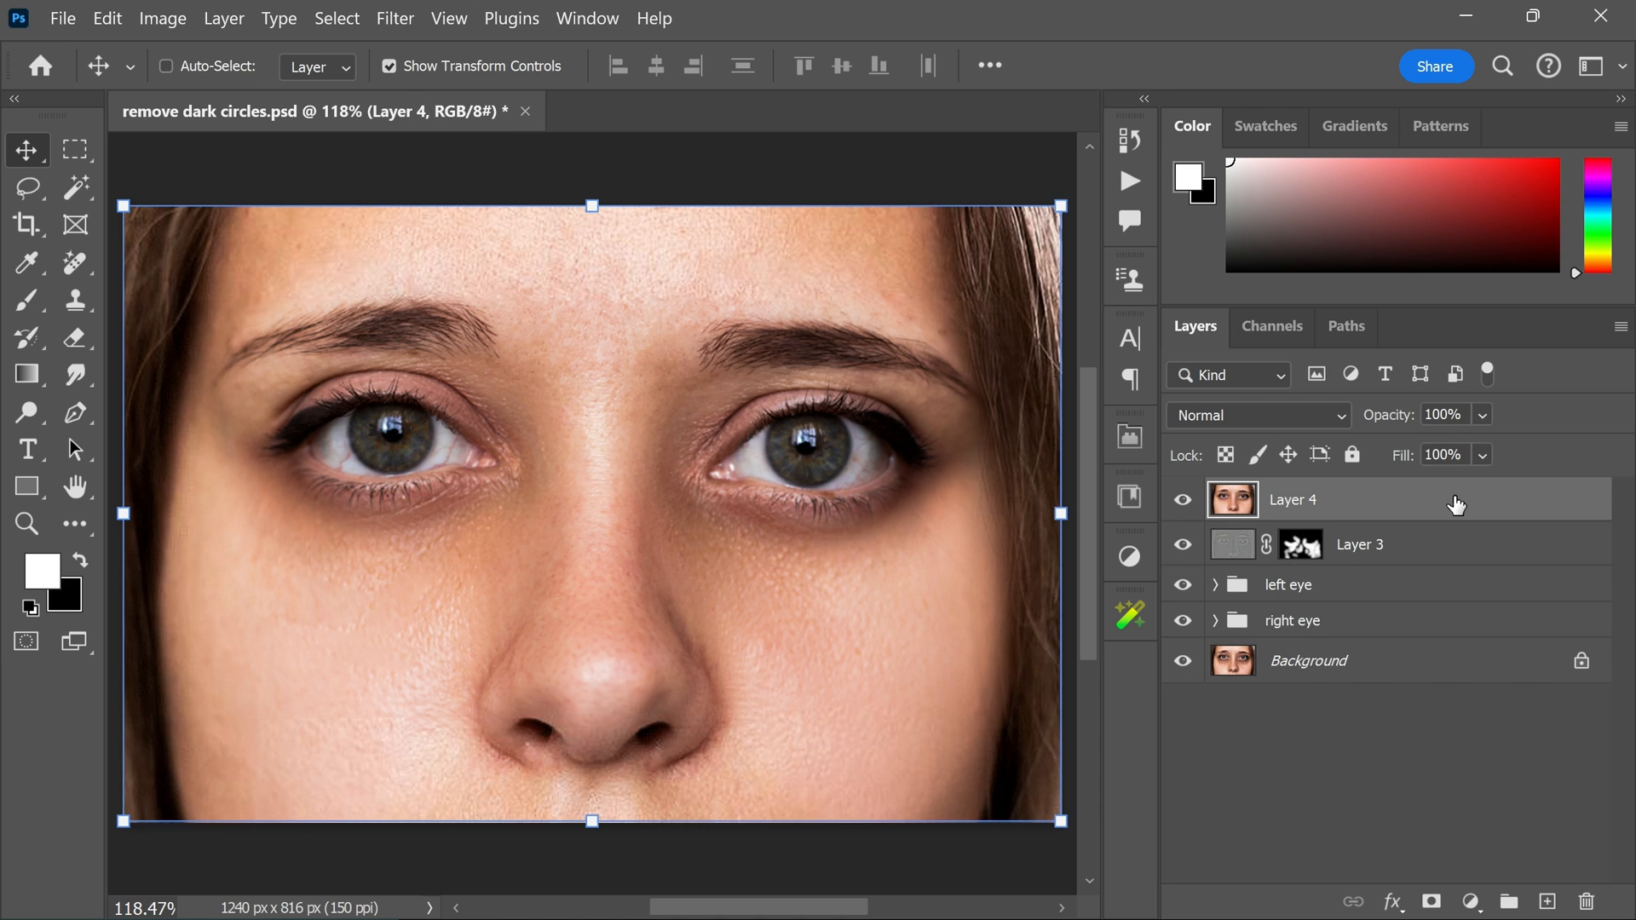
pyautogui.click(166, 66)
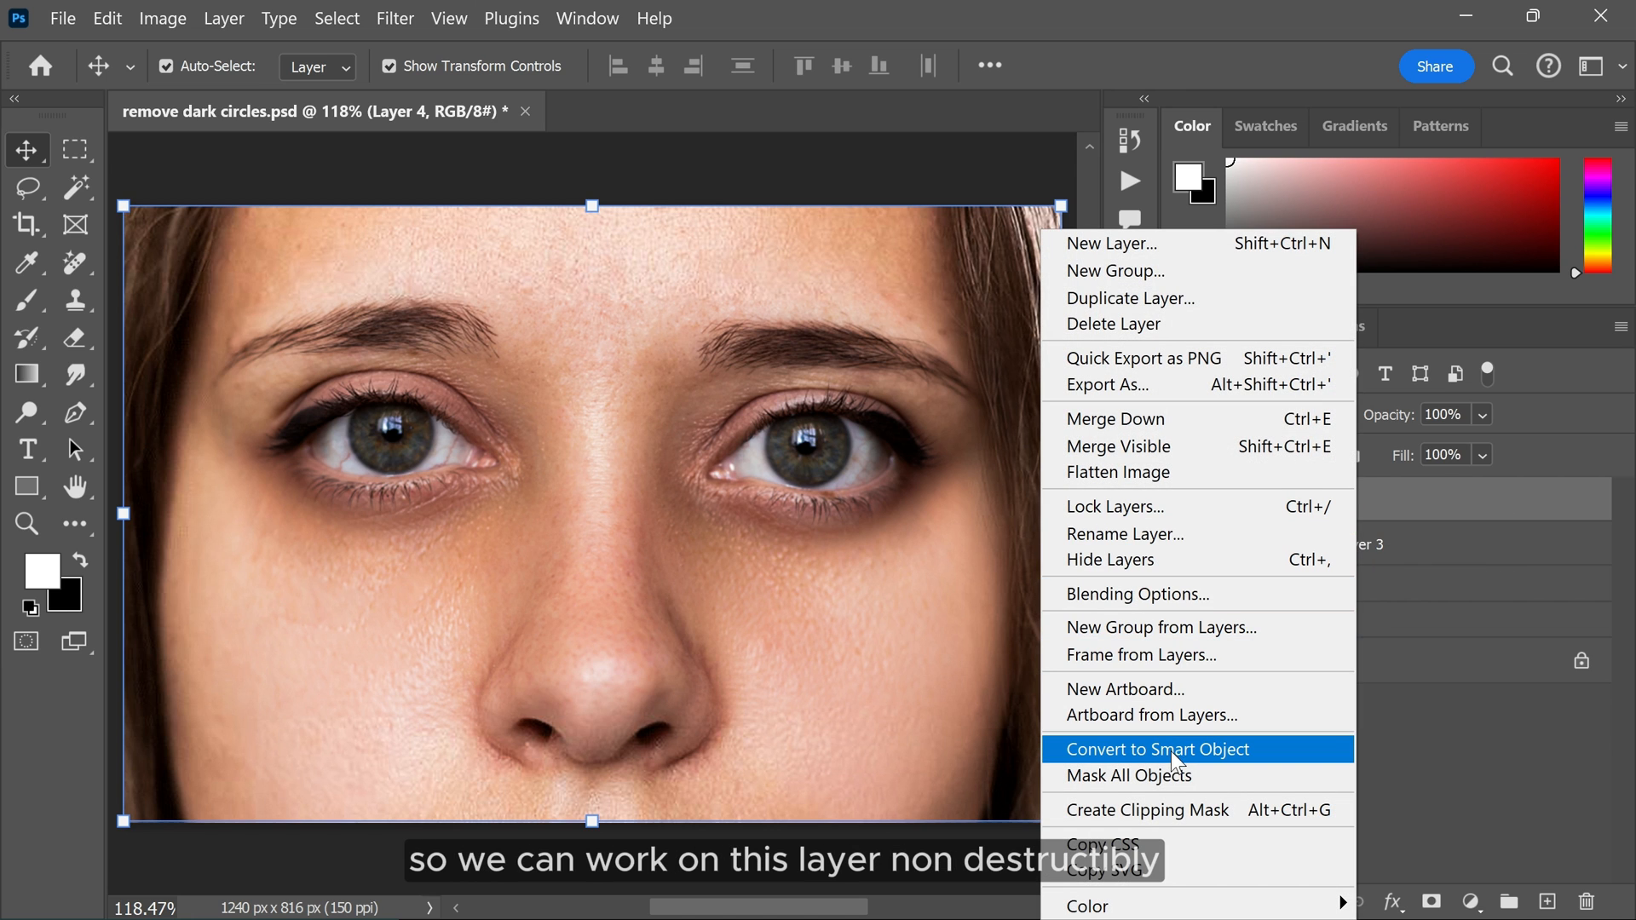
pyautogui.click(1158, 749)
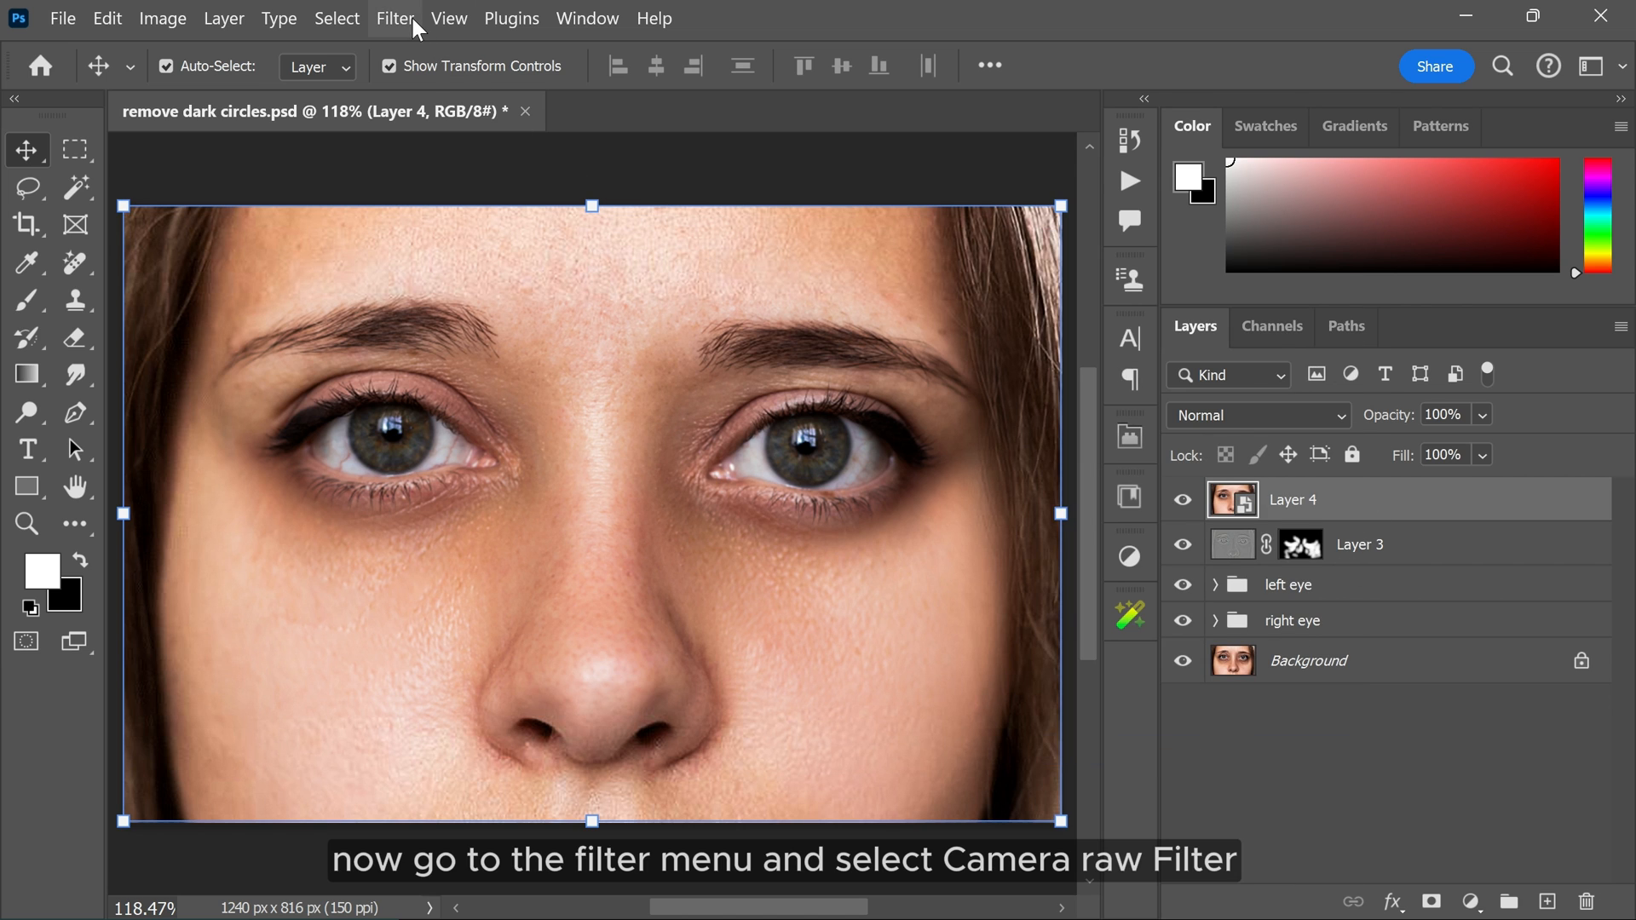
# Apply the Camera Raw Filter to the Layer 4 smart object
pyautogui.click(396, 18)
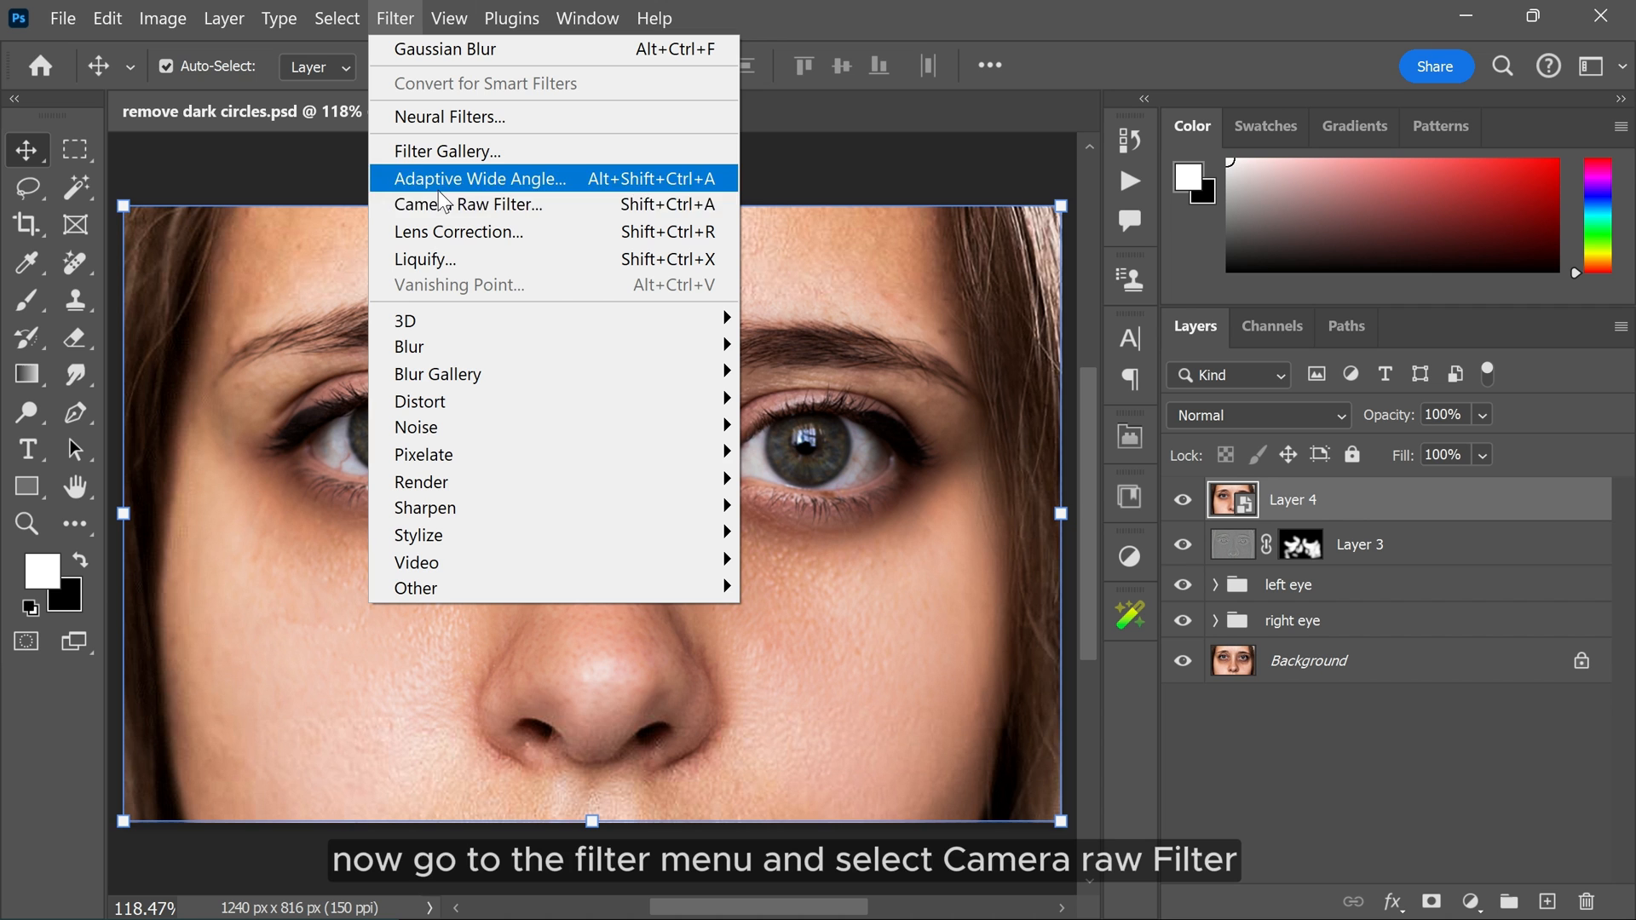
pyautogui.click(458, 205)
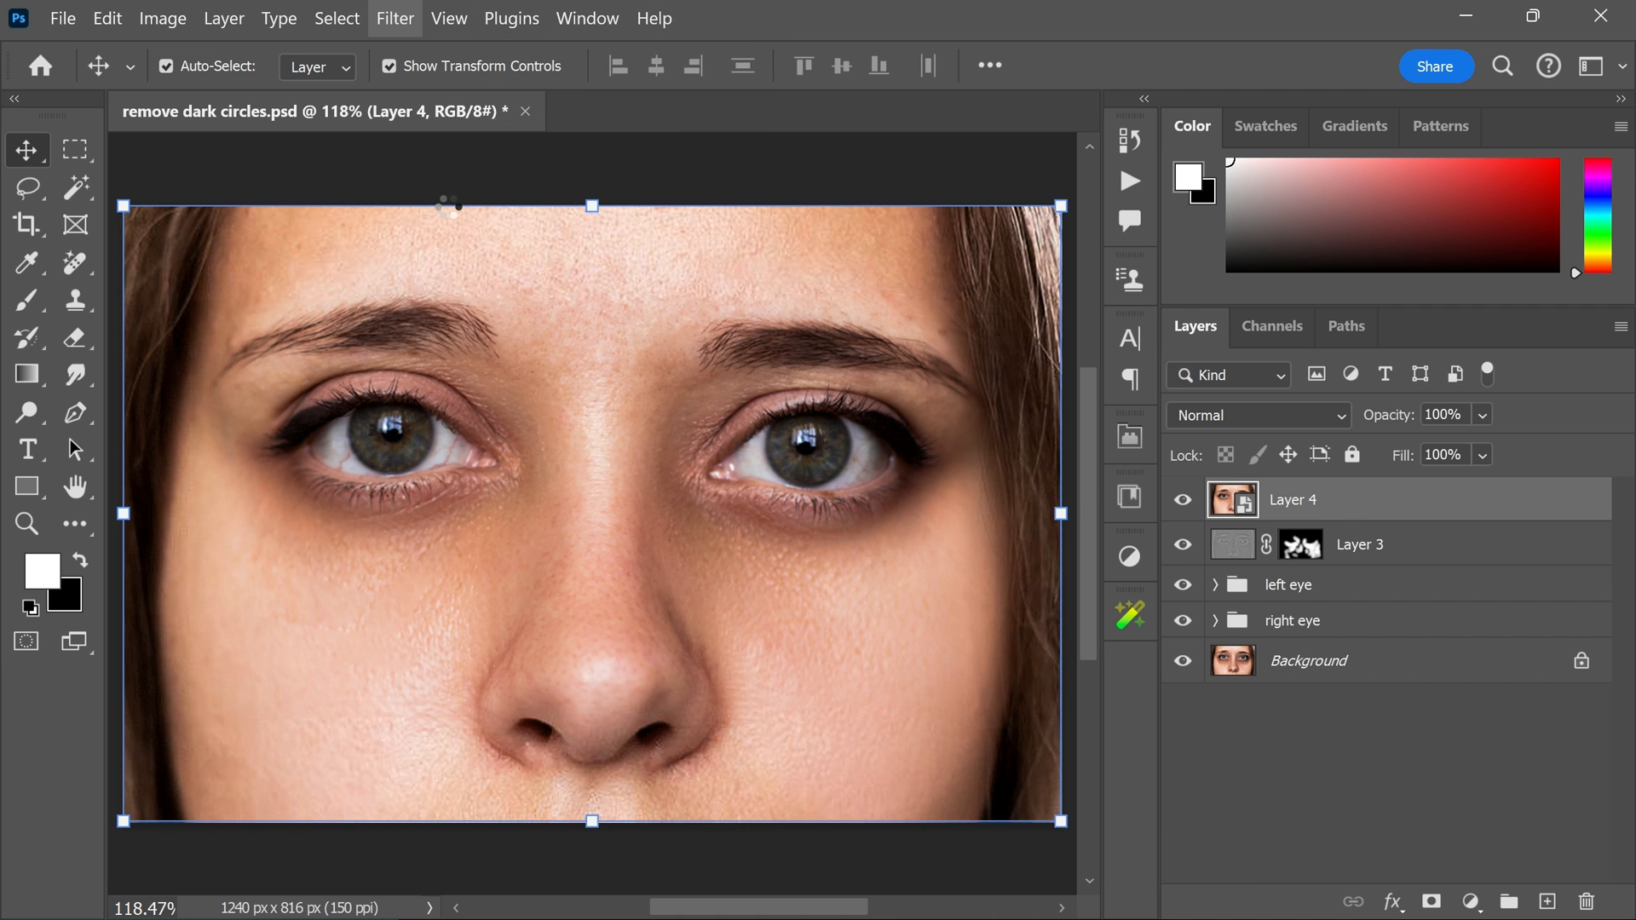
pyautogui.click(394, 17)
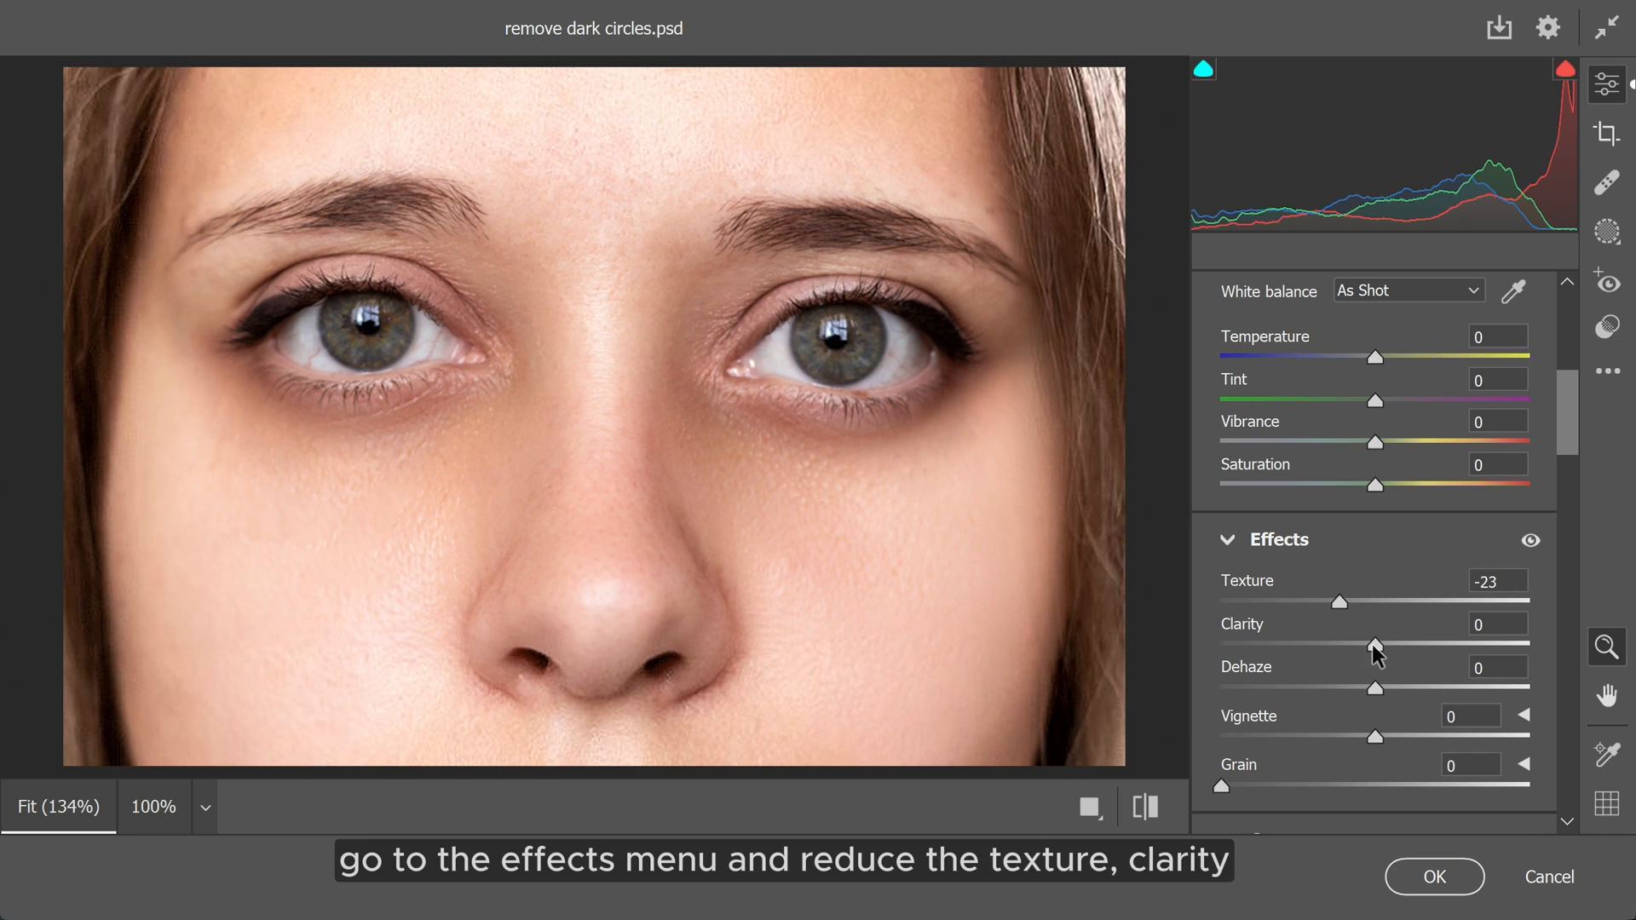
# Lower Camera Raw Clarity to -6, raise Dehaze to +5, and apply to Layer 4
pyautogui.moveTo(1372, 645); pyautogui.dragTo(1354, 645)
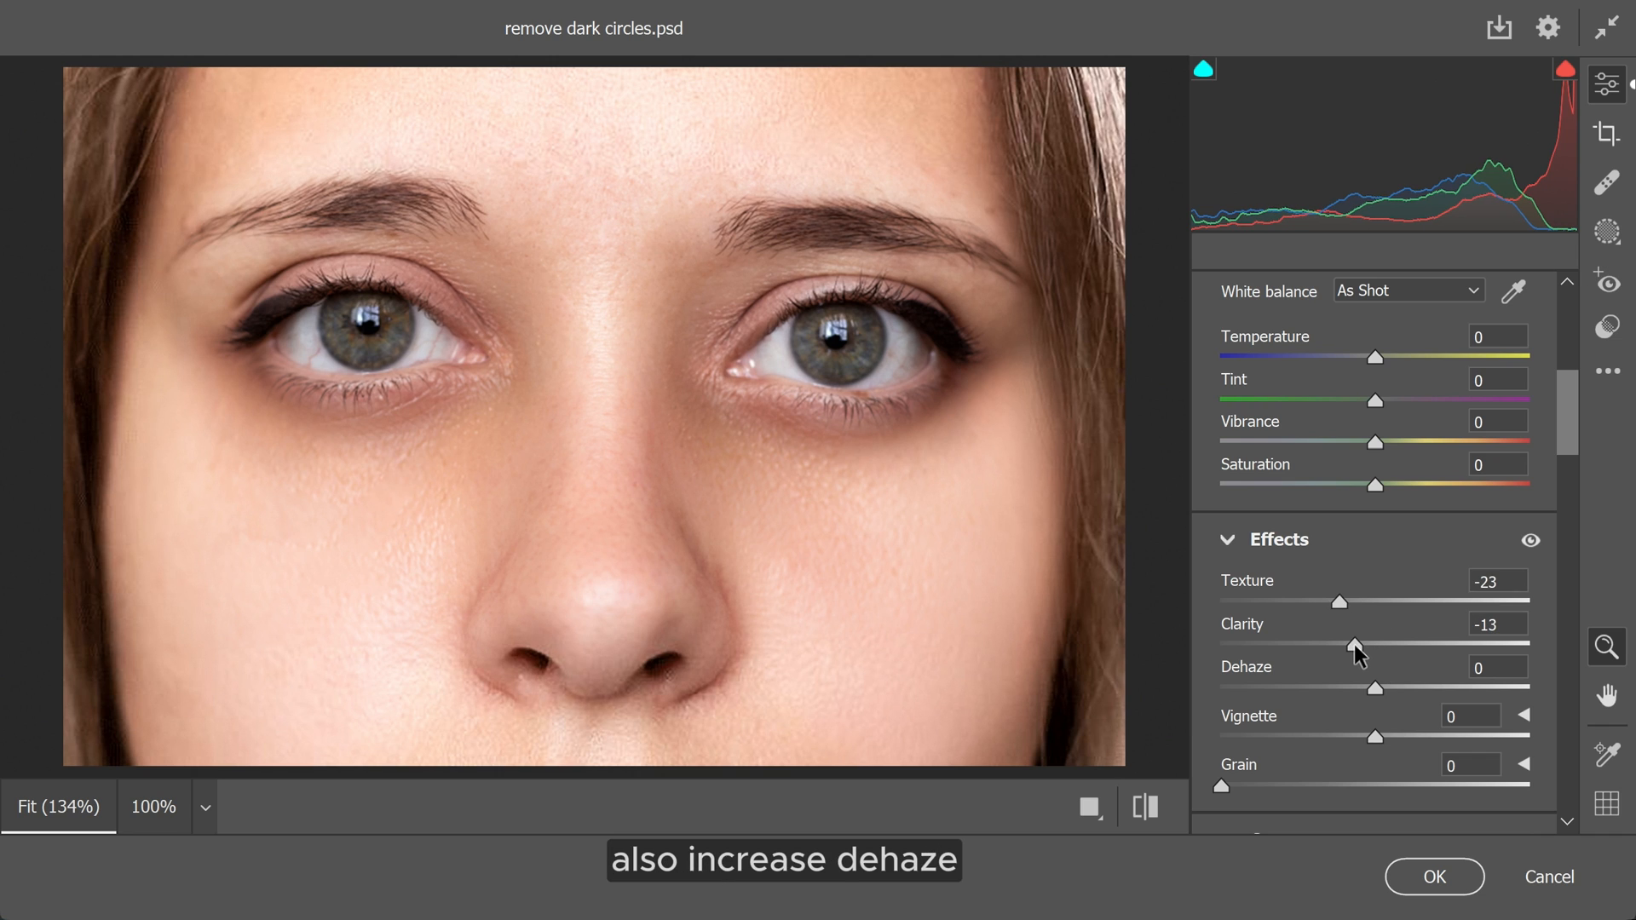
pyautogui.moveTo(1376, 687); pyautogui.dragTo(1381, 687)
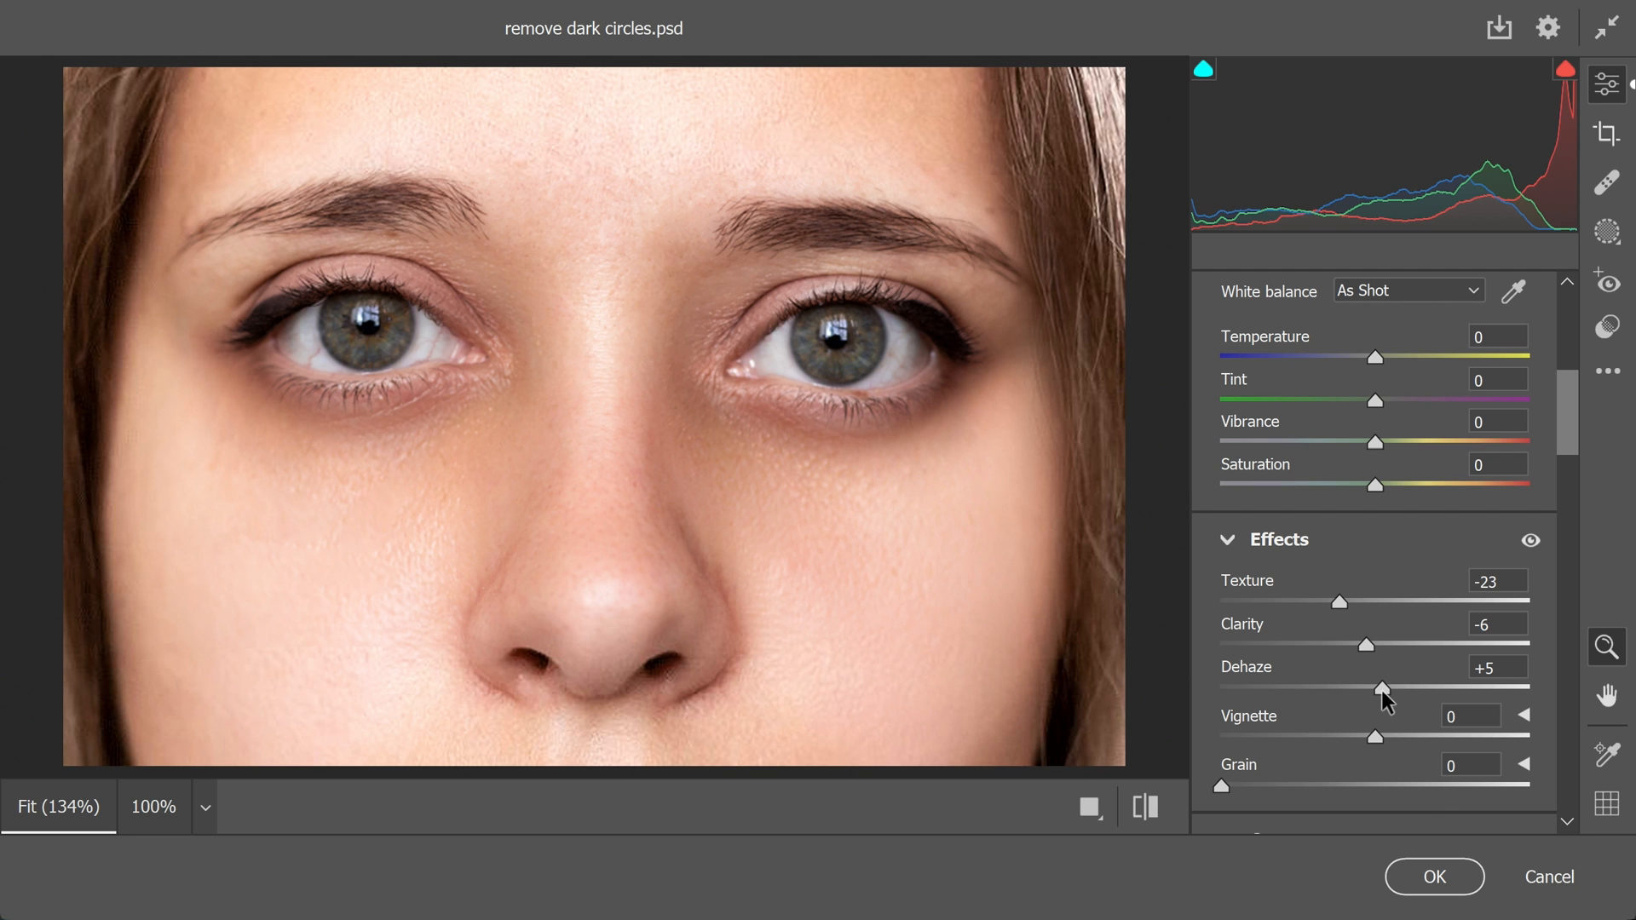
pyautogui.click(1435, 900)
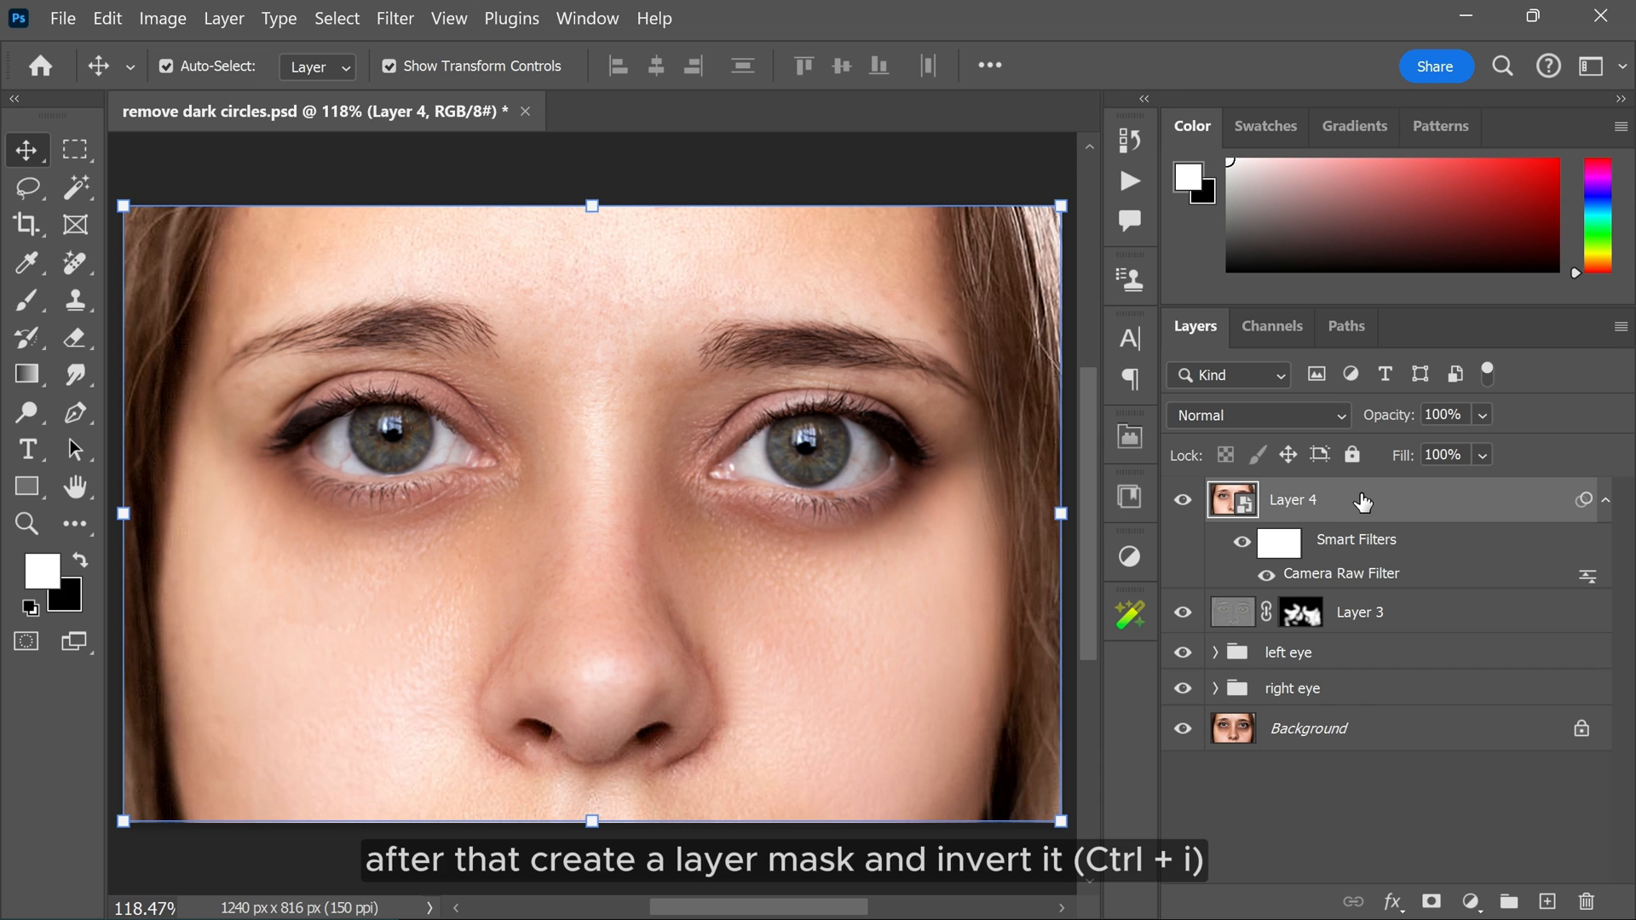
# Mask Layer 4 and brush the Camera Raw softening back under the left and right eyes
pyautogui.click(1436, 900)
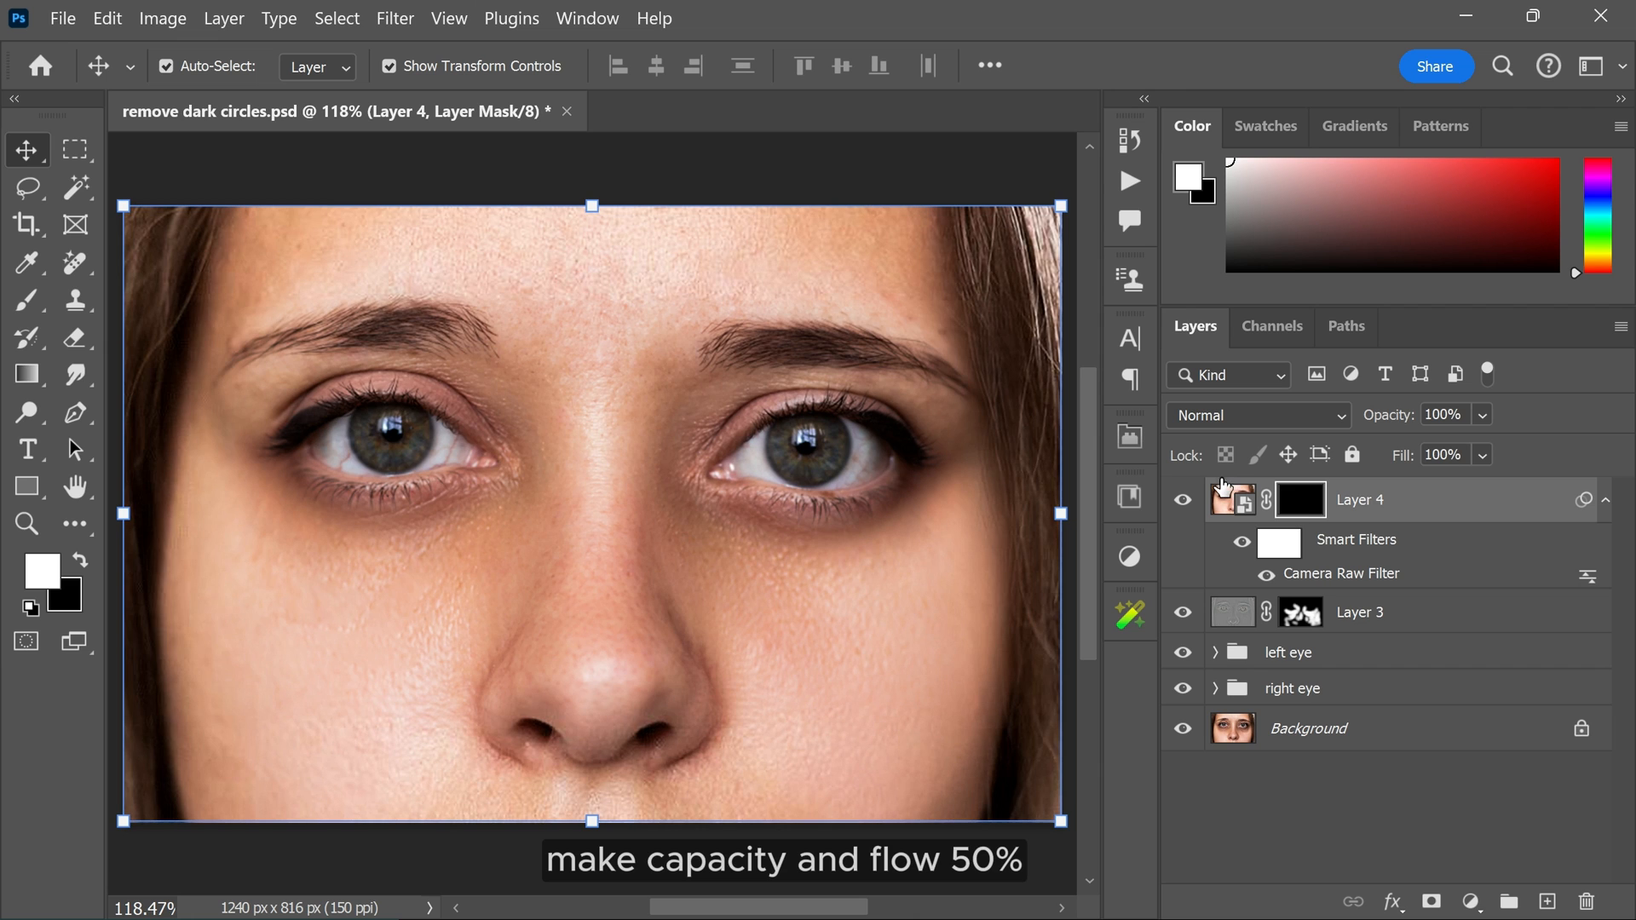
pyautogui.click(23, 299)
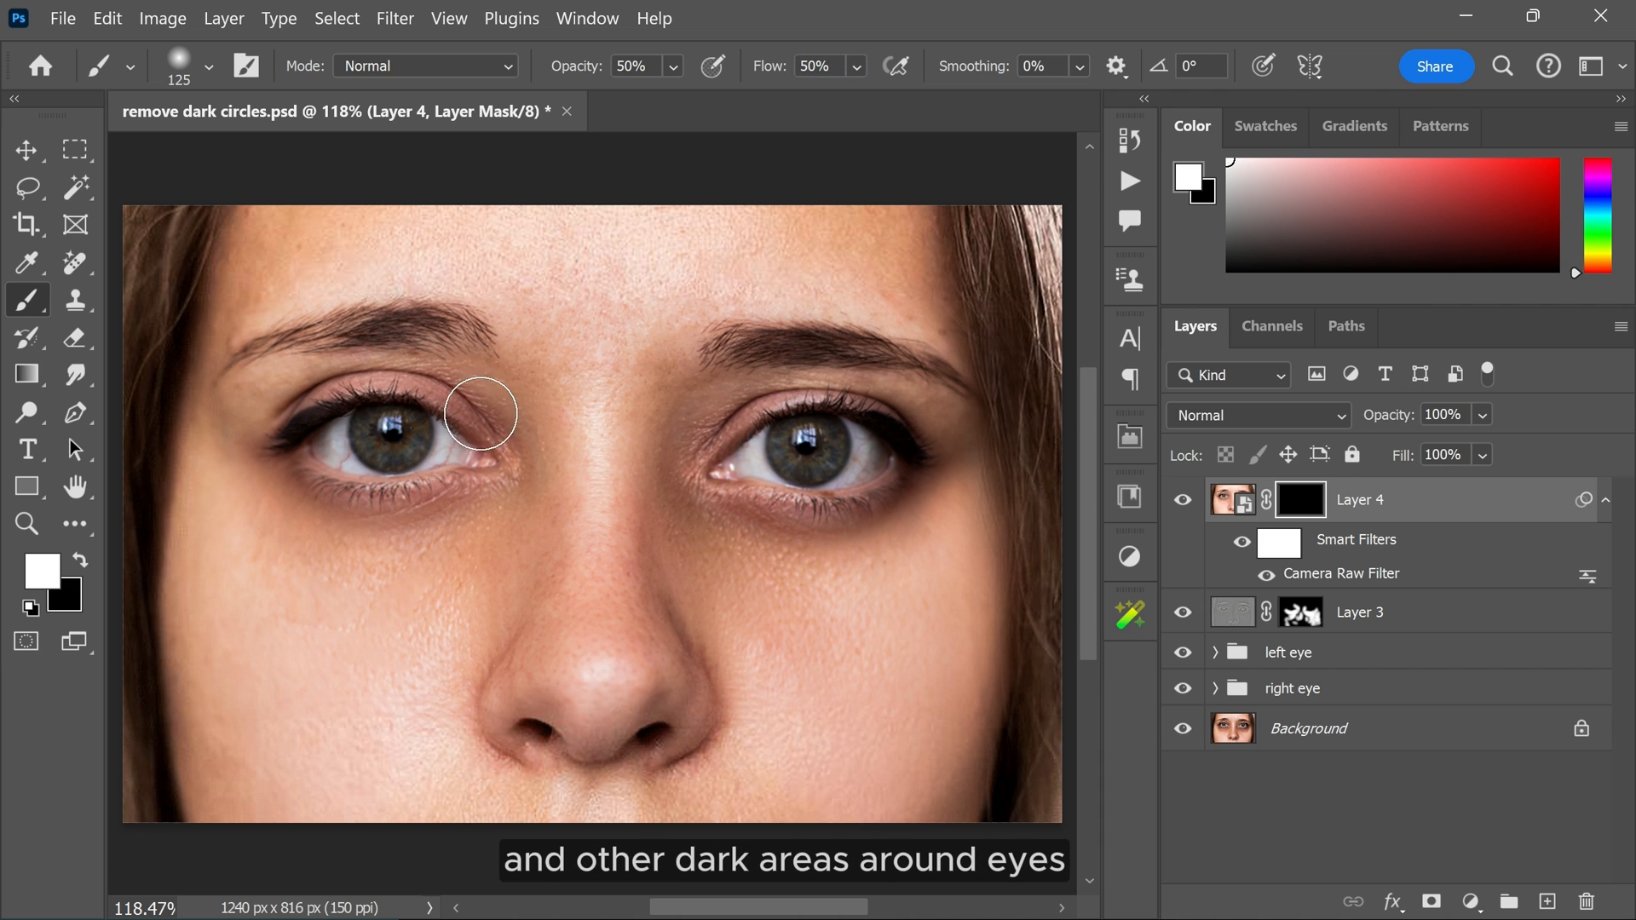
pyautogui.moveTo(480, 428); pyautogui.dragTo(761, 521)
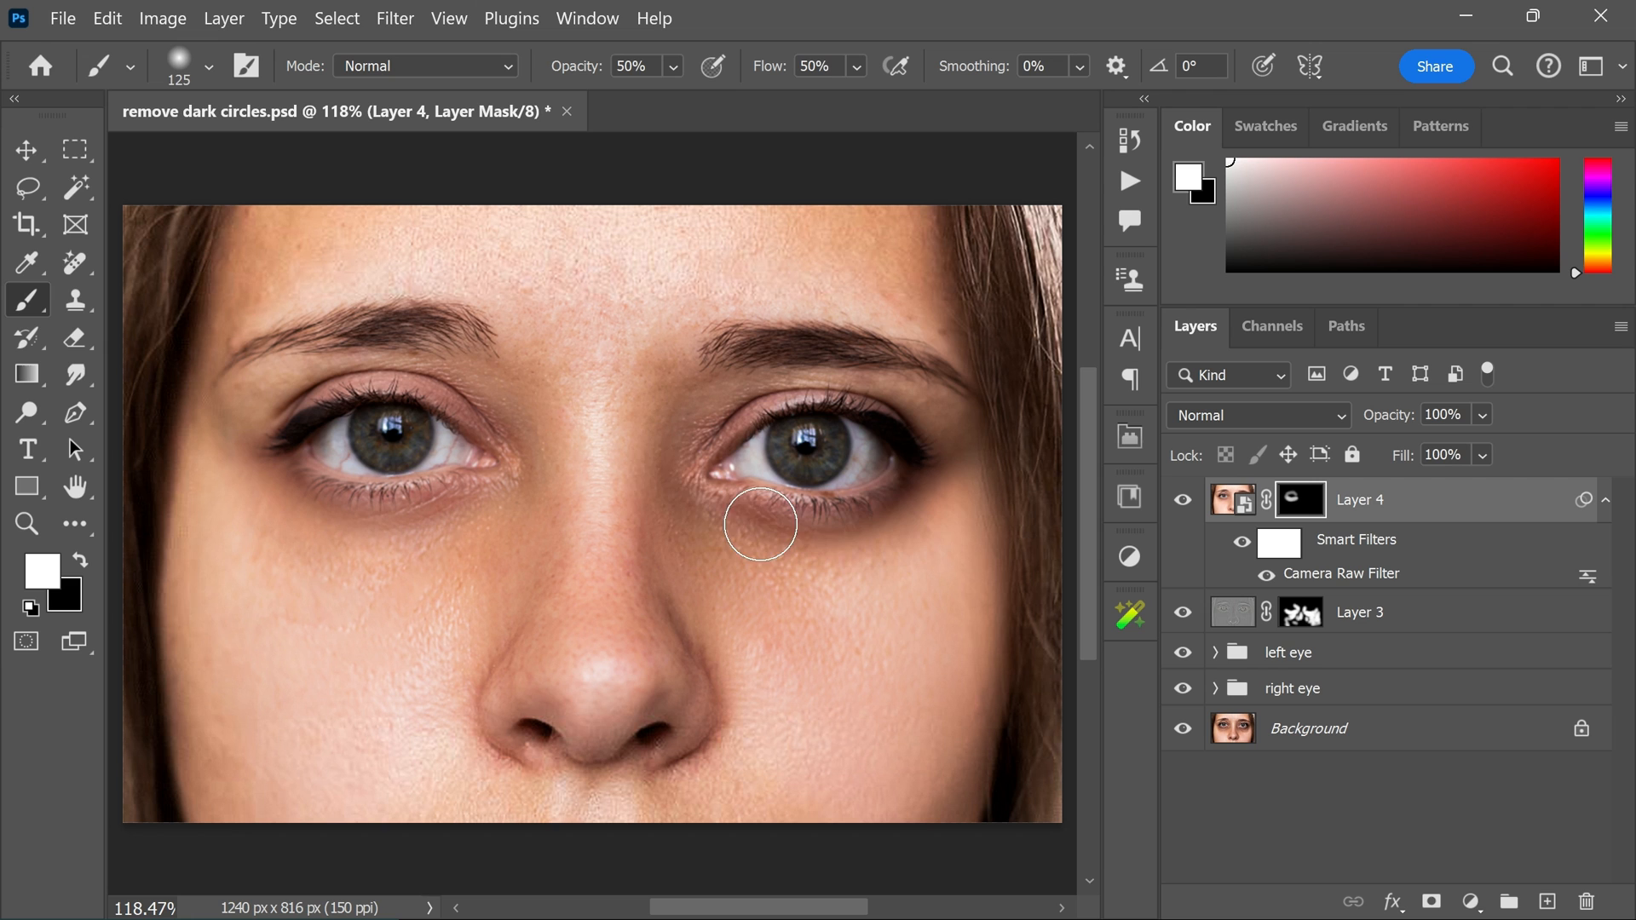
pyautogui.moveTo(759, 525); pyautogui.dragTo(702, 636)
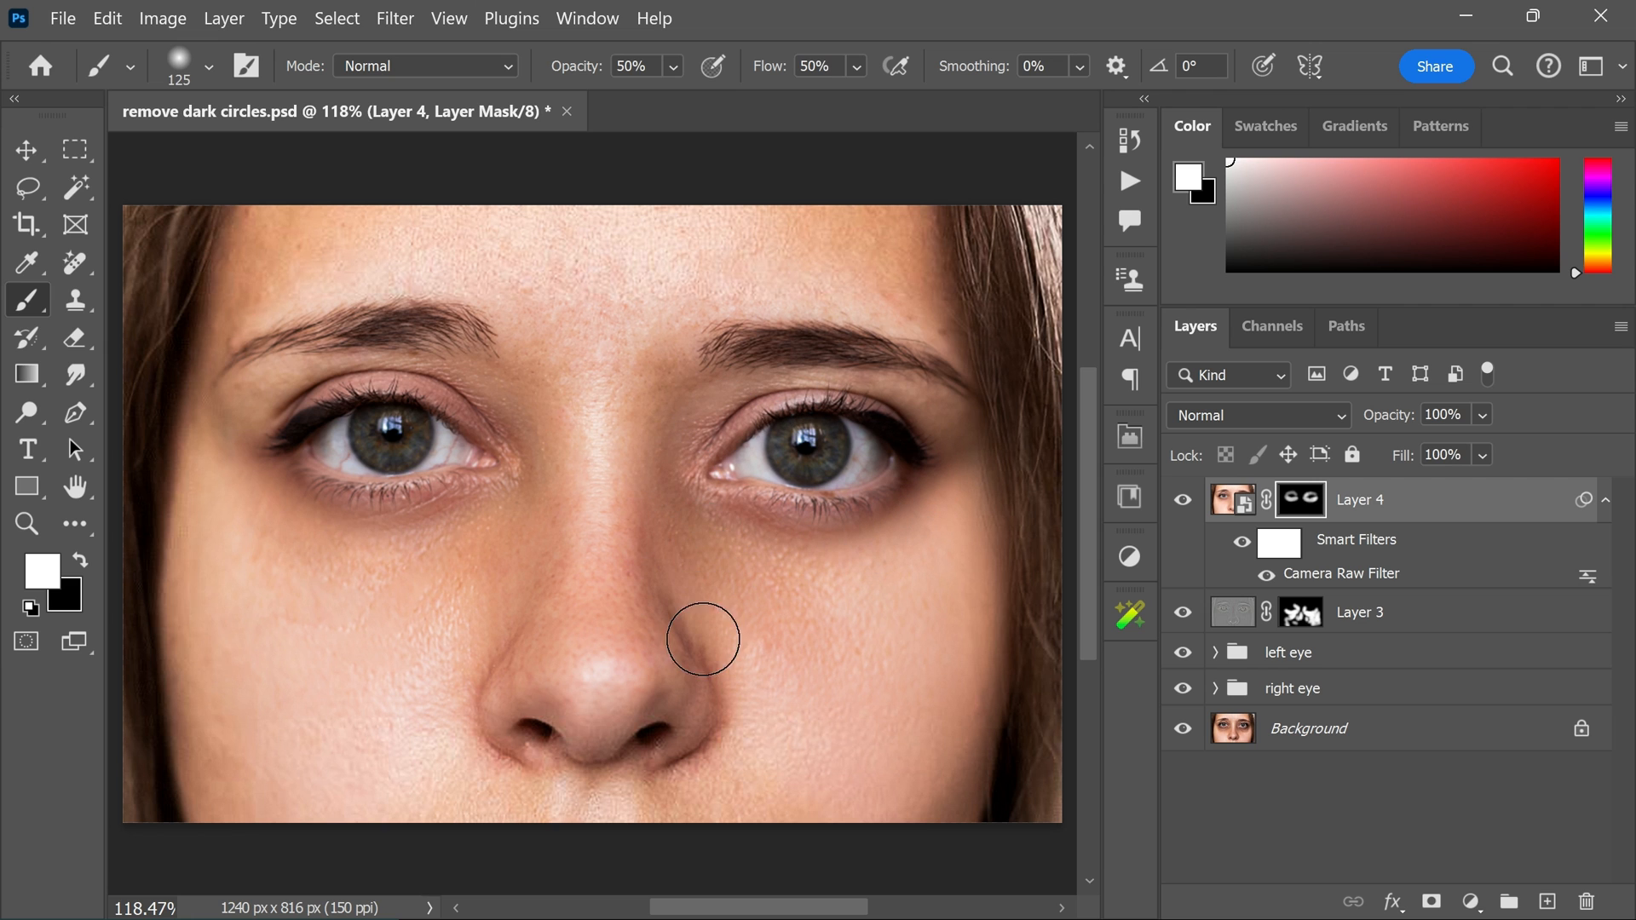